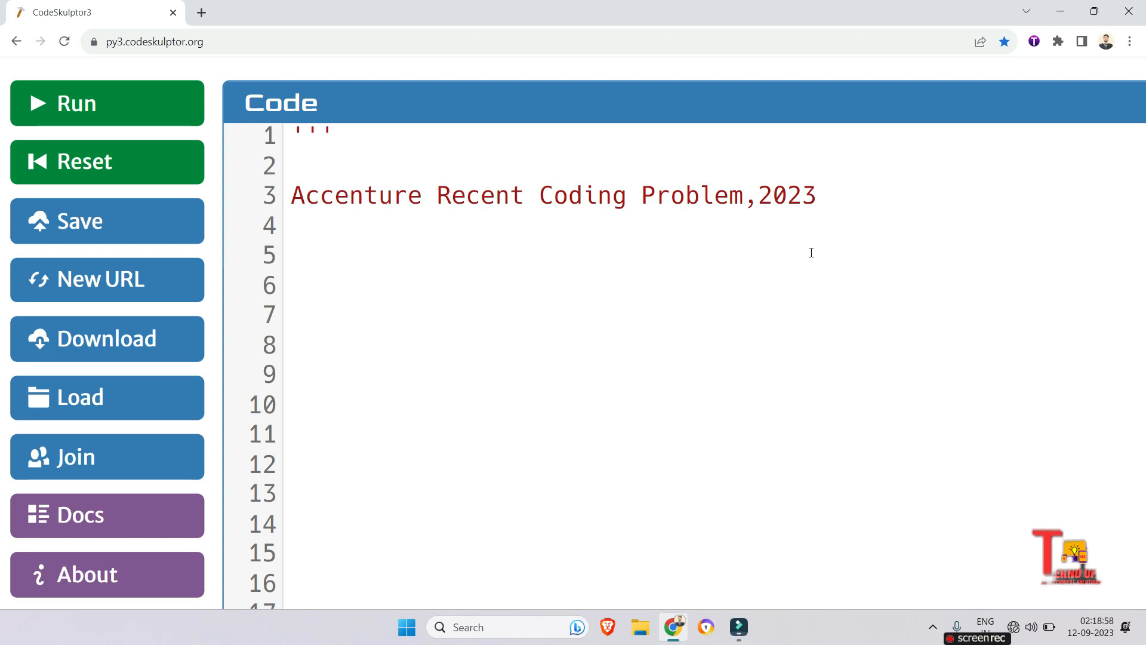
# Scroll through the problem statement, highlighting the example fragment 12155
pyautogui.click(291, 165)
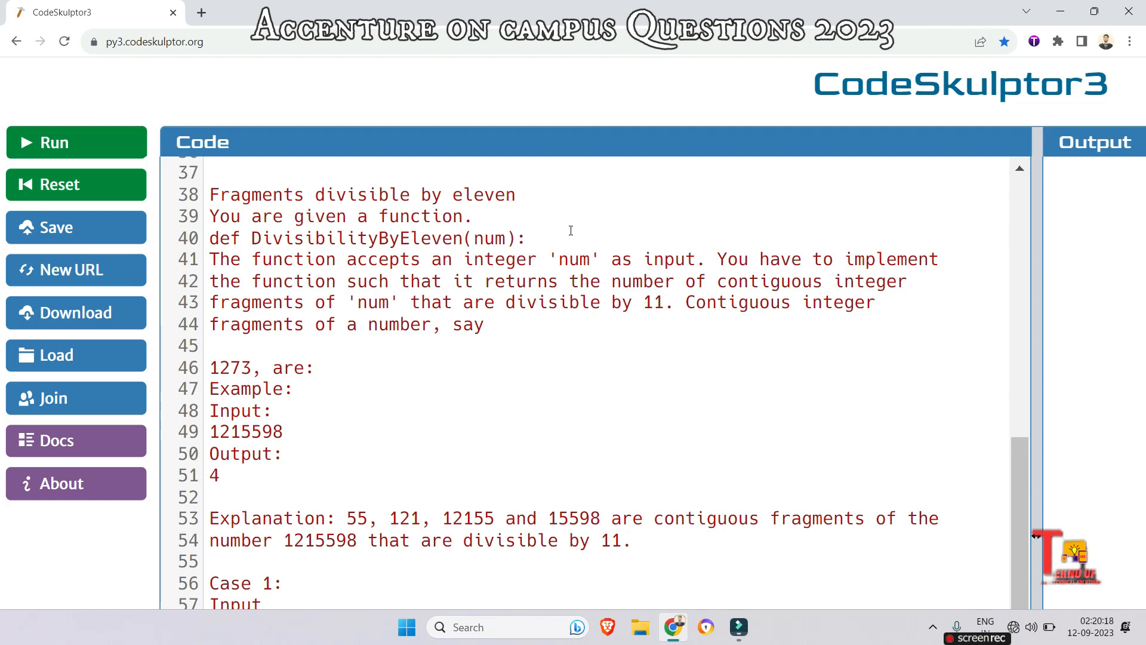
pyautogui.scroll(-3)
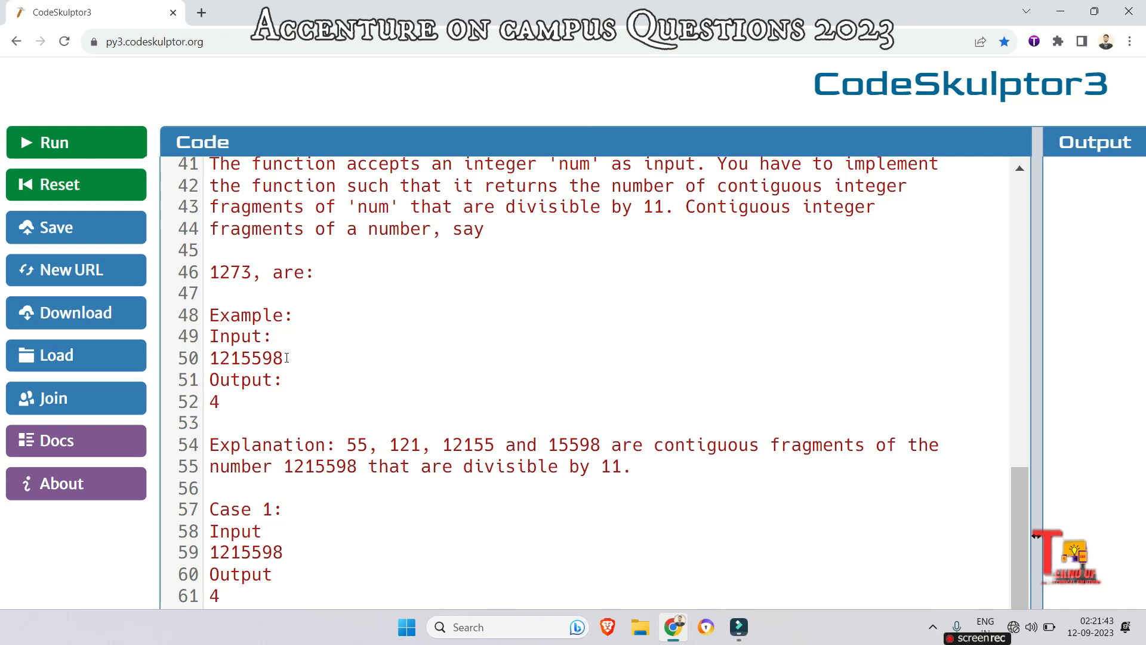
pyautogui.doubleClick(247, 358)
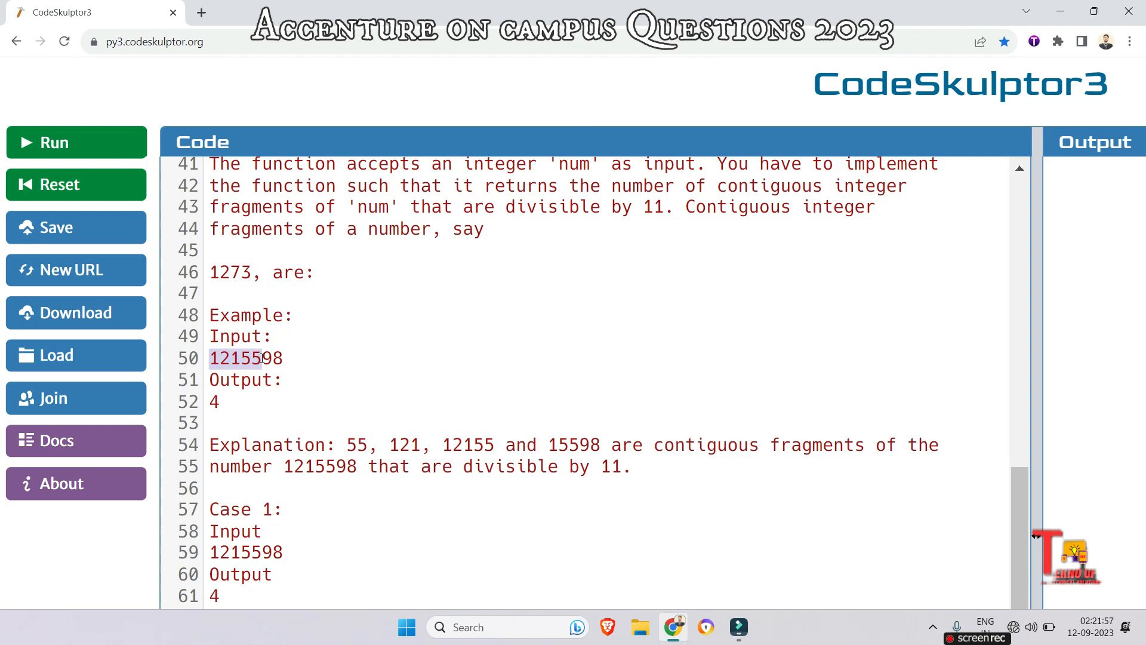
pyautogui.click(235, 358)
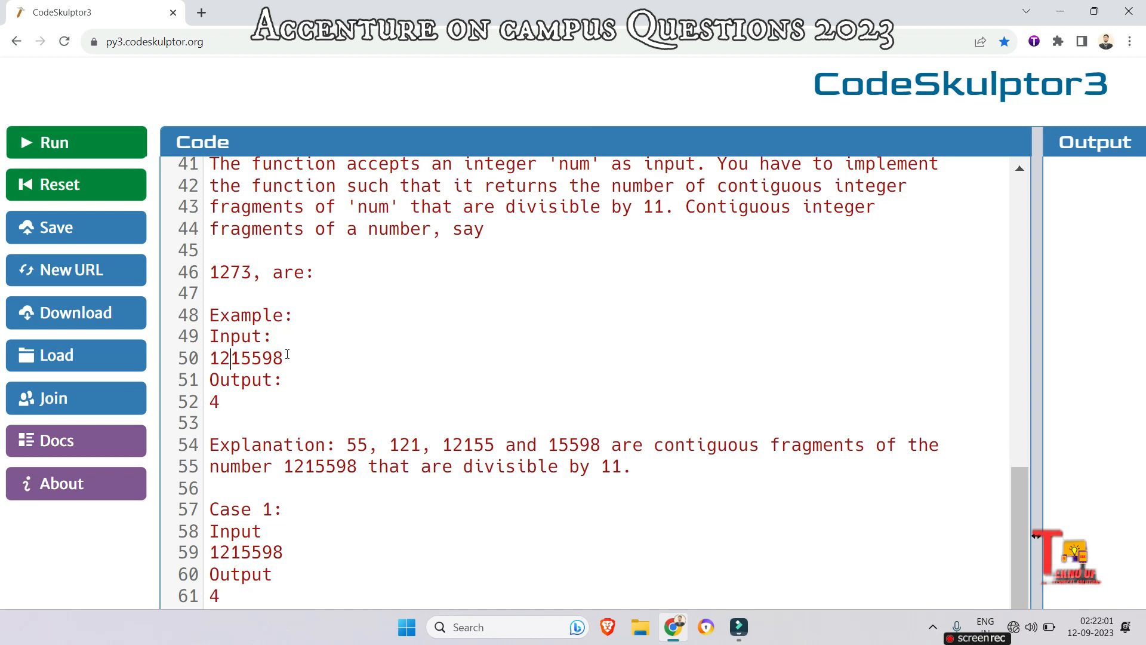
pyautogui.scroll(-3)
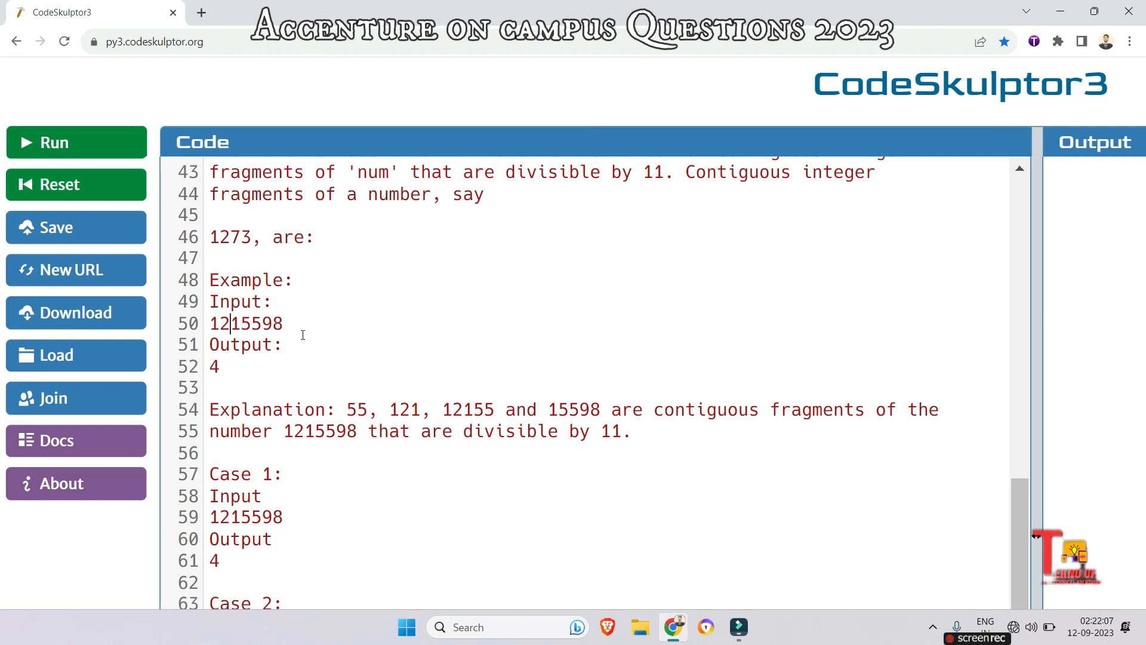
pyautogui.scroll(-3)
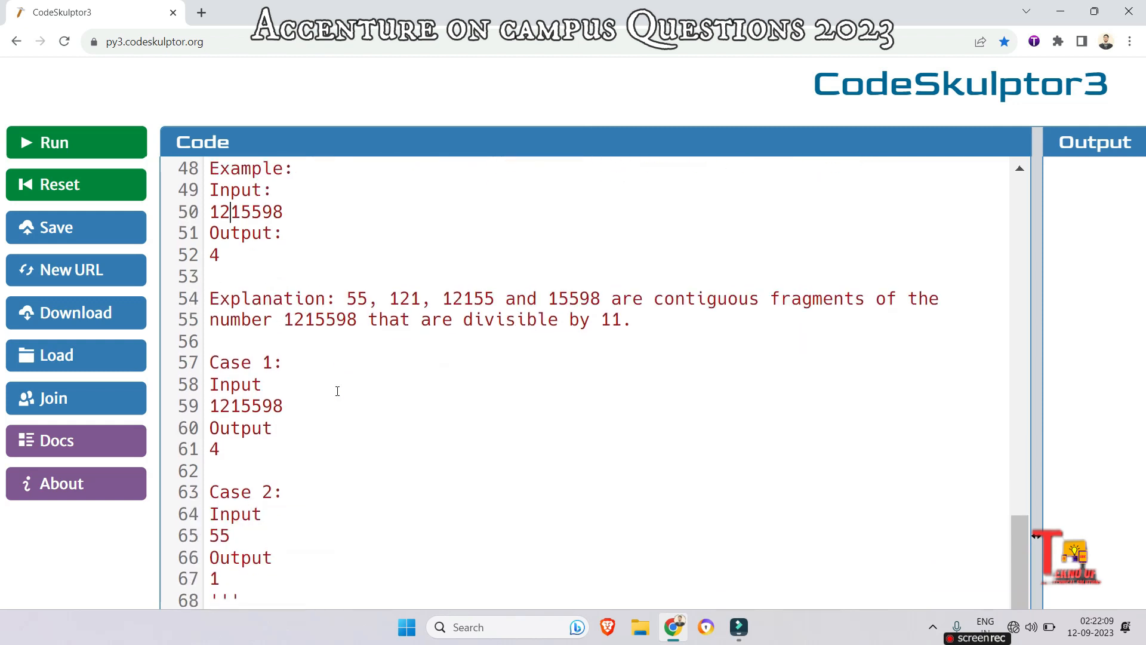
pyautogui.scroll(-3)
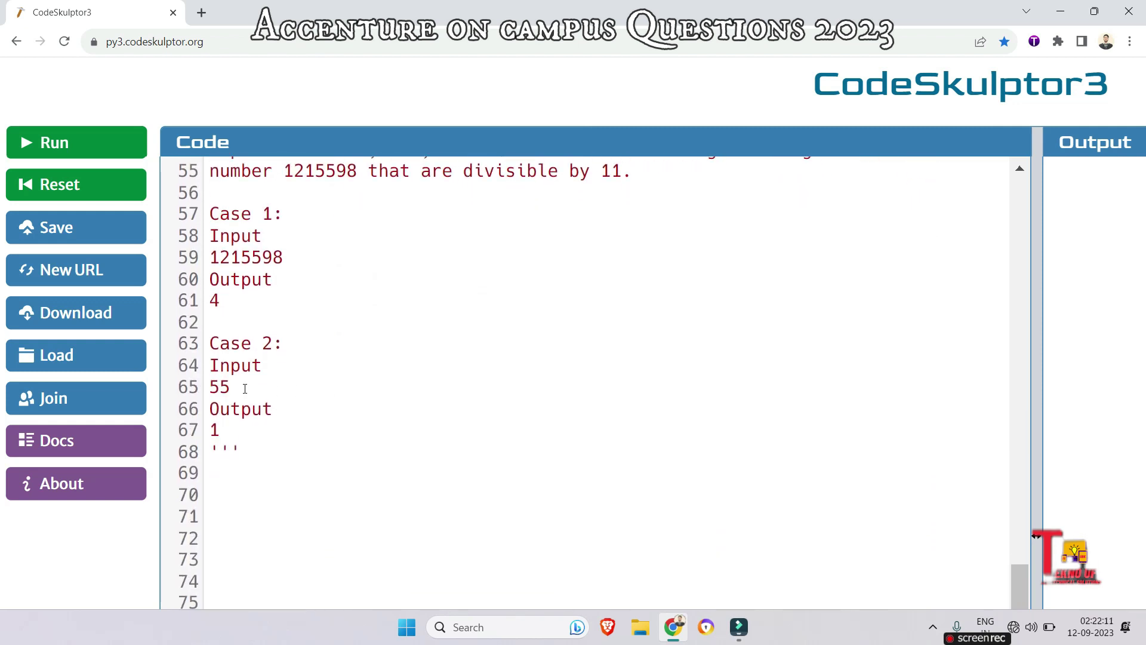
pyautogui.click(228, 387)
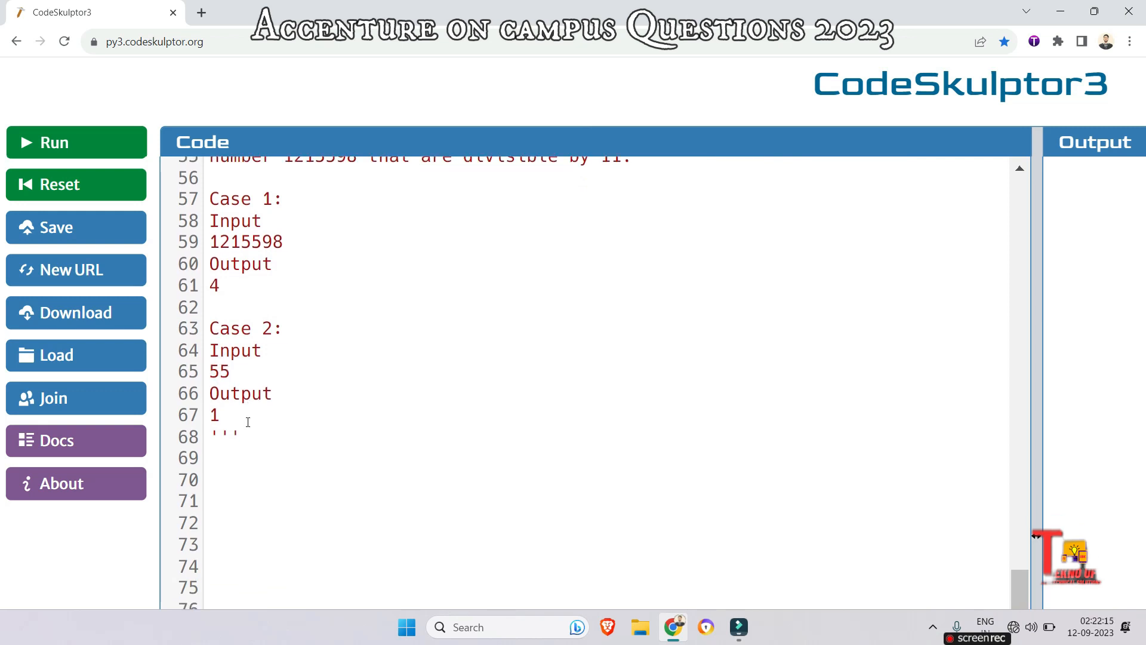
pyautogui.scroll(-3)
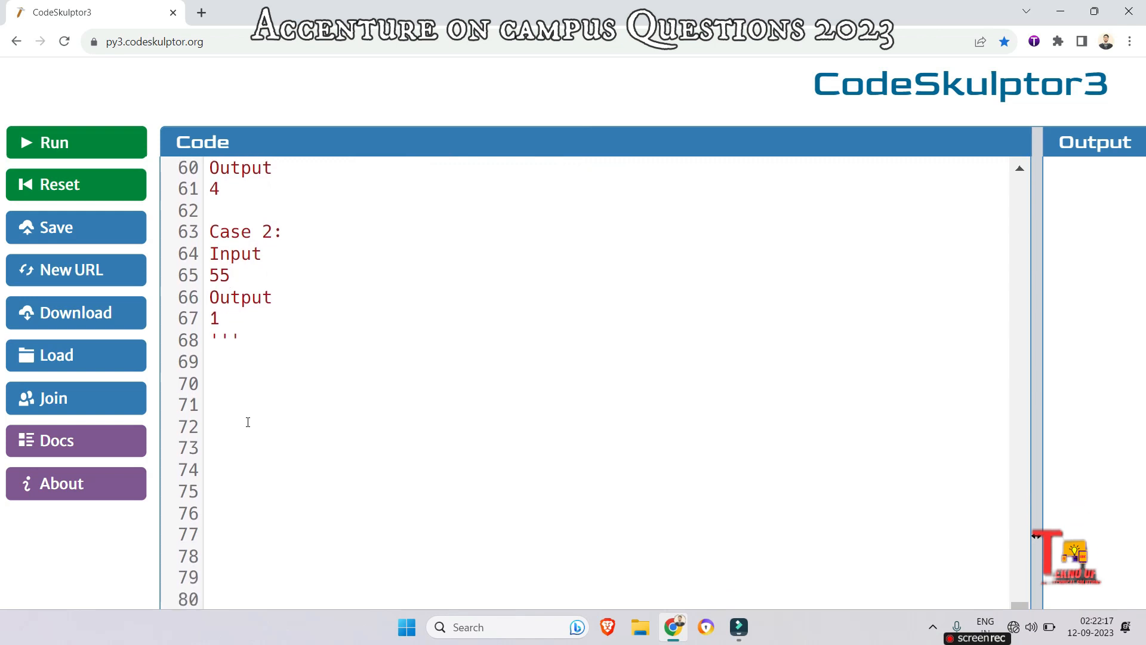
pyautogui.scroll(-3)
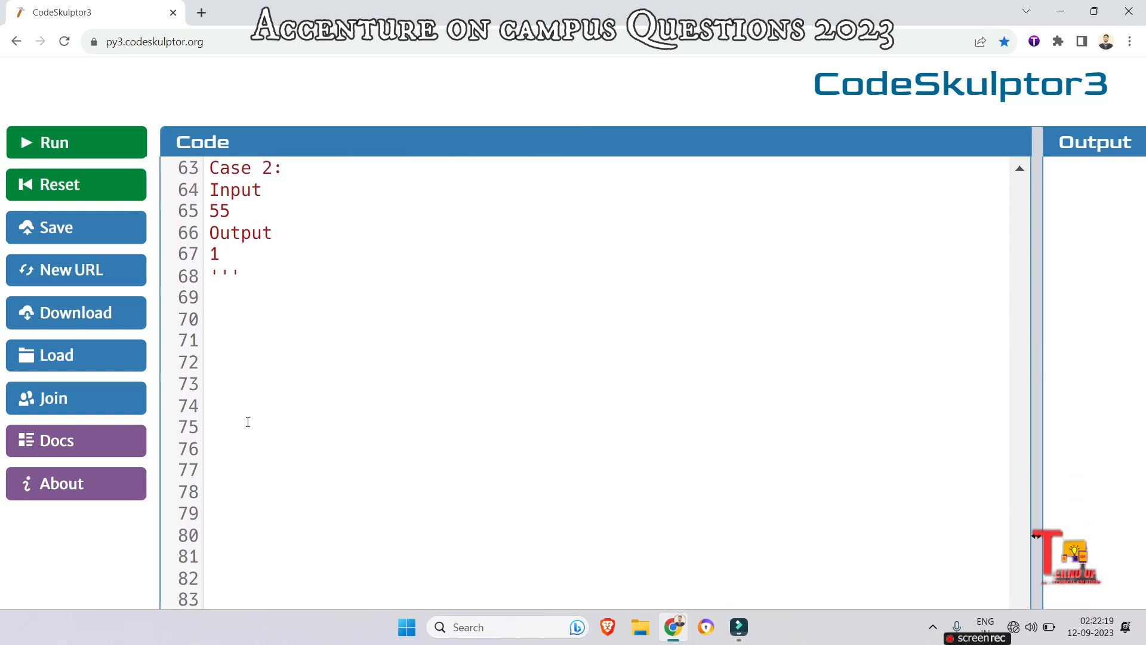
pyautogui.scroll(-3)
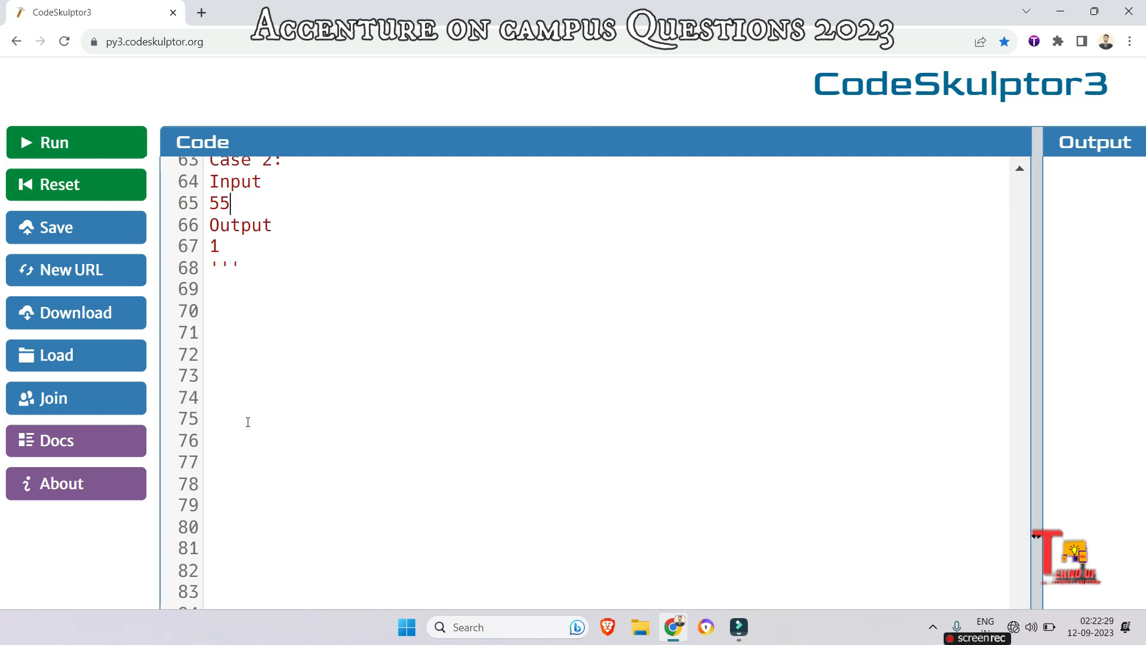
pyautogui.scroll(-3)
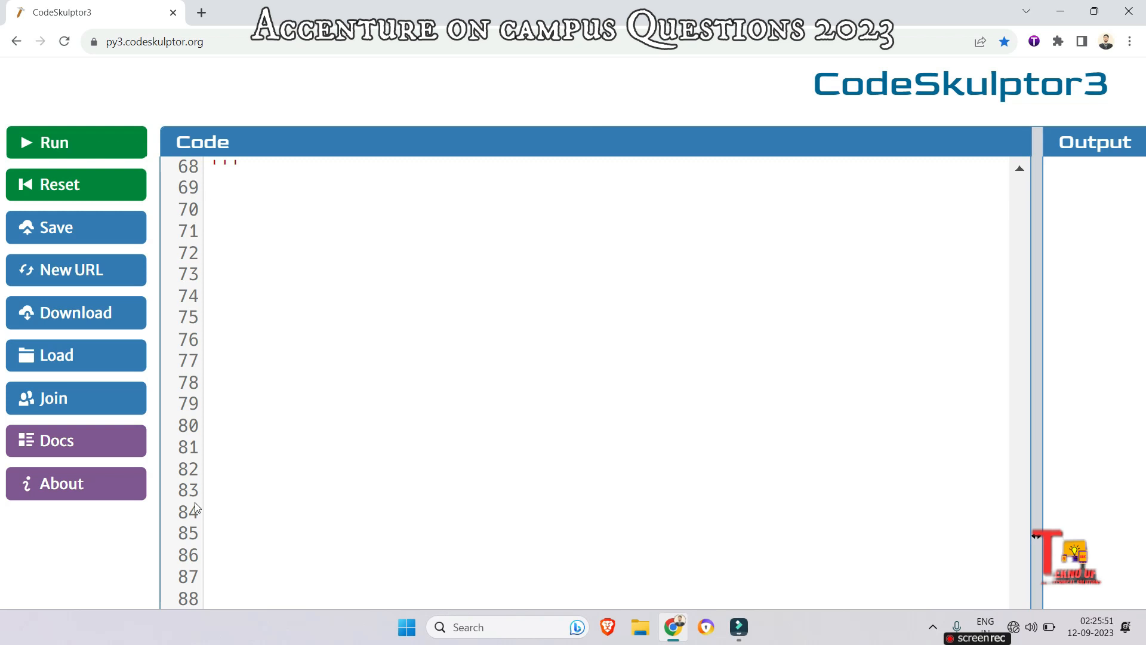
# Read the input number into n with n=int(input())
pyautogui.write('n')
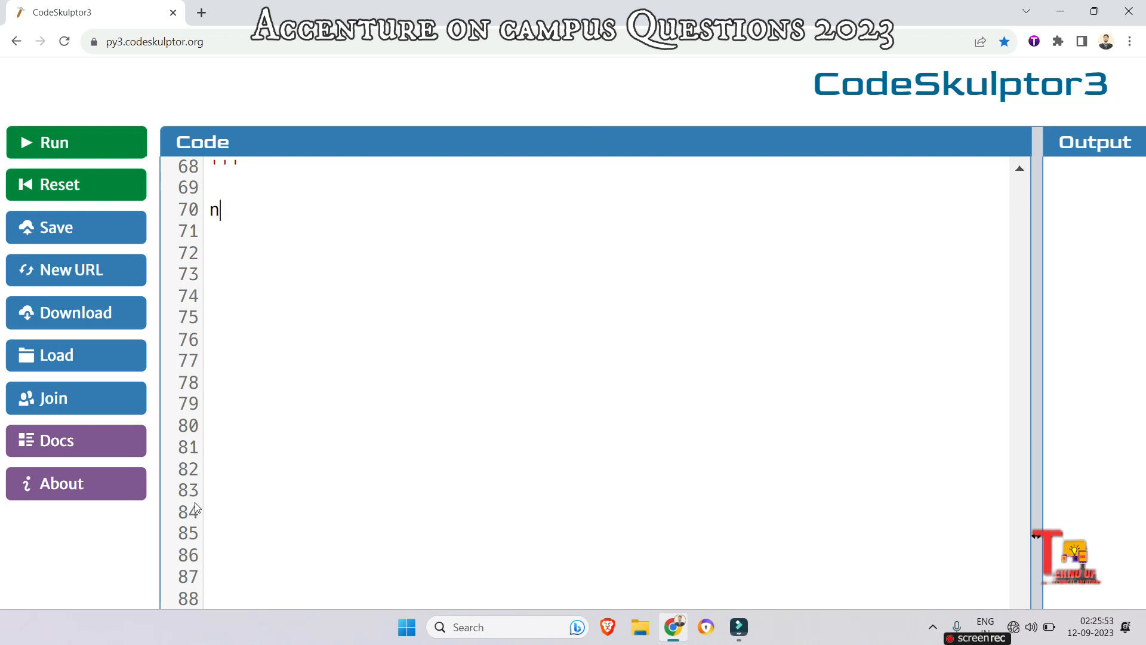
pyautogui.write('=in')
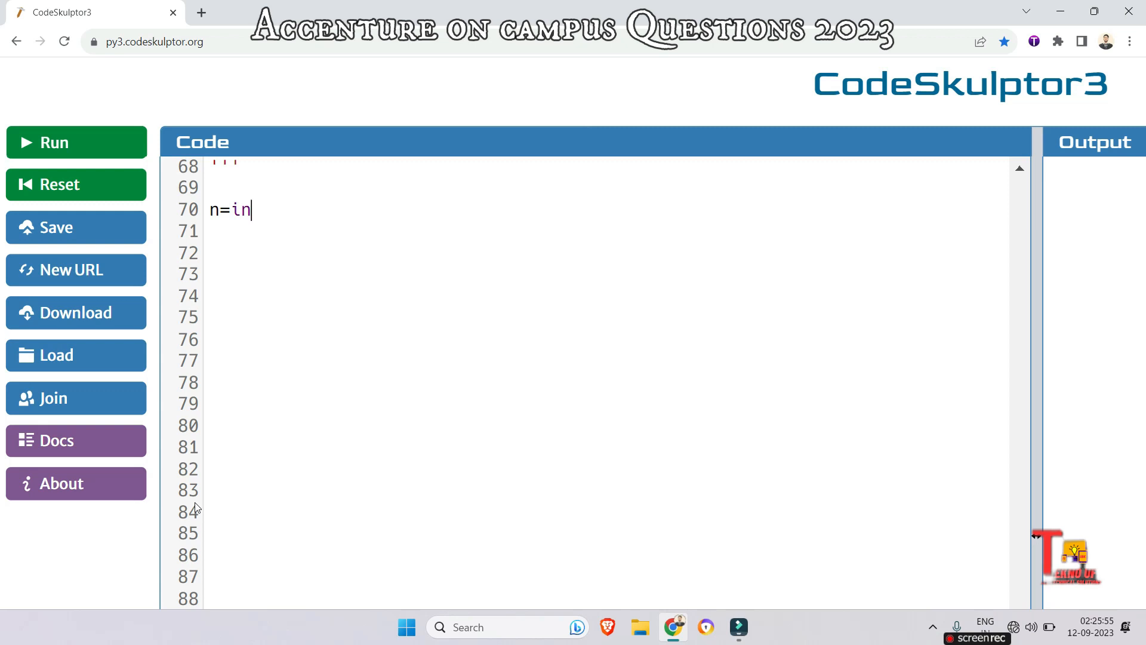
pyautogui.write('t(inpu')
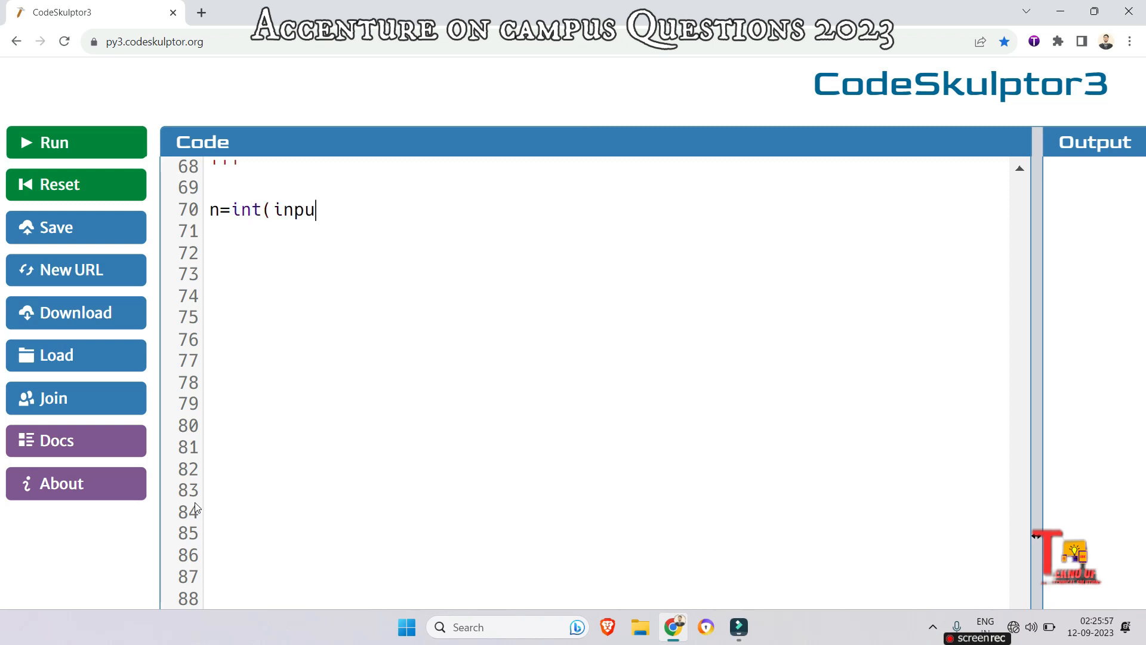
pyautogui.write('t())')
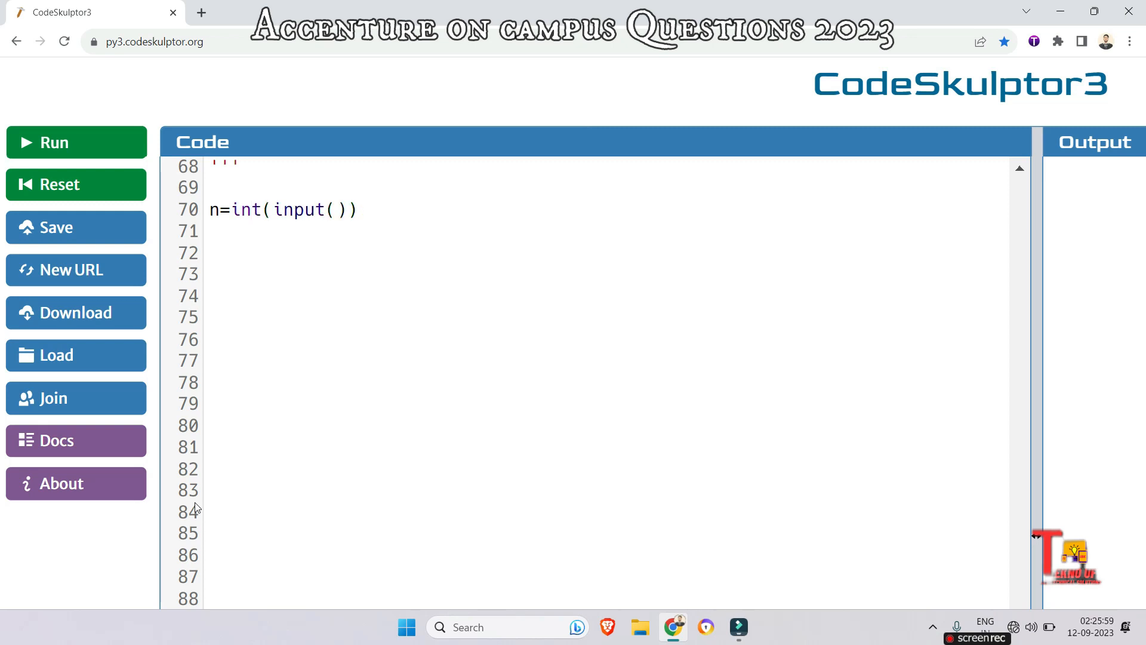
pyautogui.click(212, 231)
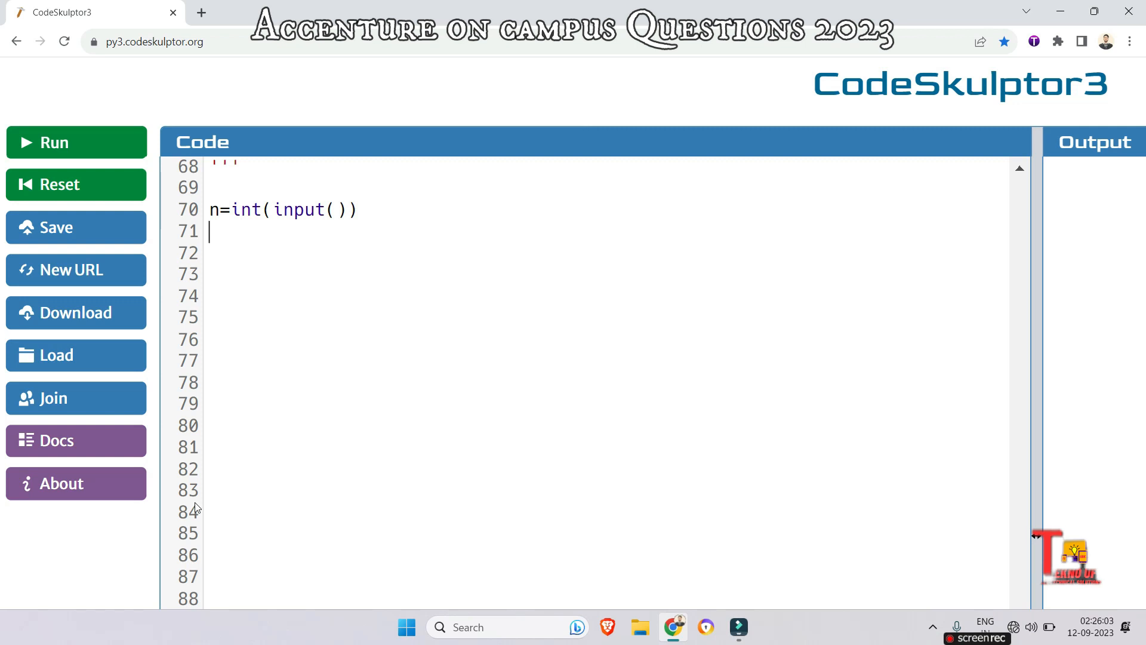
# Initialise temp=n, sum_val=0, count=0, v=[] and len_v=0 on separate lines
pyautogui.write('temp=')
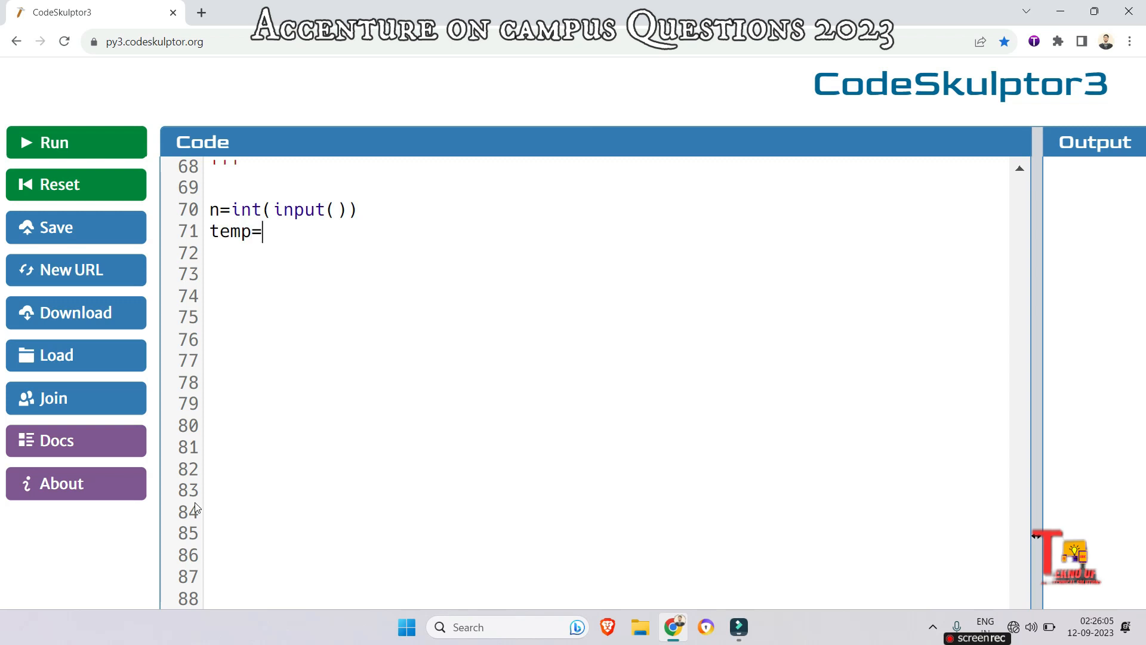
pyautogui.write('n')
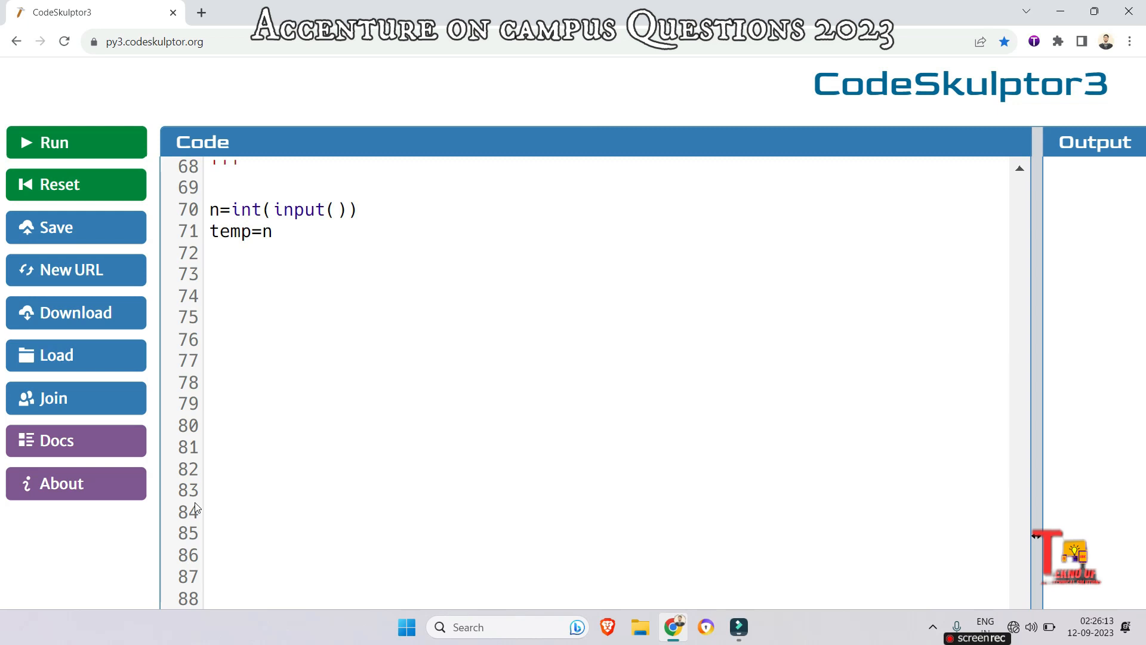
pyautogui.write('sum-')
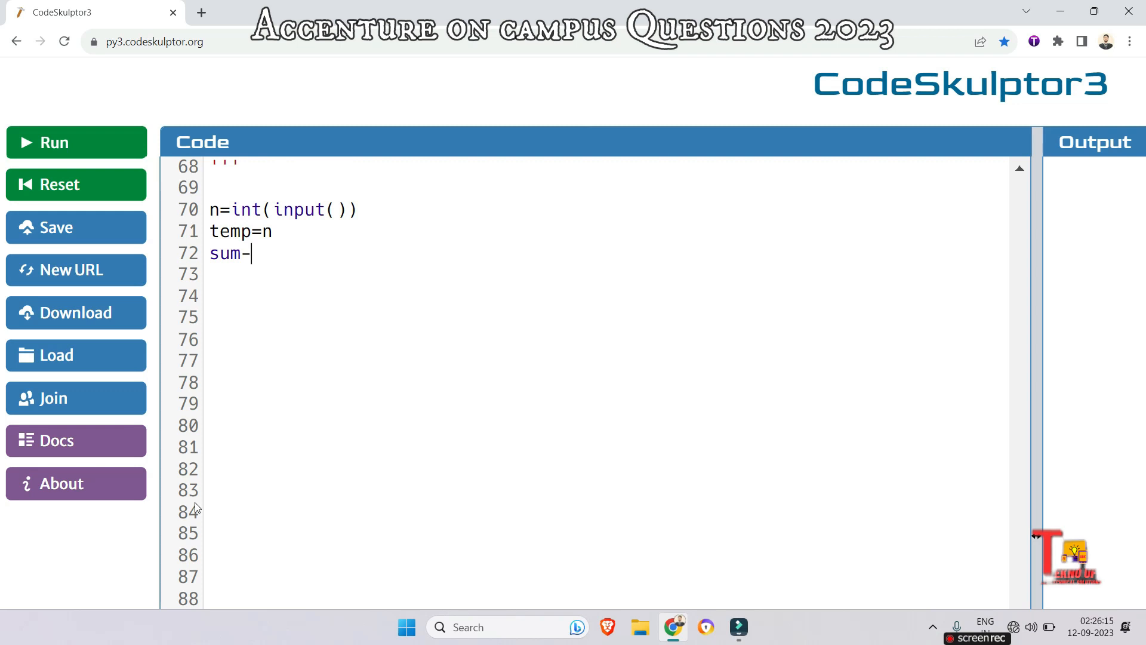
pyautogui.write('_v')
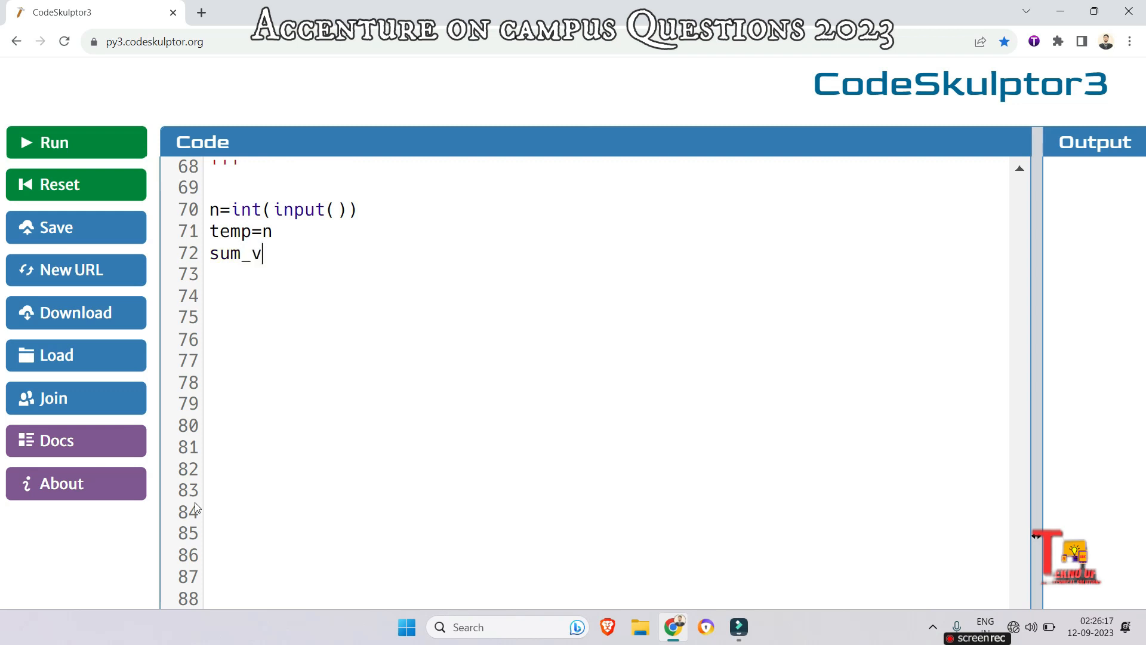
pyautogui.write('al=')
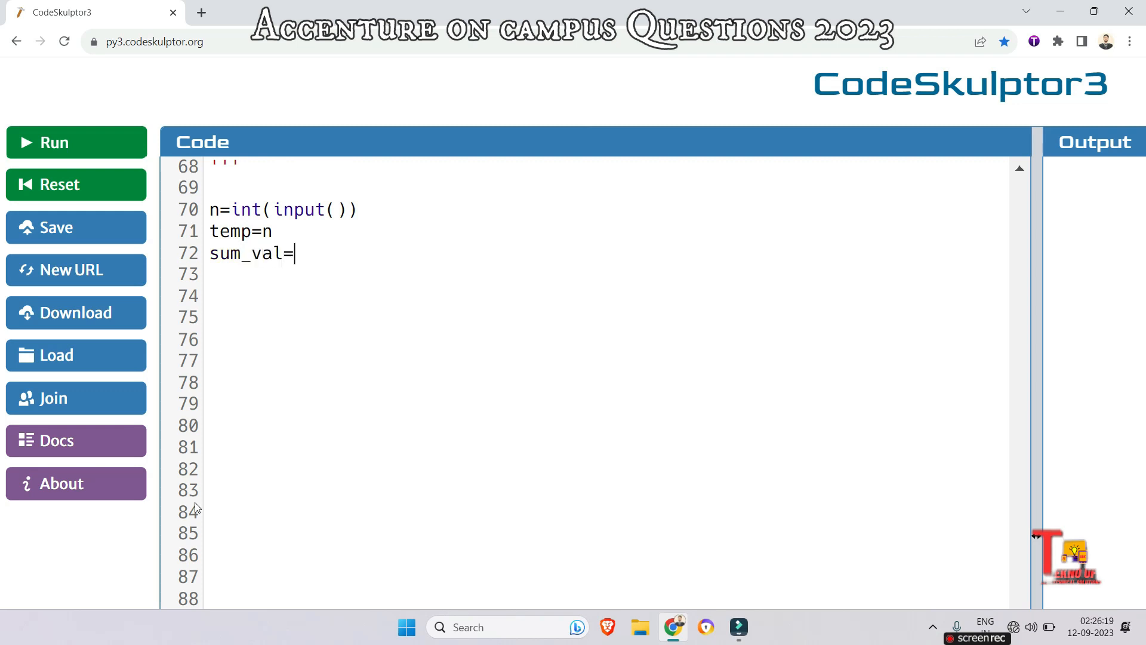
pyautogui.write('0')
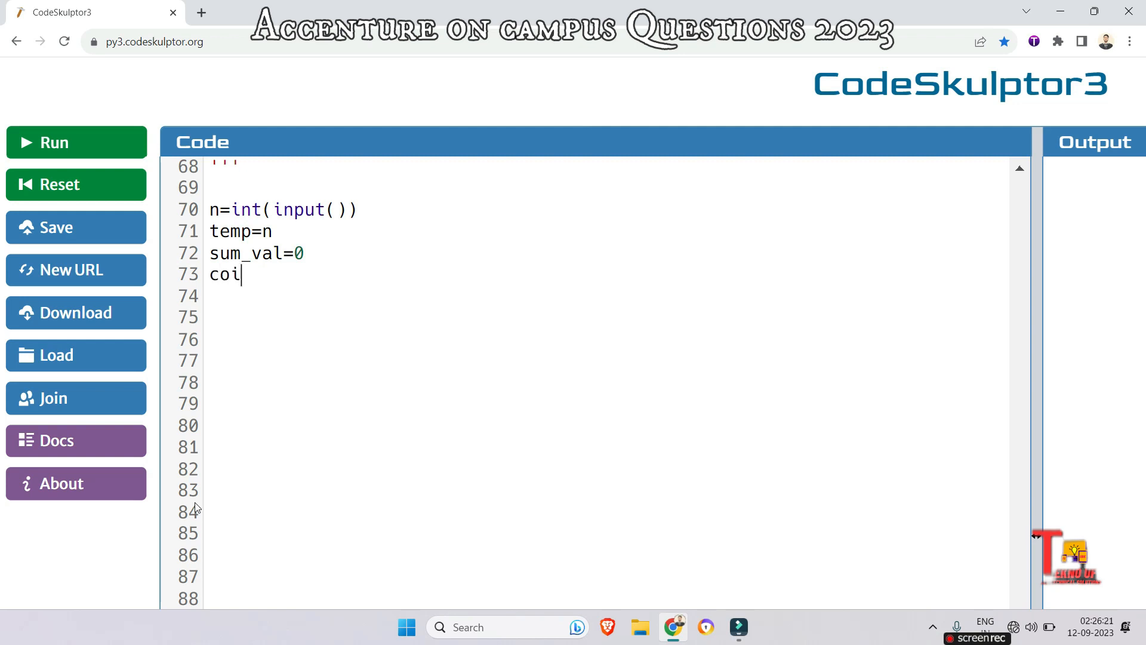
pyautogui.write('unt=')
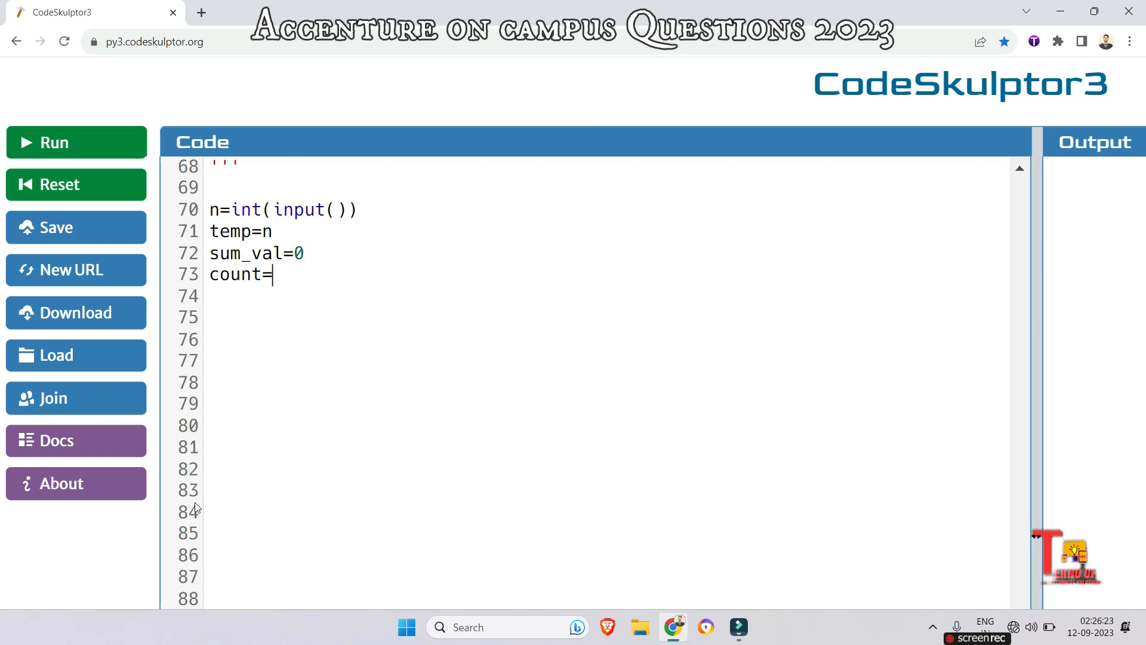
pyautogui.write('0')
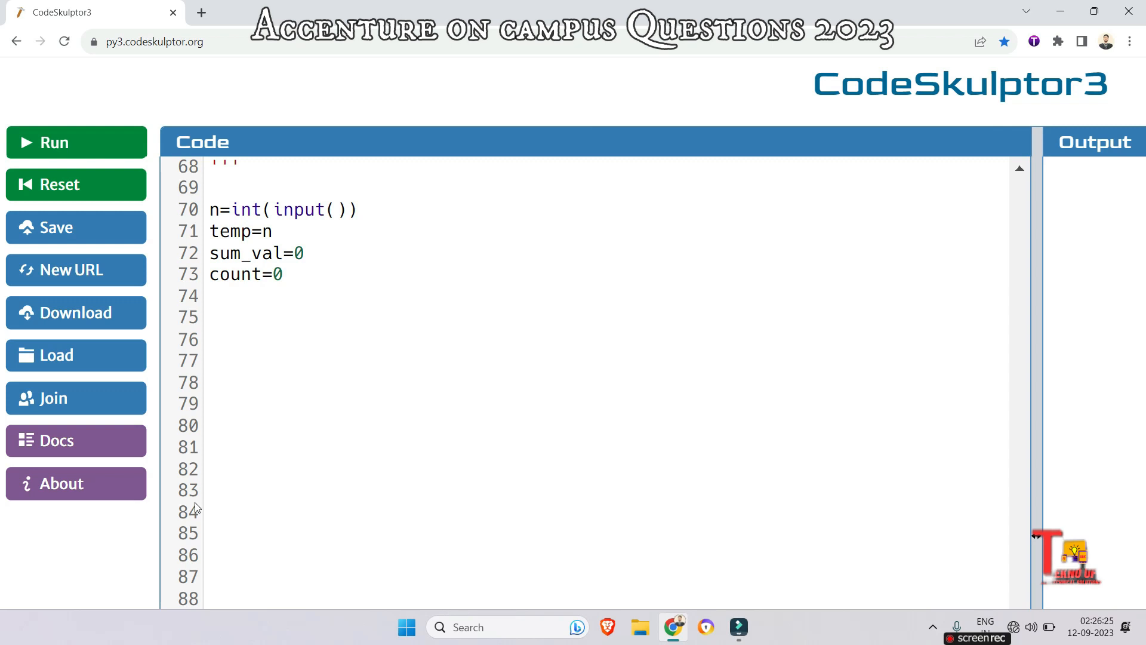
pyautogui.write('v=[]')
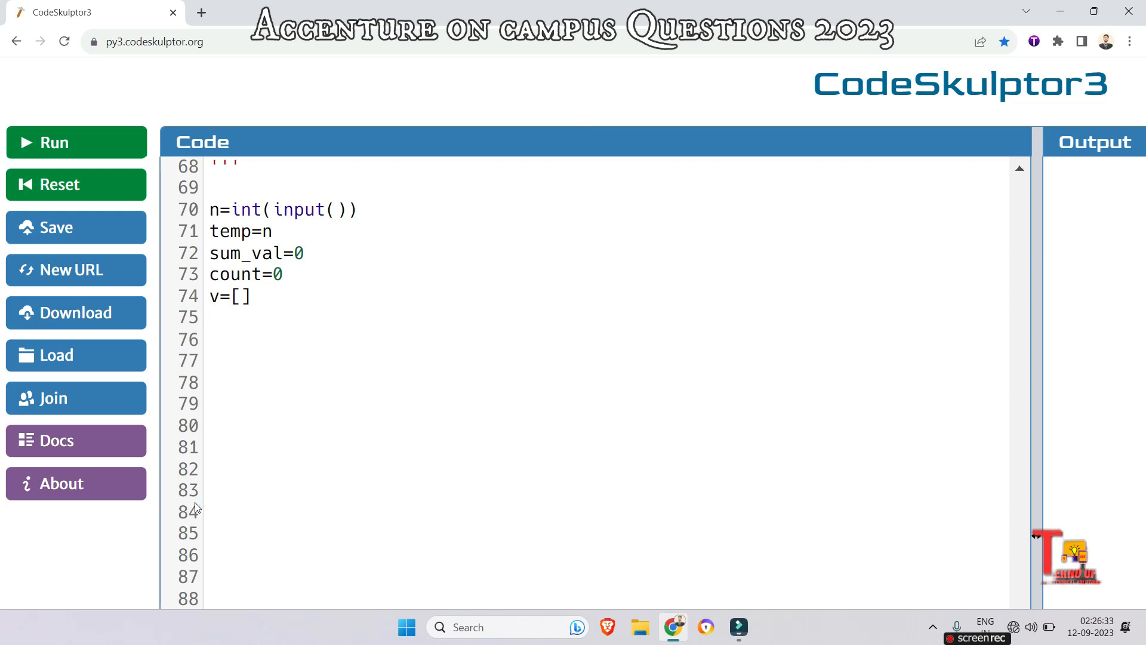
pyautogui.write('len )')
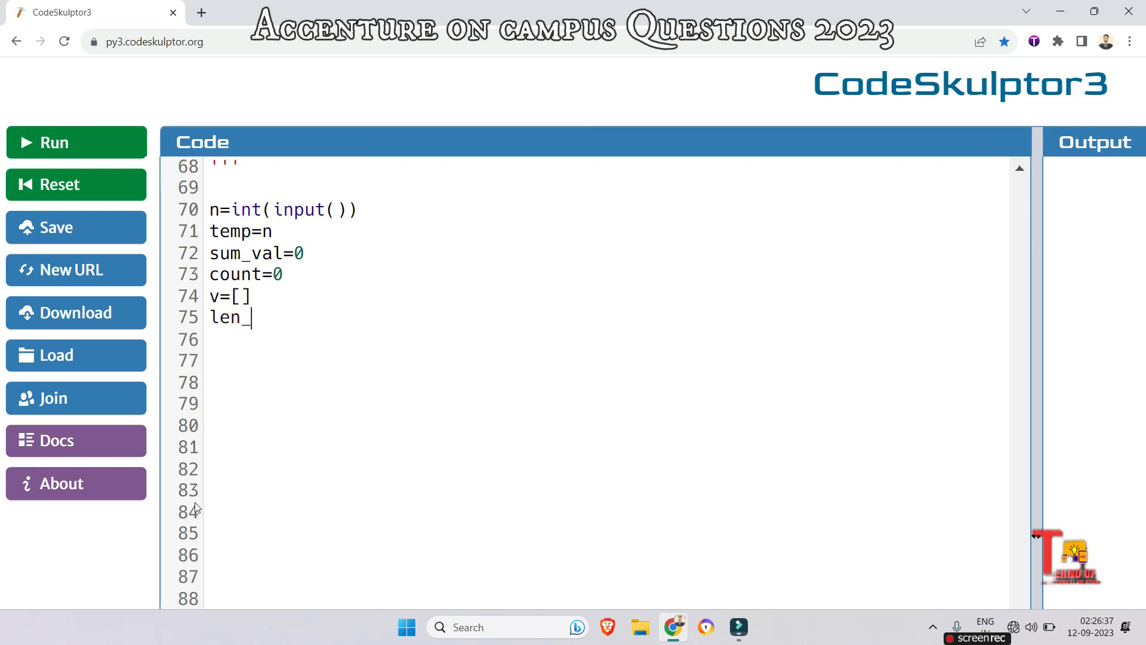
pyautogui.write('v=0')
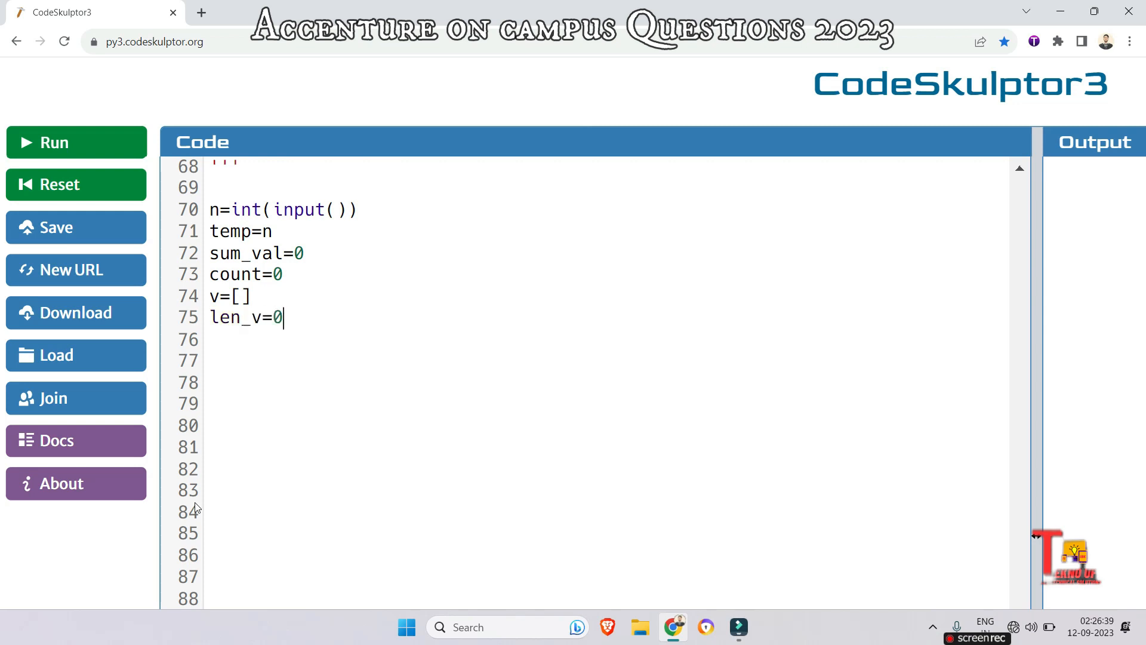
pyautogui.press('Return')
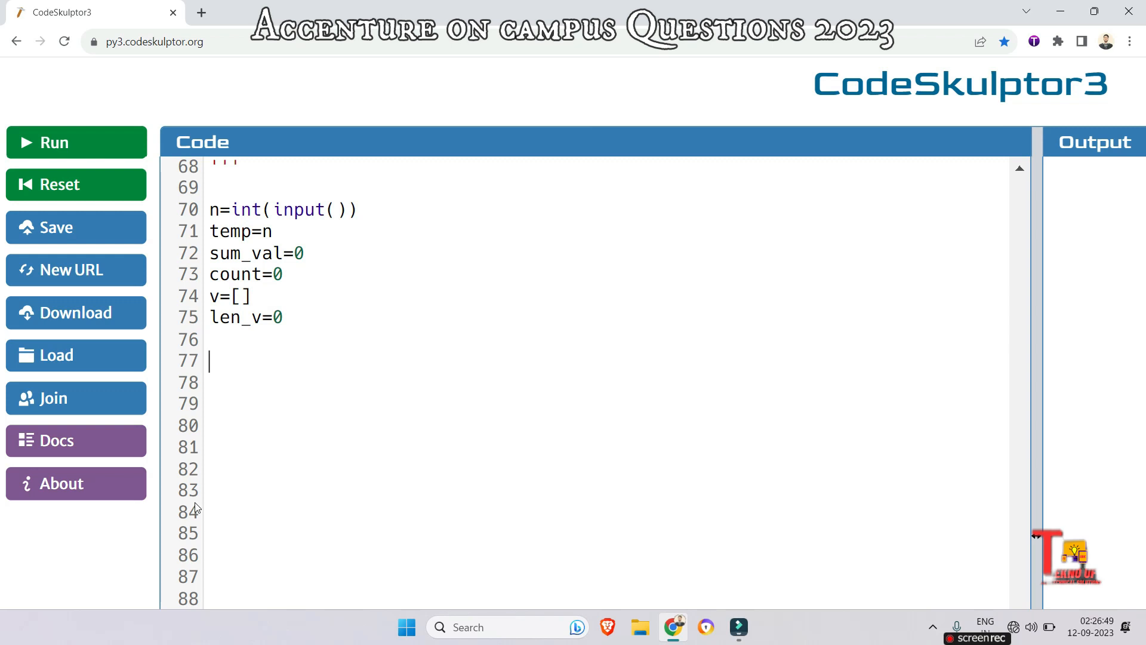
# Add a while n!=0 loop that appends n%10 to v and does n//=10
pyautogui.write('while')
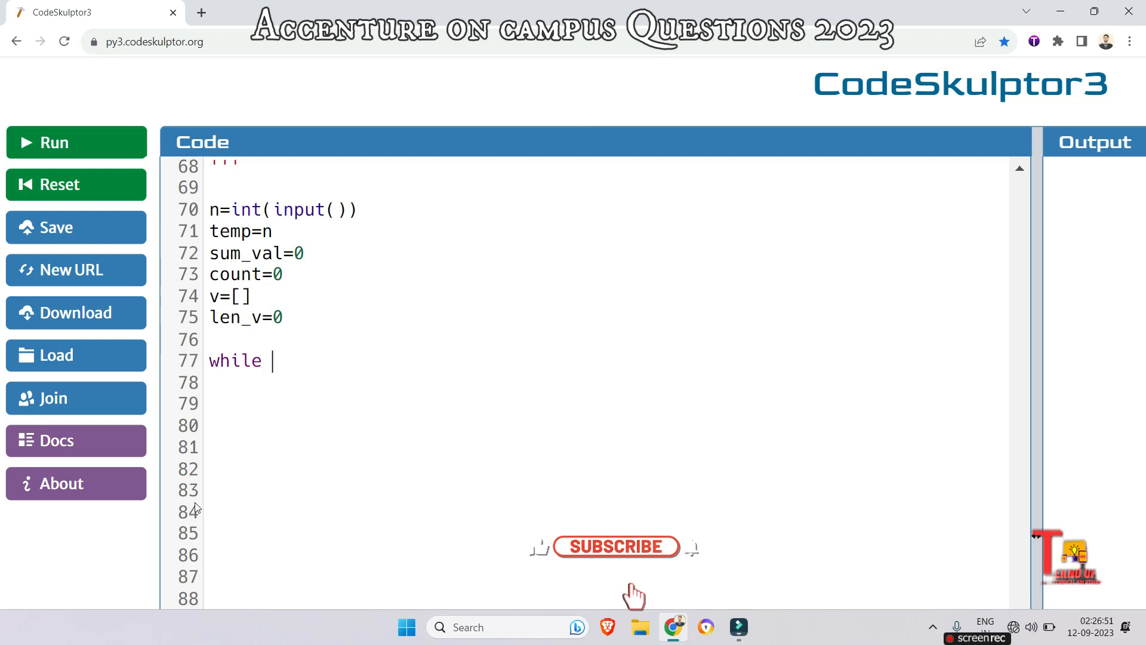
pyautogui.write('n!=0:')
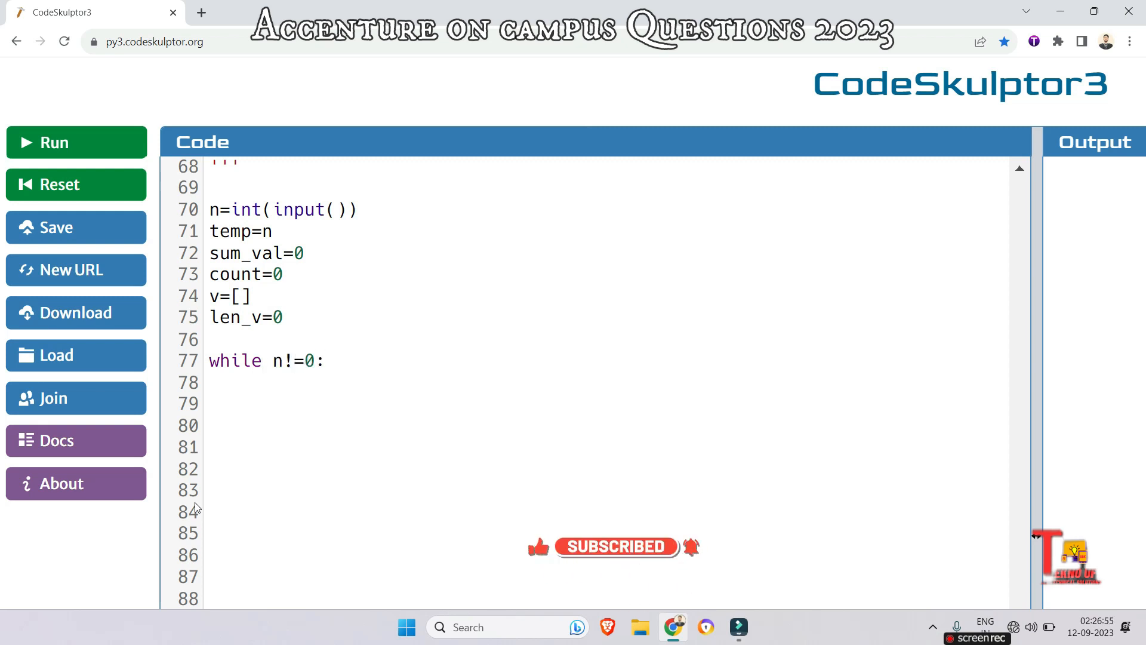
pyautogui.write('v.appe')
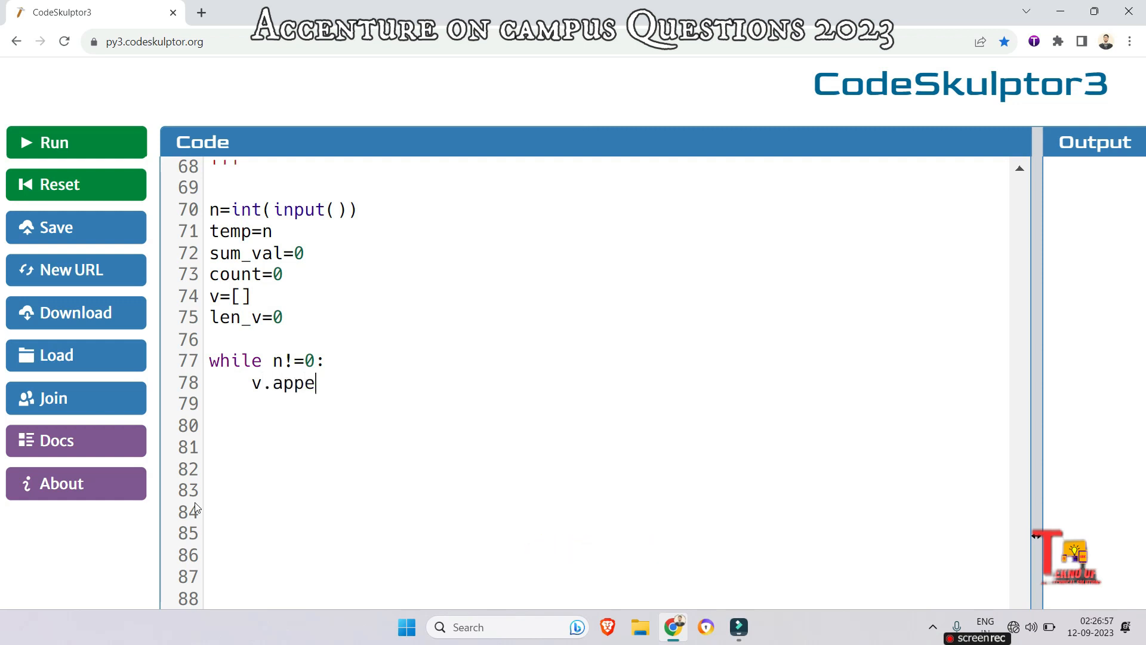
pyautogui.write('nd(')
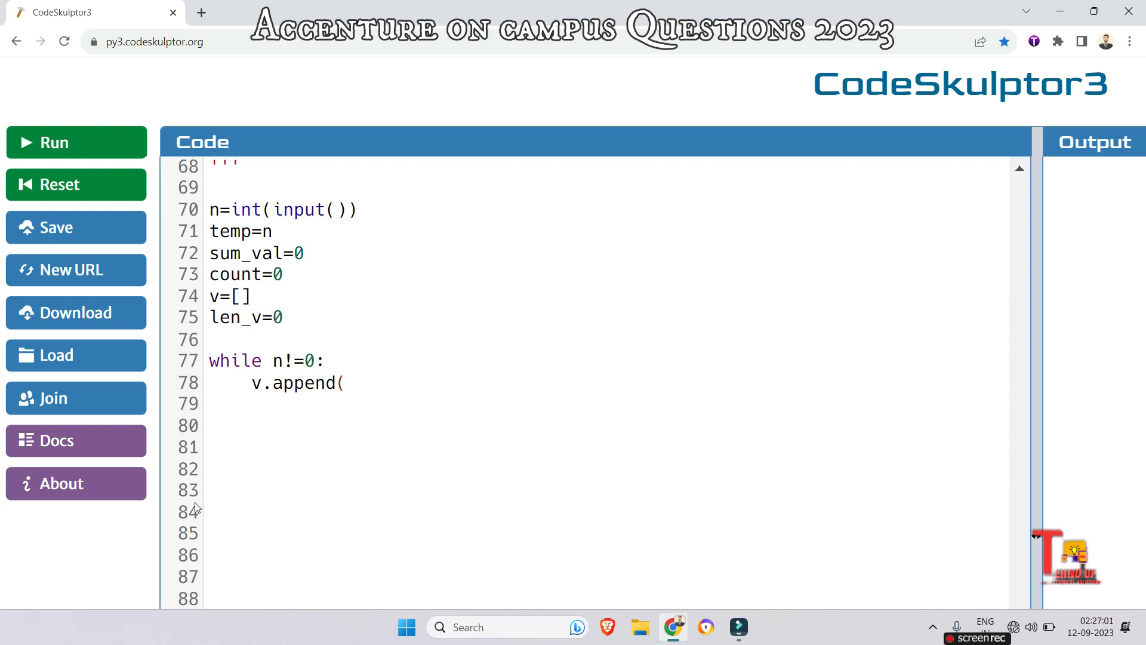
pyautogui.write('n%')
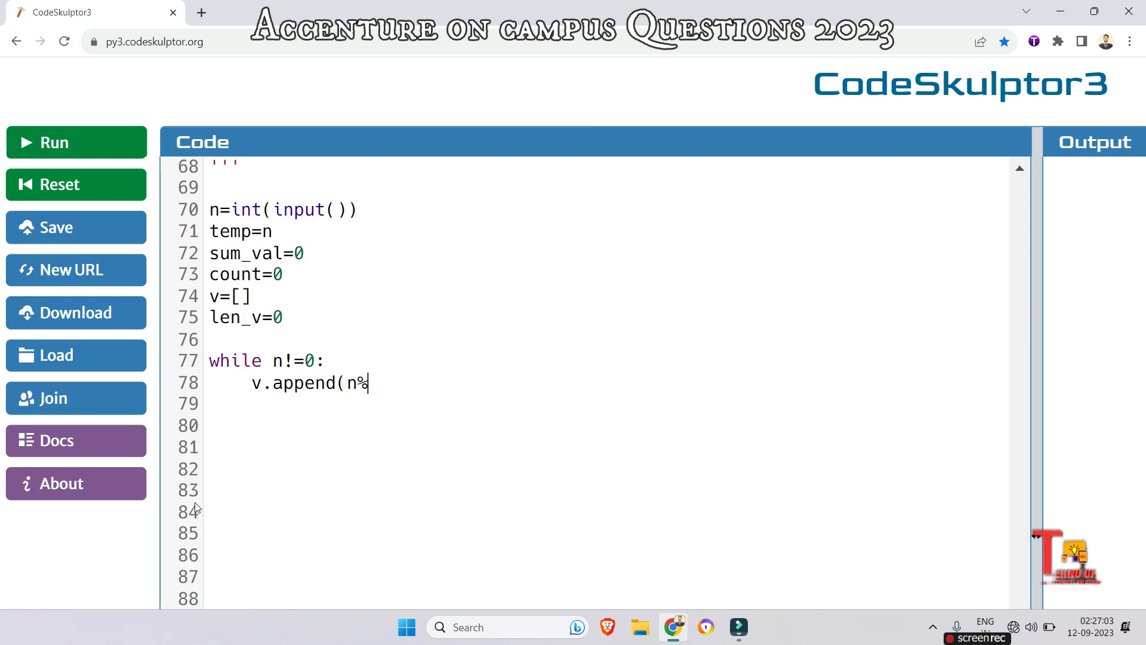
pyautogui.write('10')
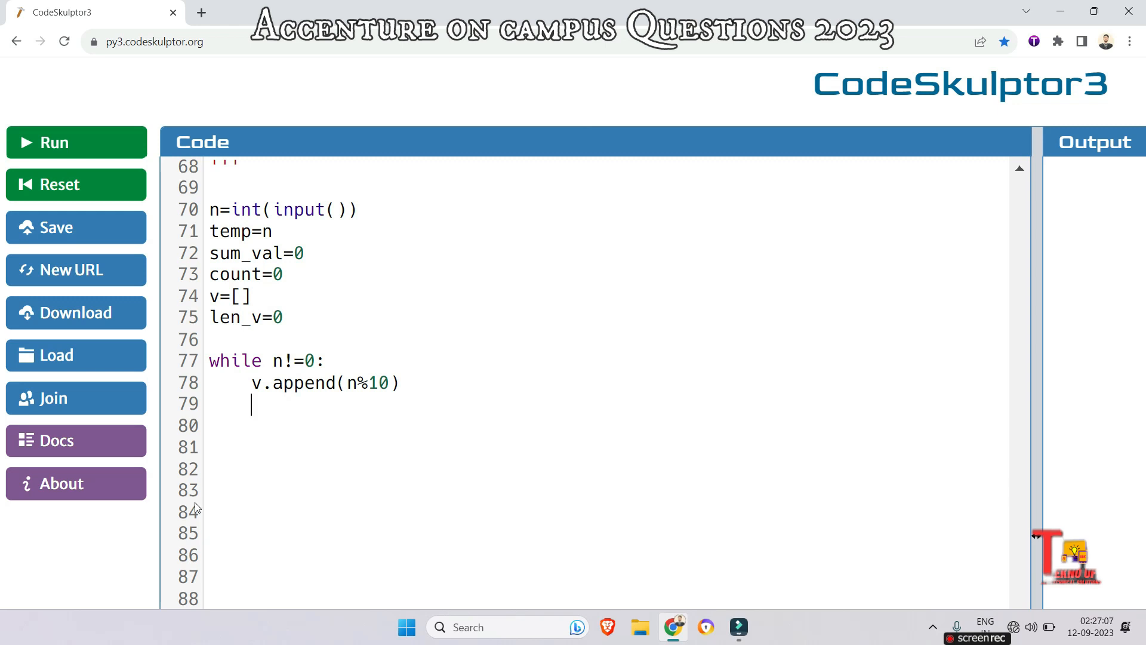
pyautogui.write('n//')
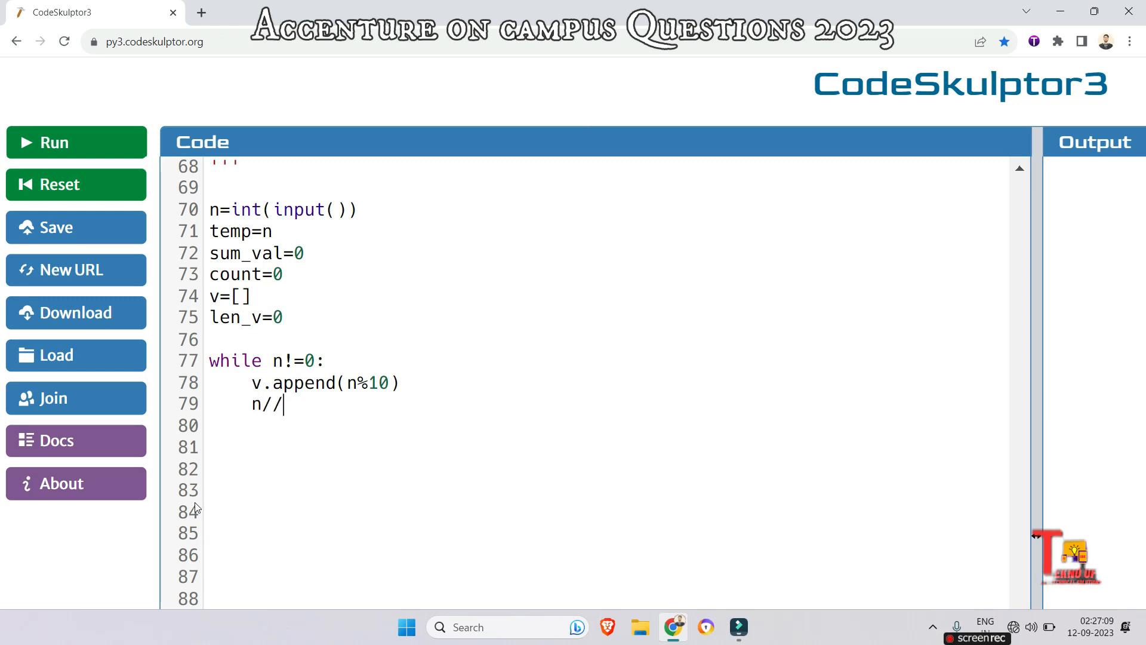
pyautogui.write('=10')
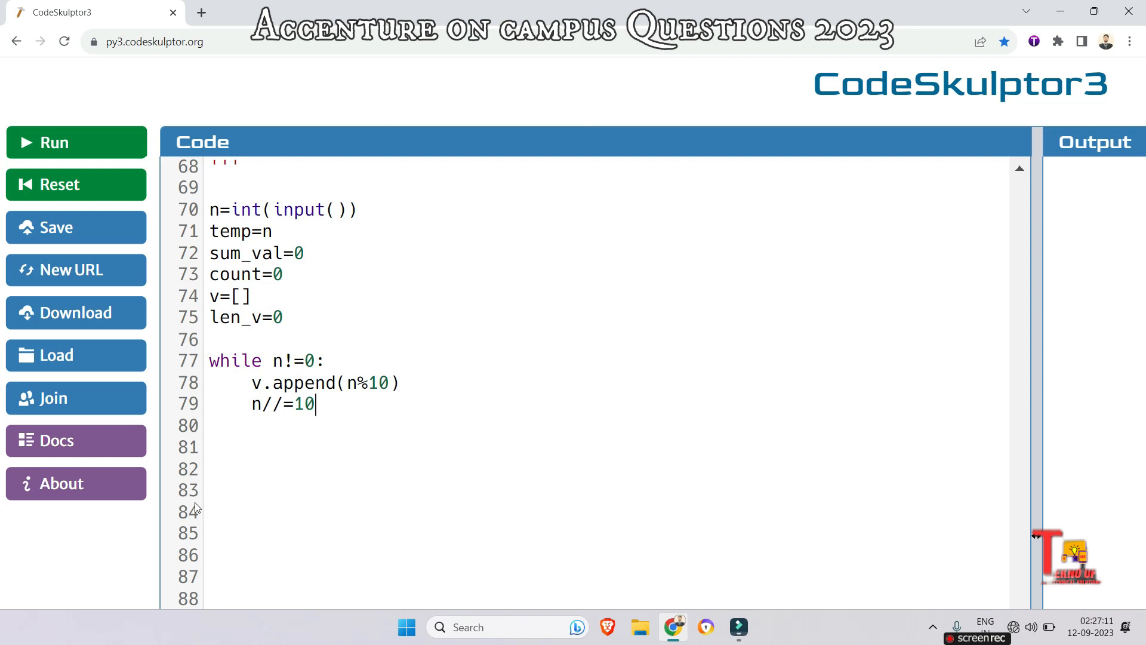
pyautogui.press('Enter')
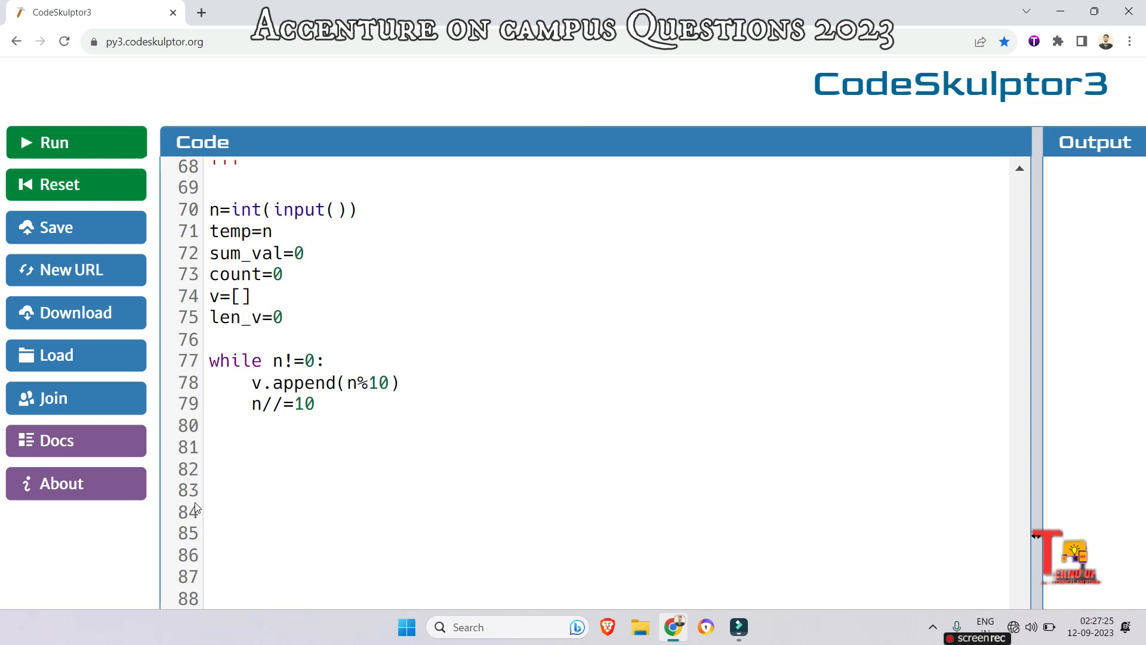
# Add v.reverse() after the while loop to restore the digit order
pyautogui.write('v.')
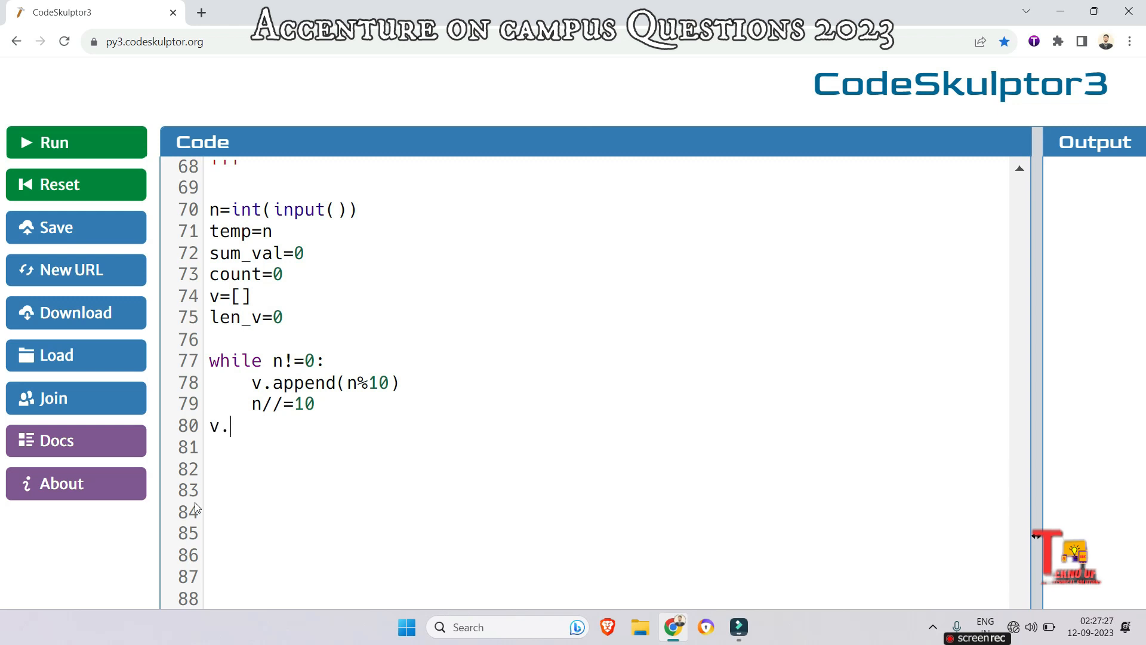
pyautogui.write('rev')
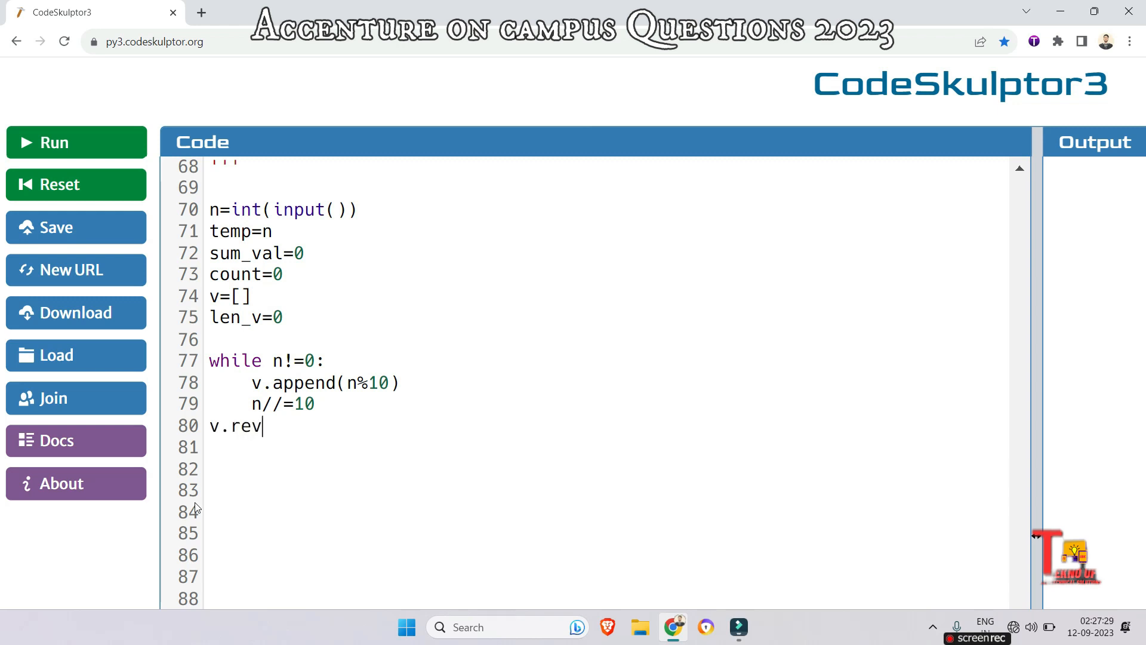
pyautogui.write('erse( )')
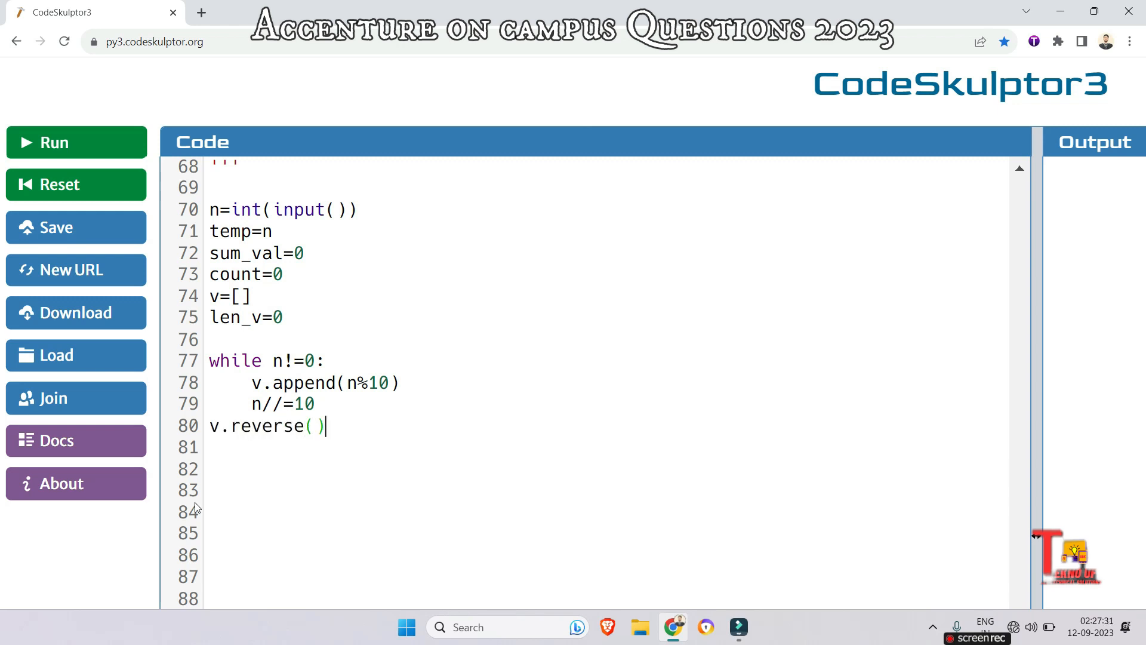
pyautogui.scroll(-3)
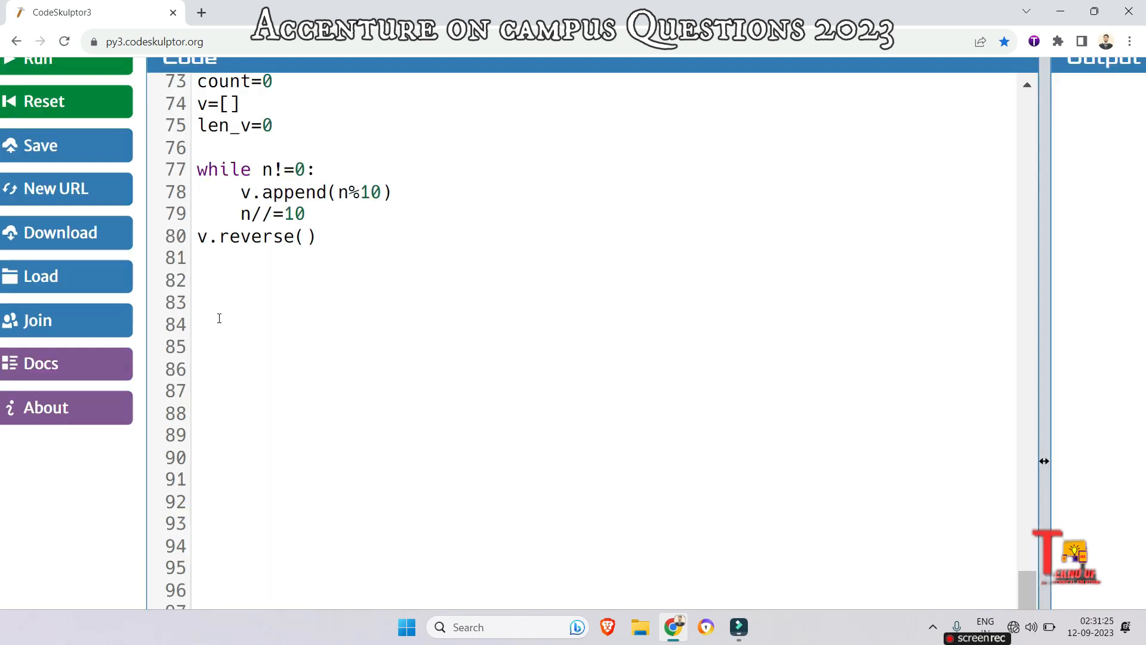
pyautogui.scroll(-3)
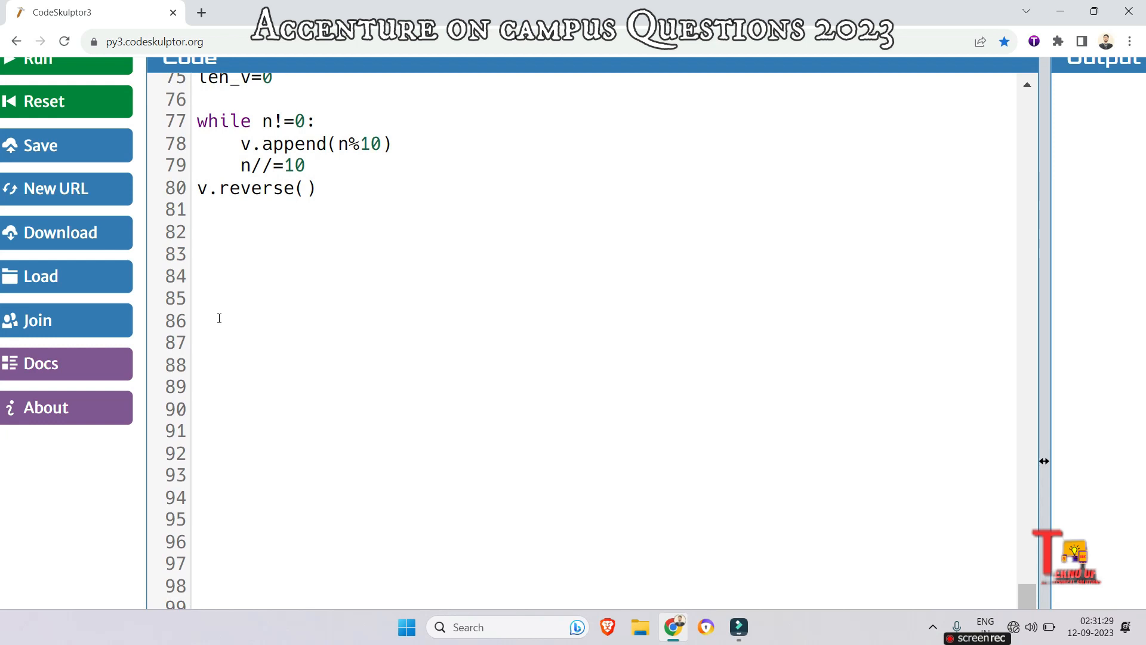
pyautogui.moveTo(209, 284)
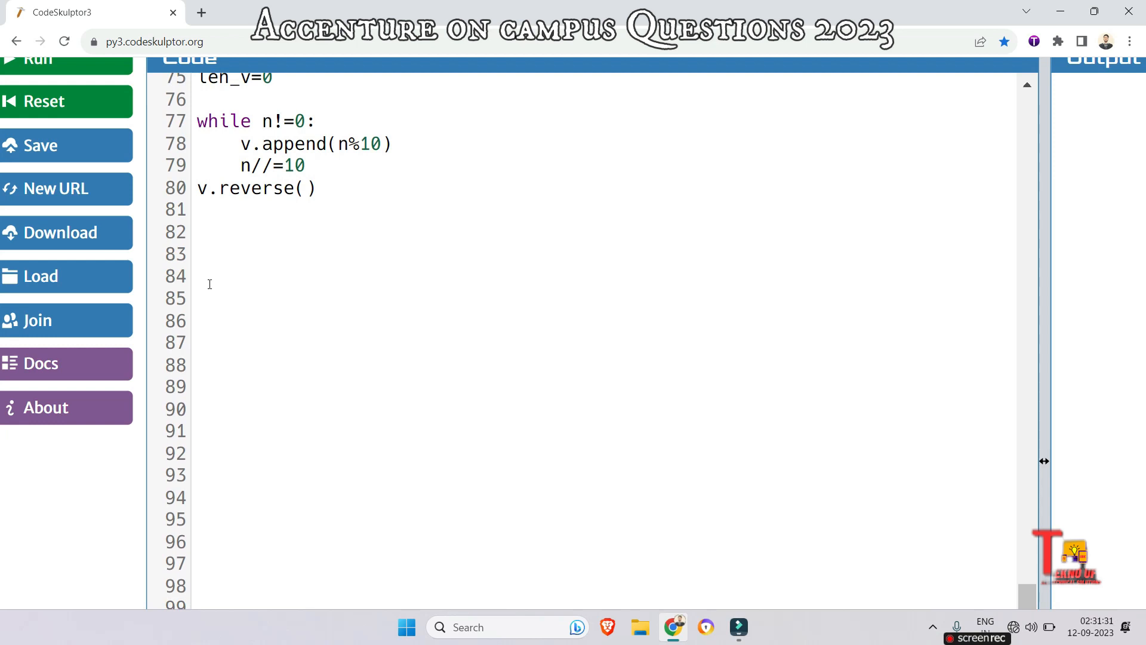
# Start a for i in range(len(v)) loop whose body sets sum_val=v[i]
pyautogui.write('for i')
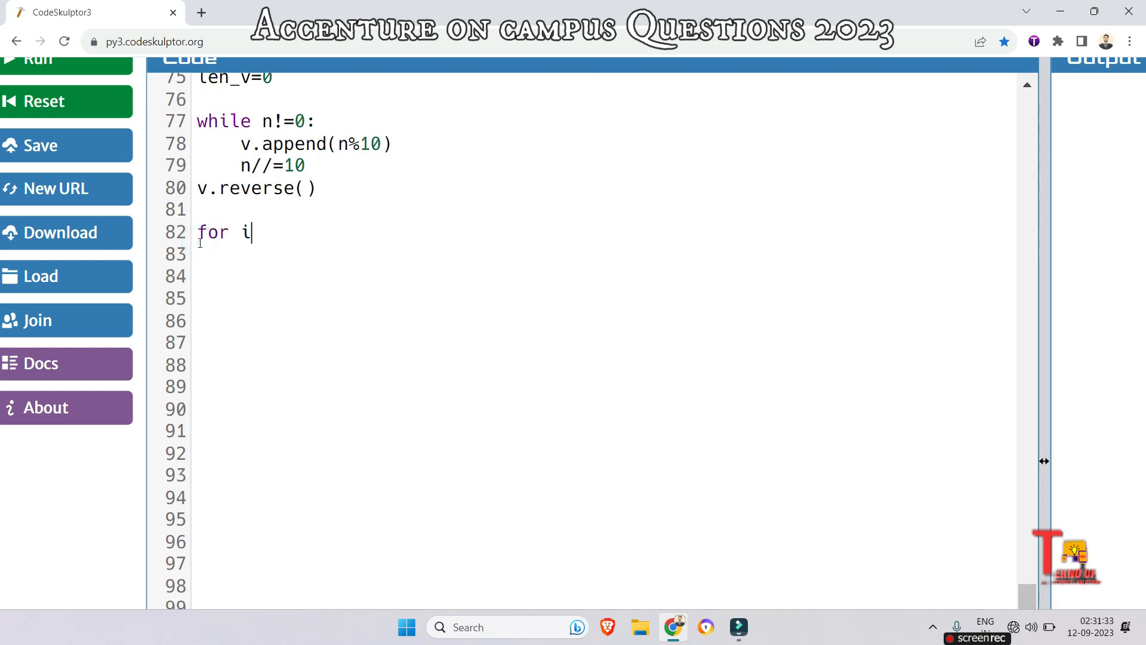
pyautogui.write('in ran')
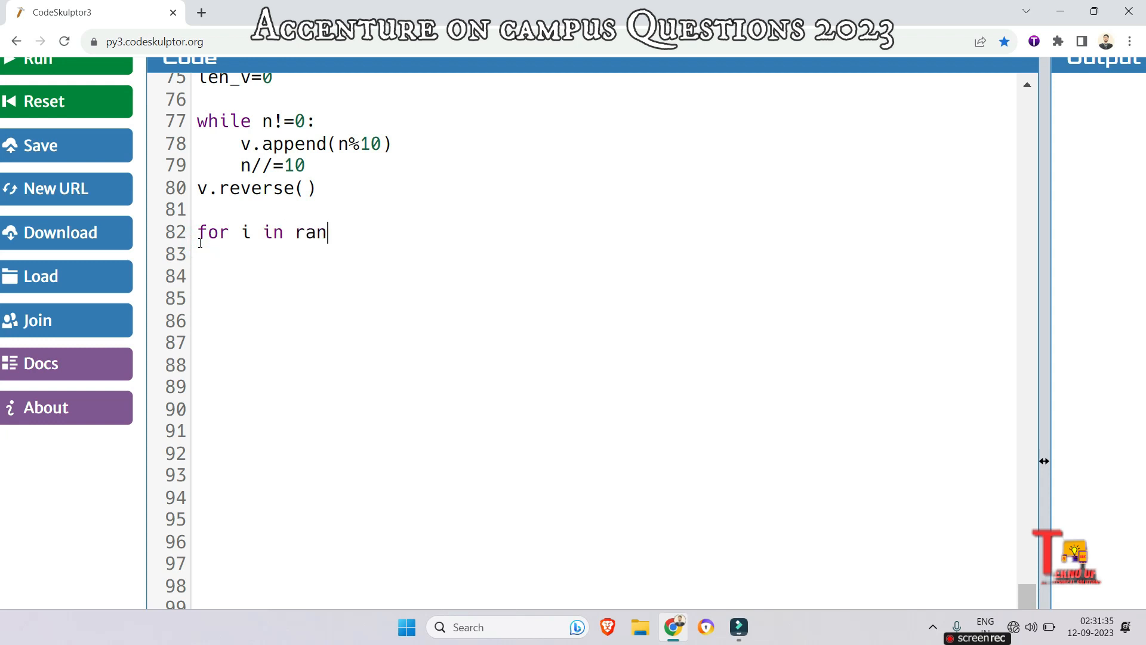
pyautogui.write('ge(len')
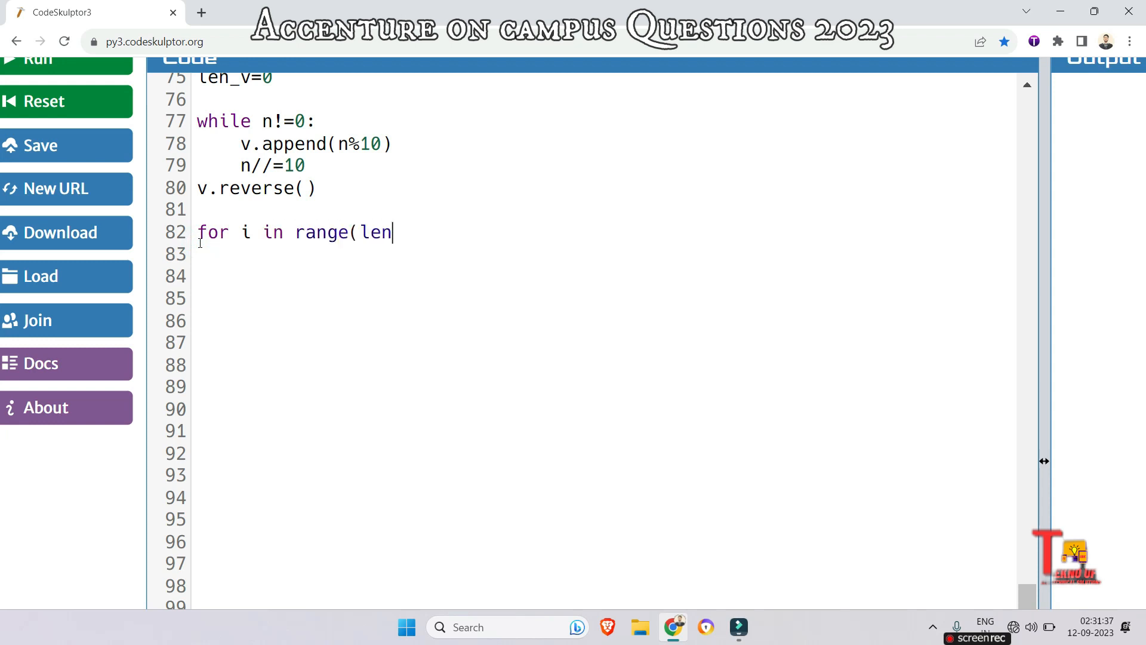
pyautogui.write('(v)):')
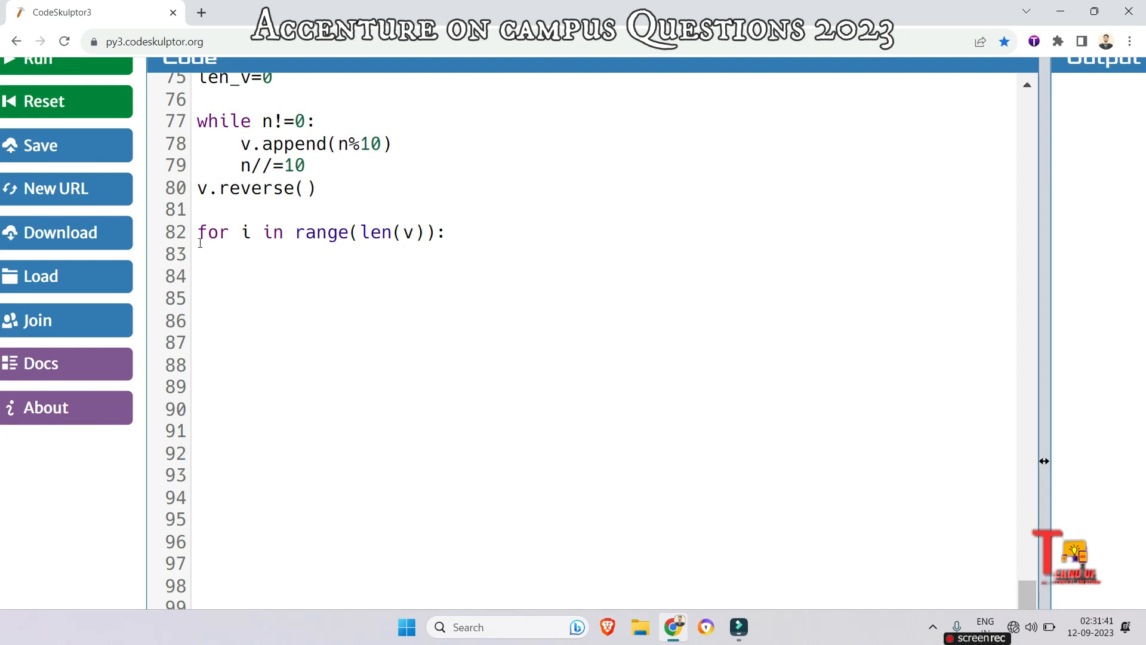
pyautogui.write('sum')
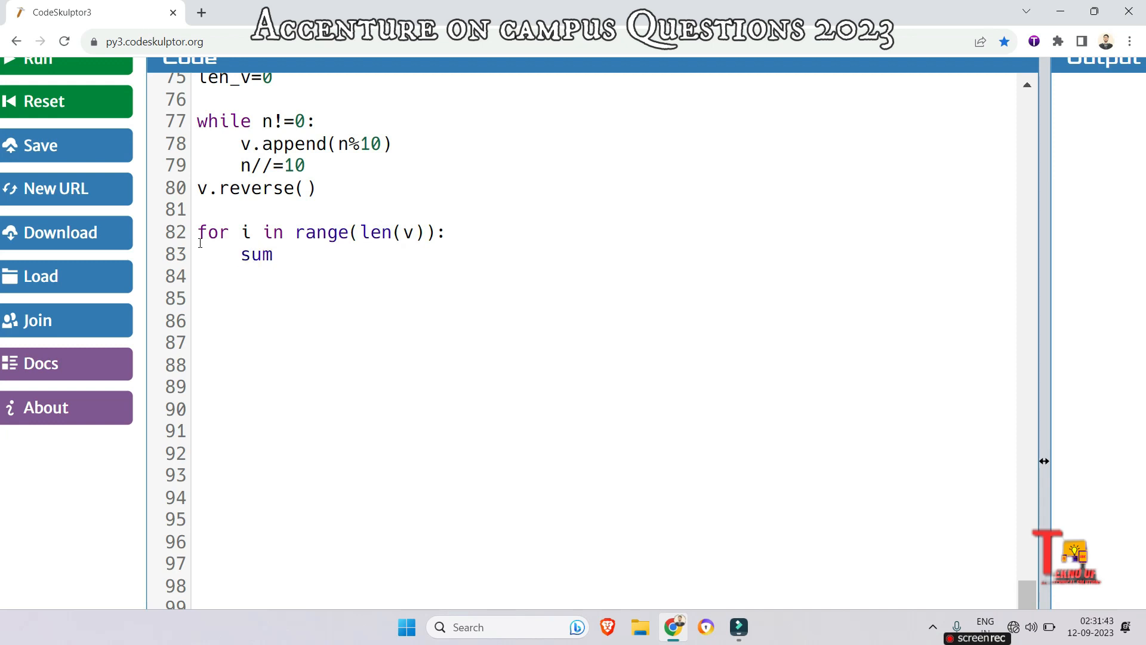
pyautogui.write('_val=')
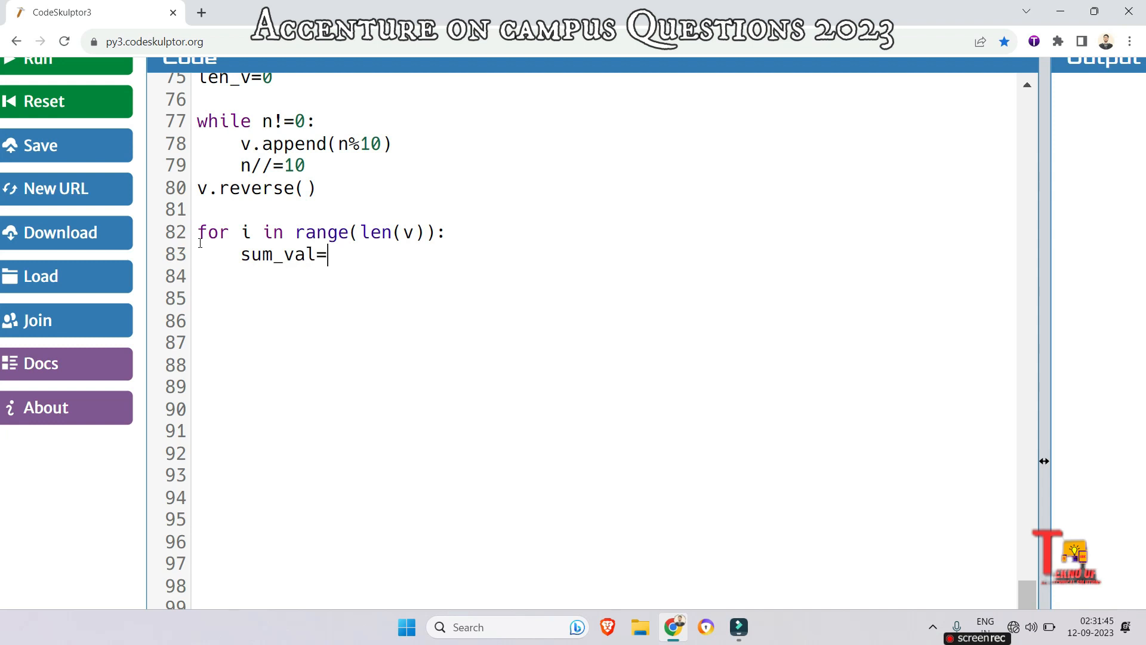
pyautogui.write('v[i')
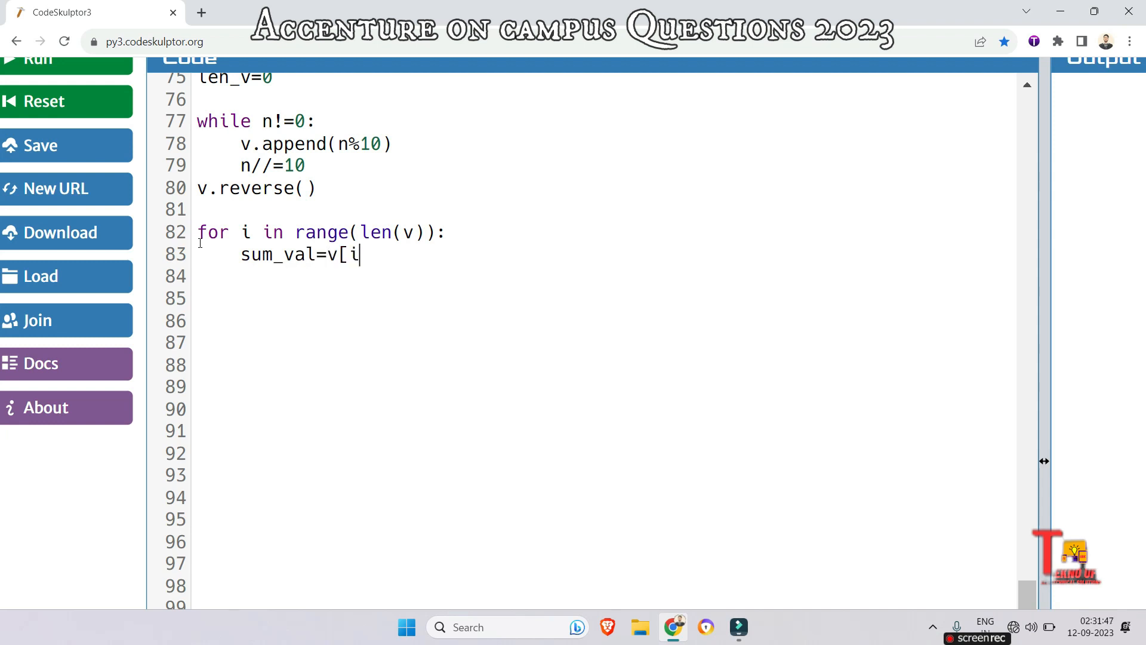
pyautogui.write(']')
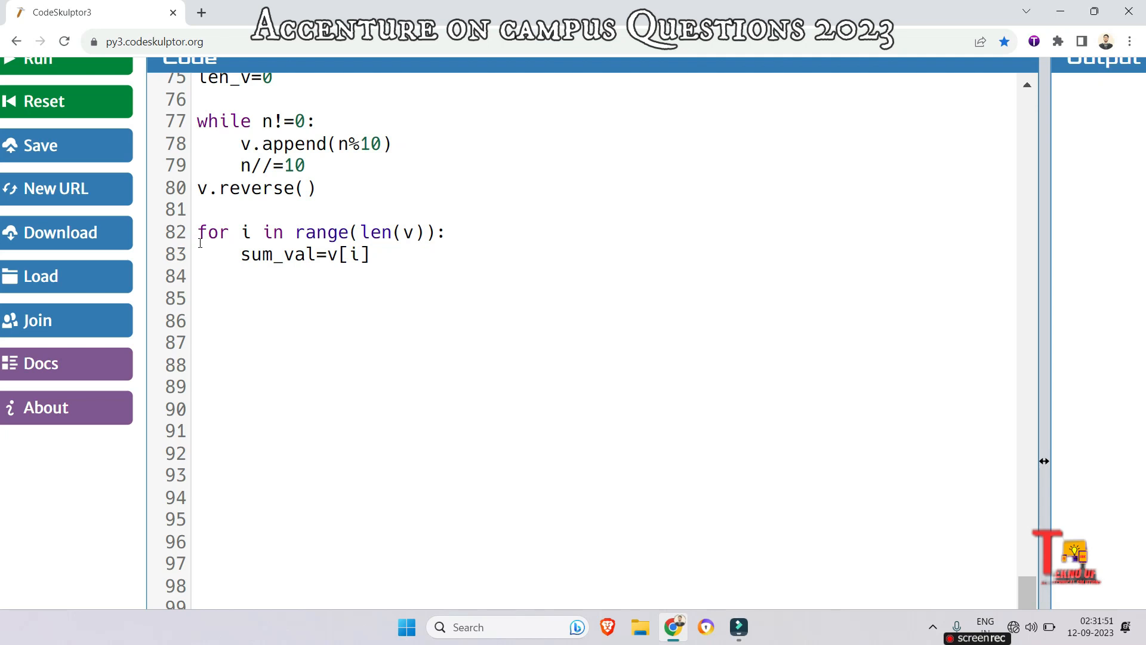
# Add an inner for j in range(i+1,len(v)) loop setting sum_val=sum_val*10+v[j]
pyautogui.write('for j')
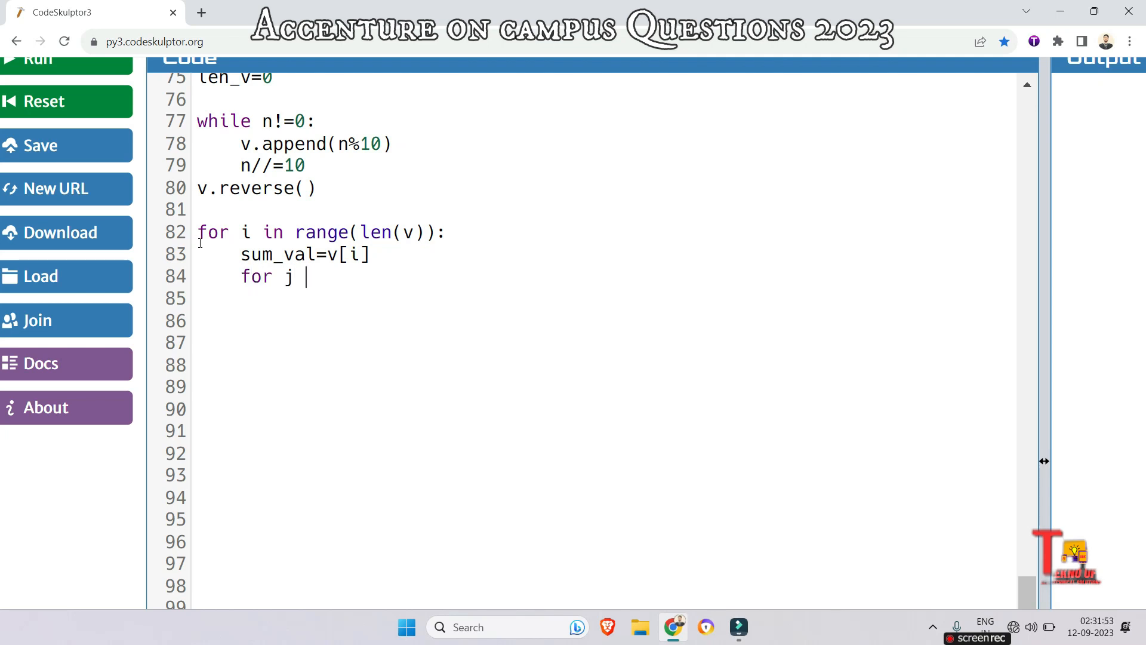
pyautogui.write('ra')
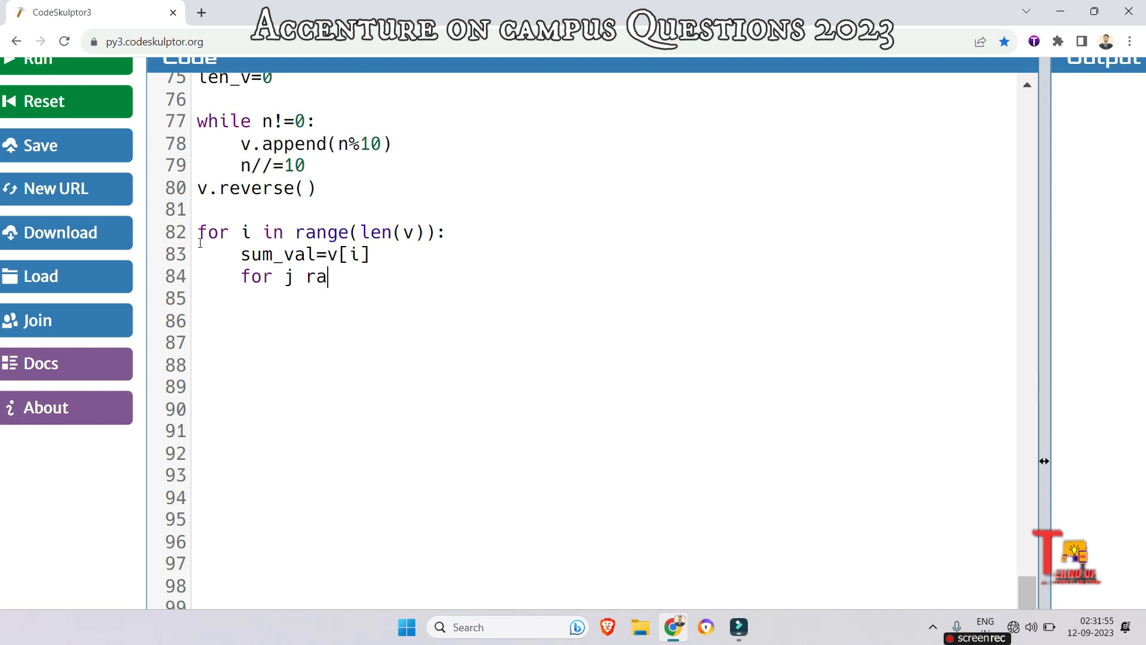
pyautogui.write('in r')
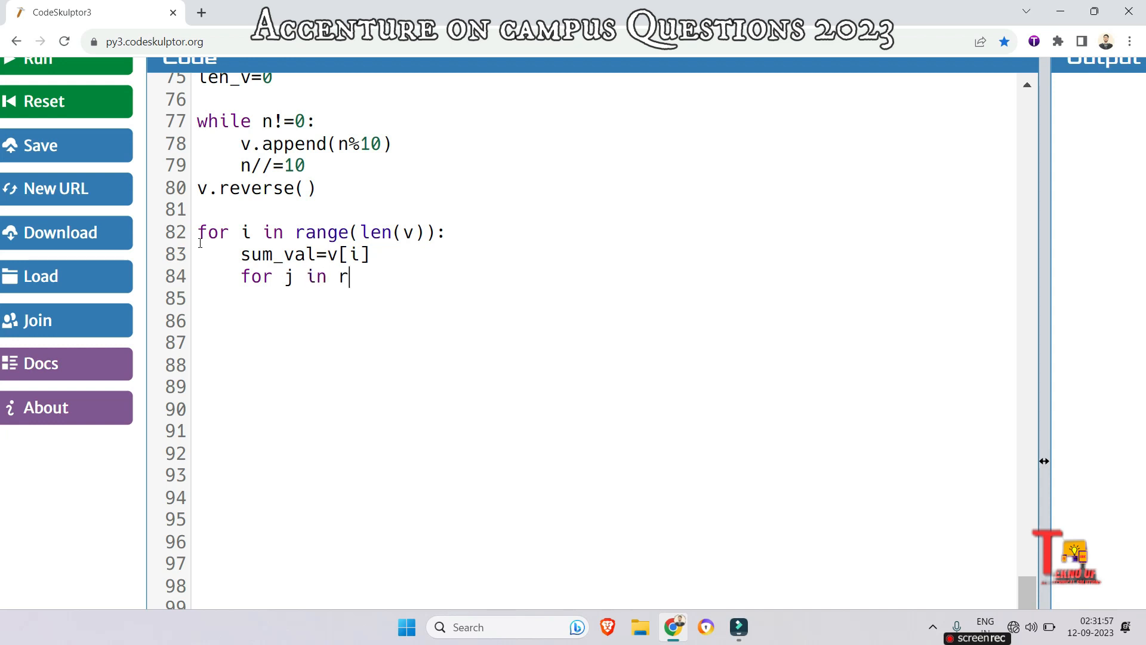
pyautogui.write('ange(')
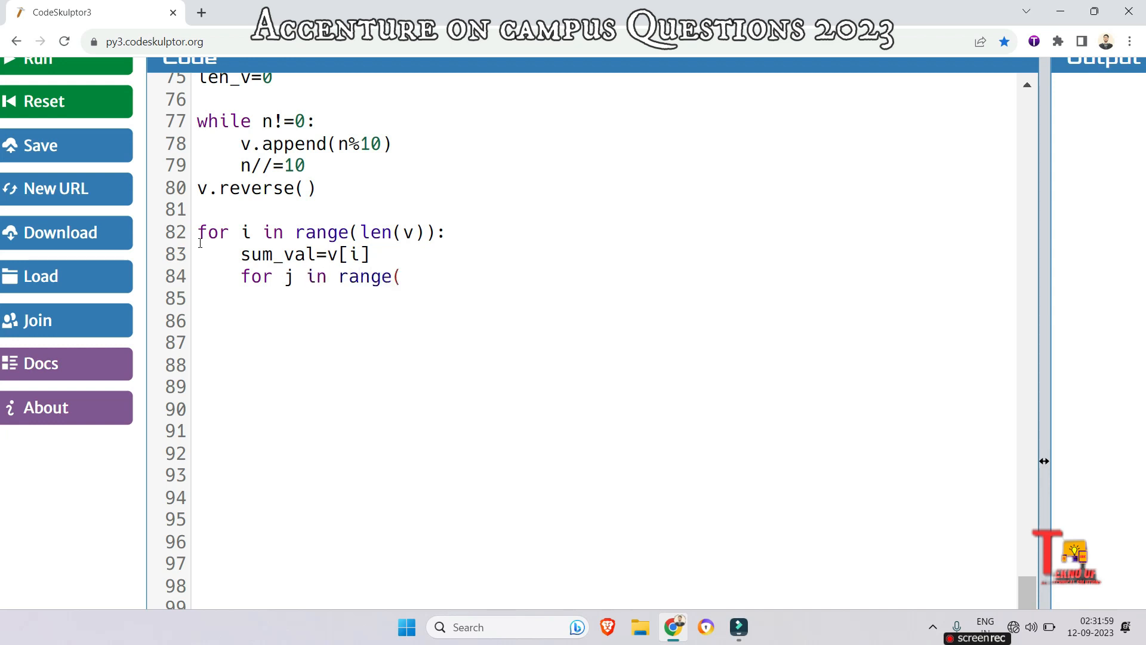
pyautogui.write('i+1,l')
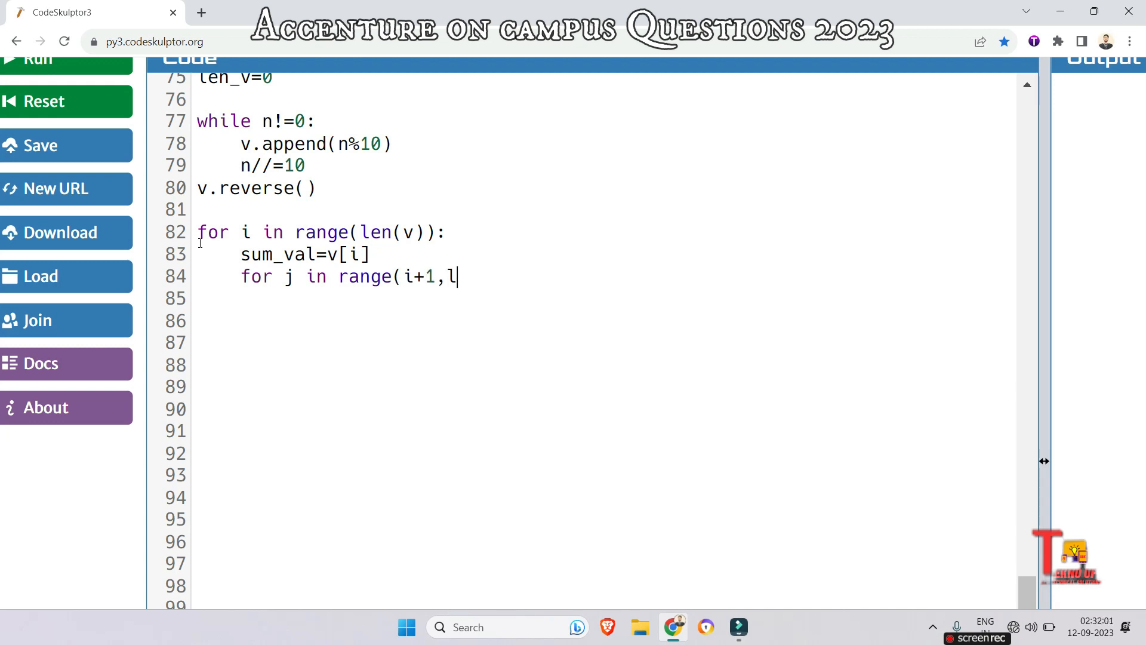
pyautogui.write('en(v))')
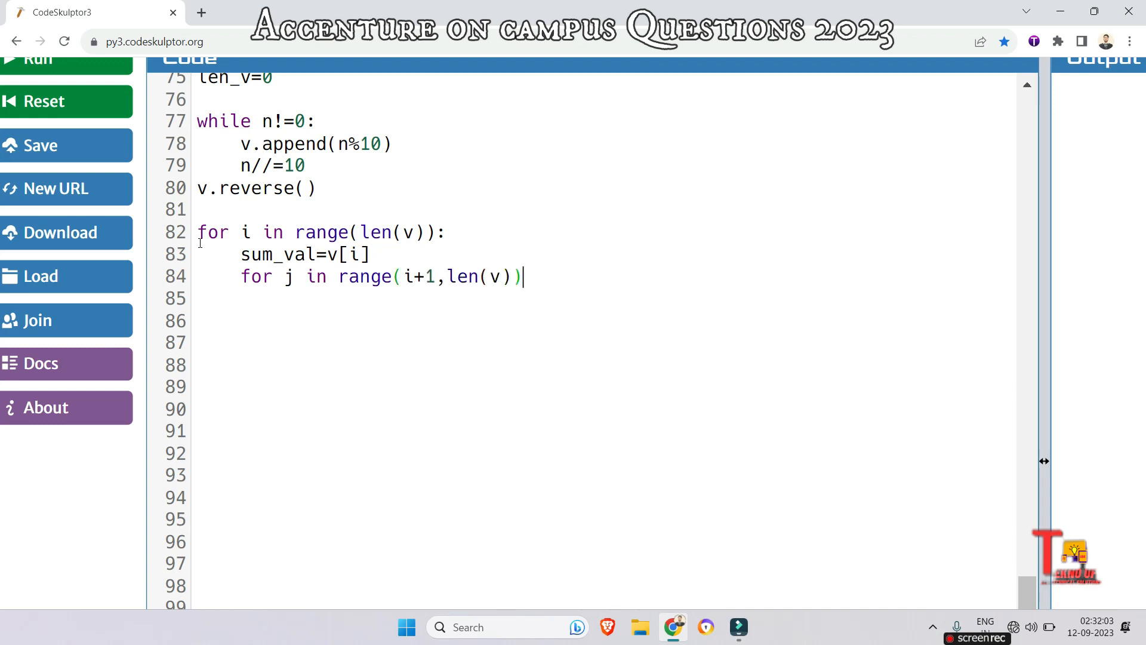
pyautogui.write(':')
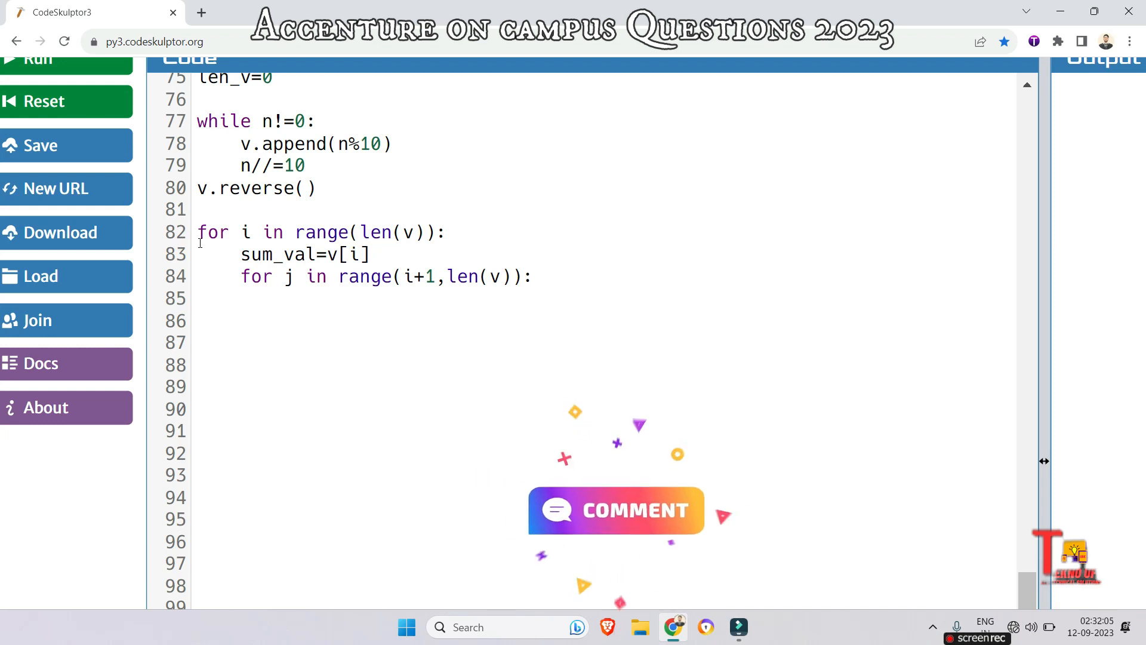
pyautogui.write('su')
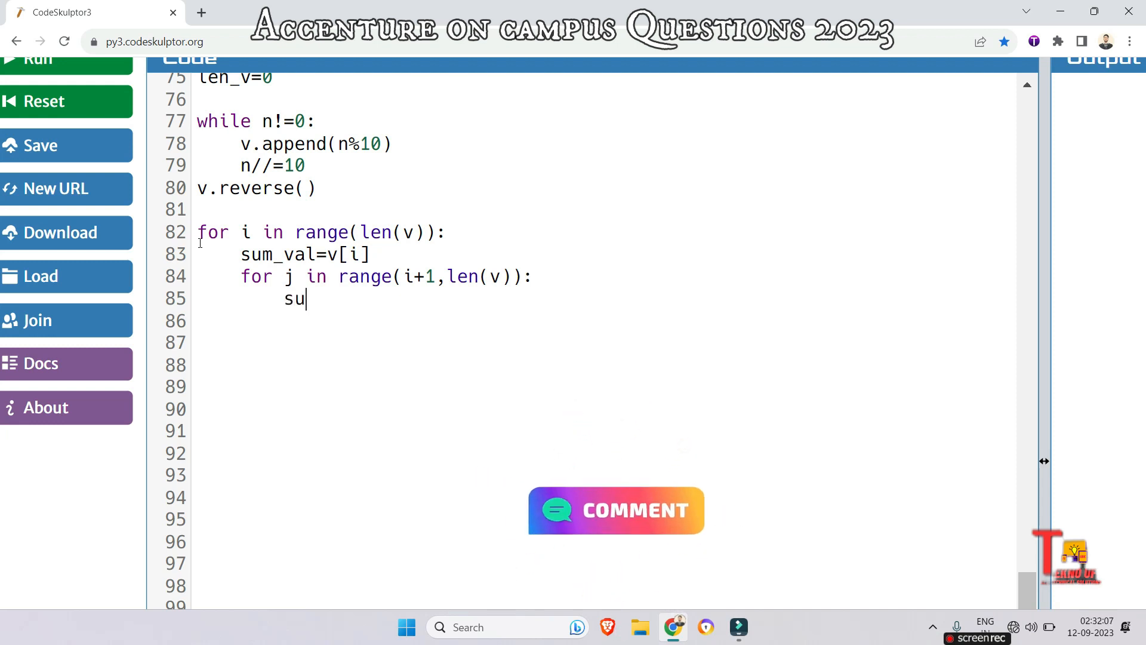
pyautogui.write('m_val=')
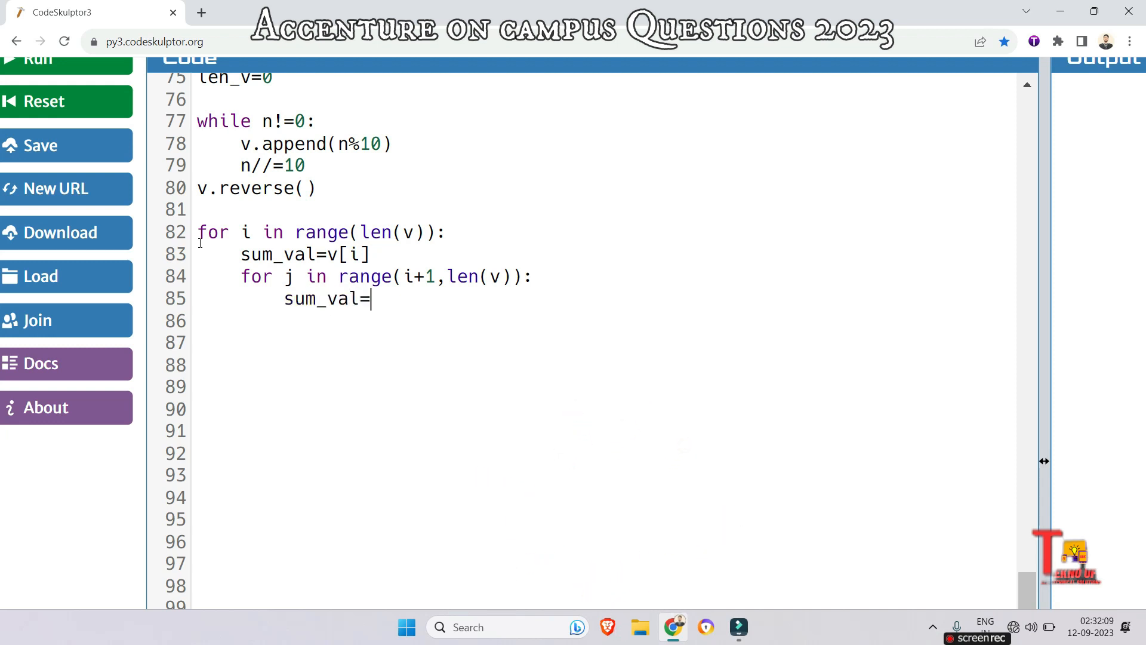
pyautogui.write('sum_')
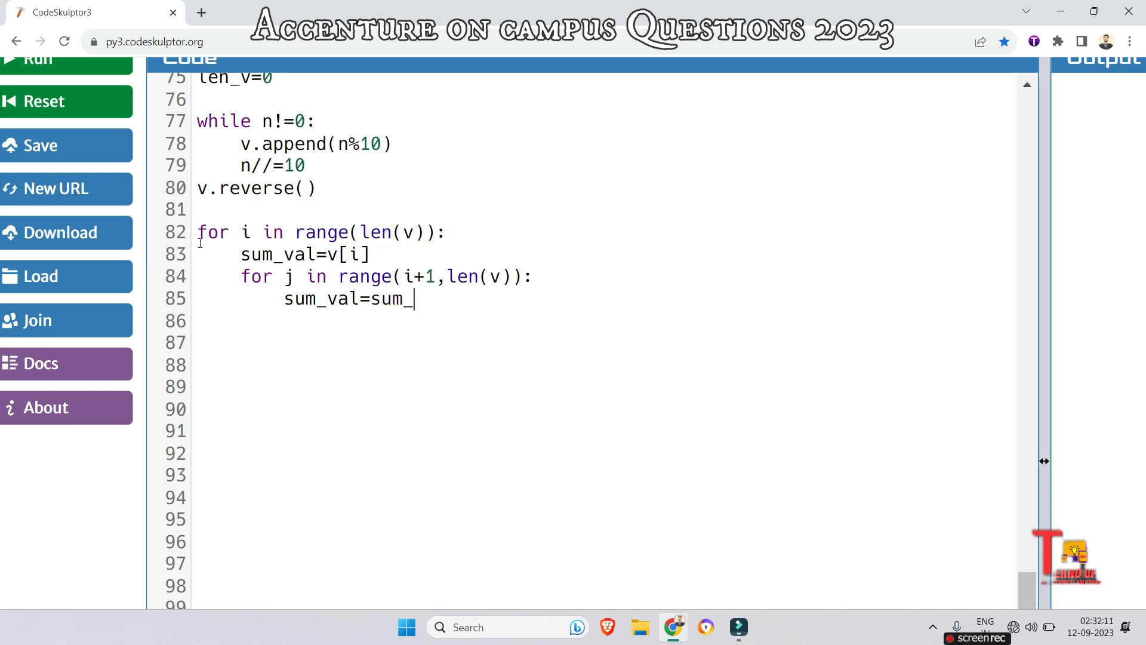
pyautogui.write('val*10')
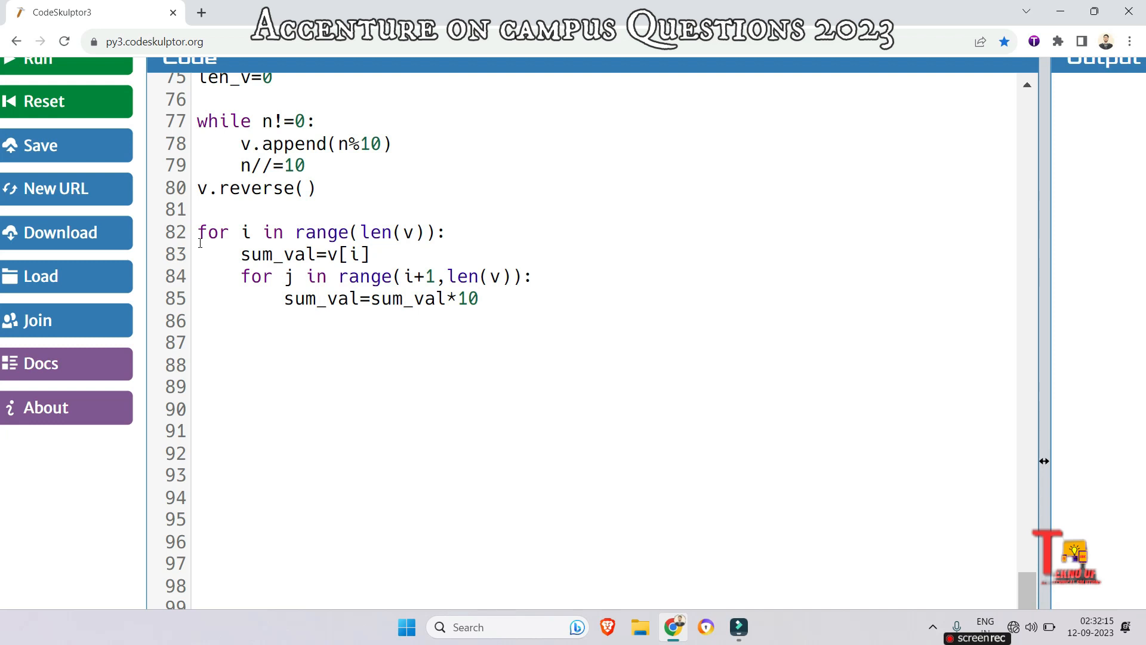
pyautogui.write('+v')
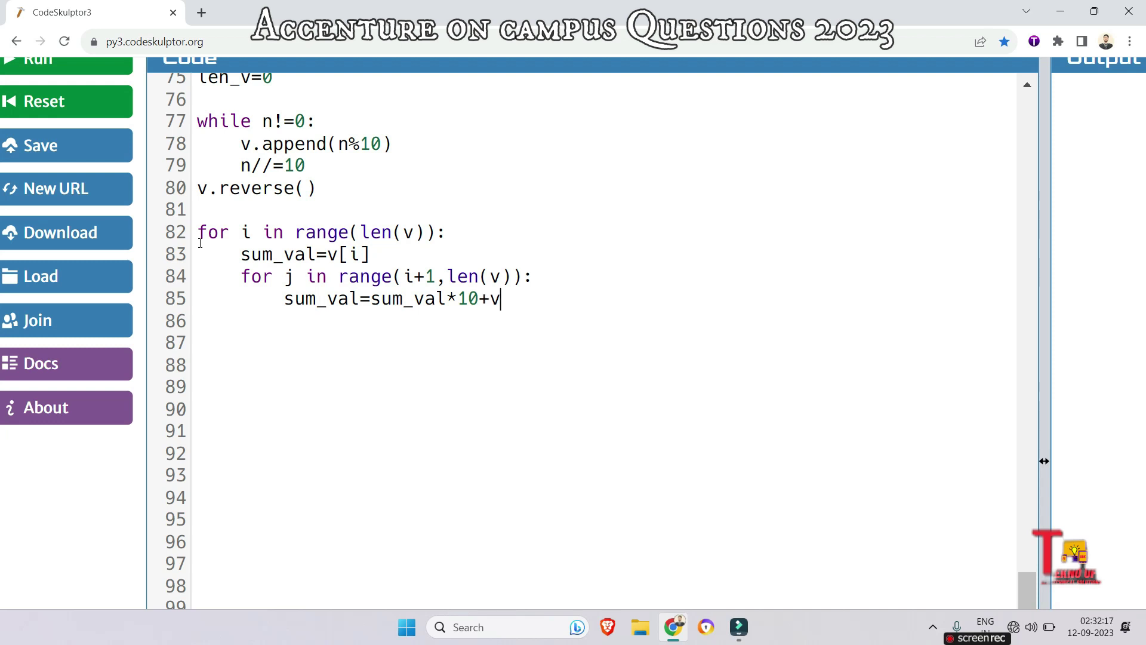
pyautogui.write('[j]')
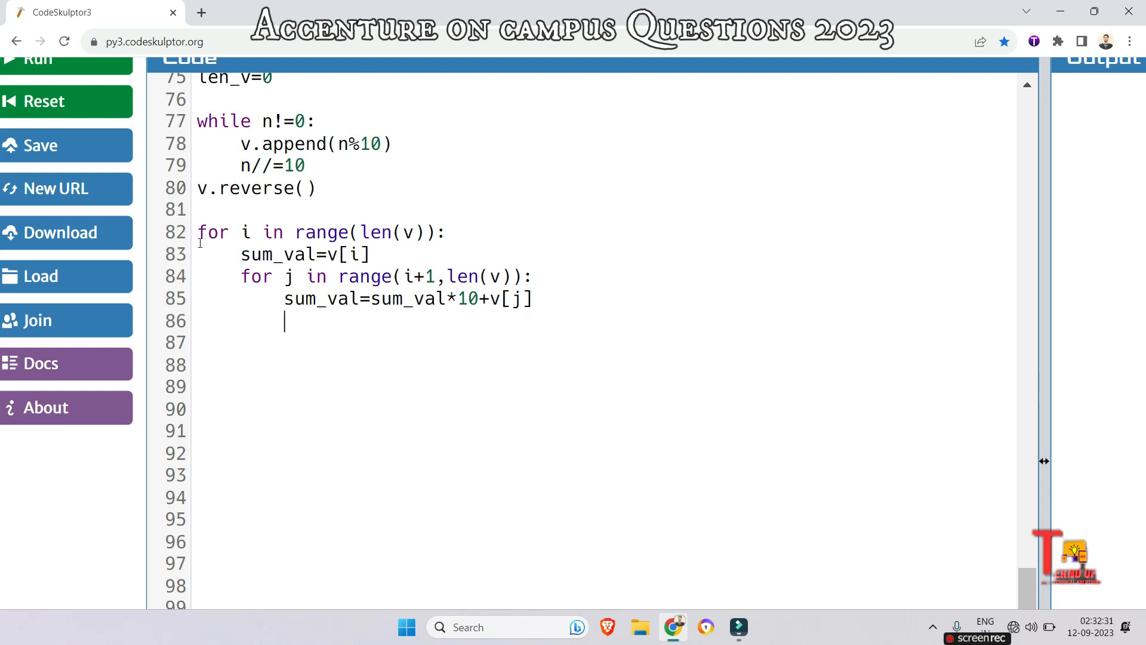
# Increment count when sum_val%11==0, then print(count) after the loops
pyautogui.write('i')
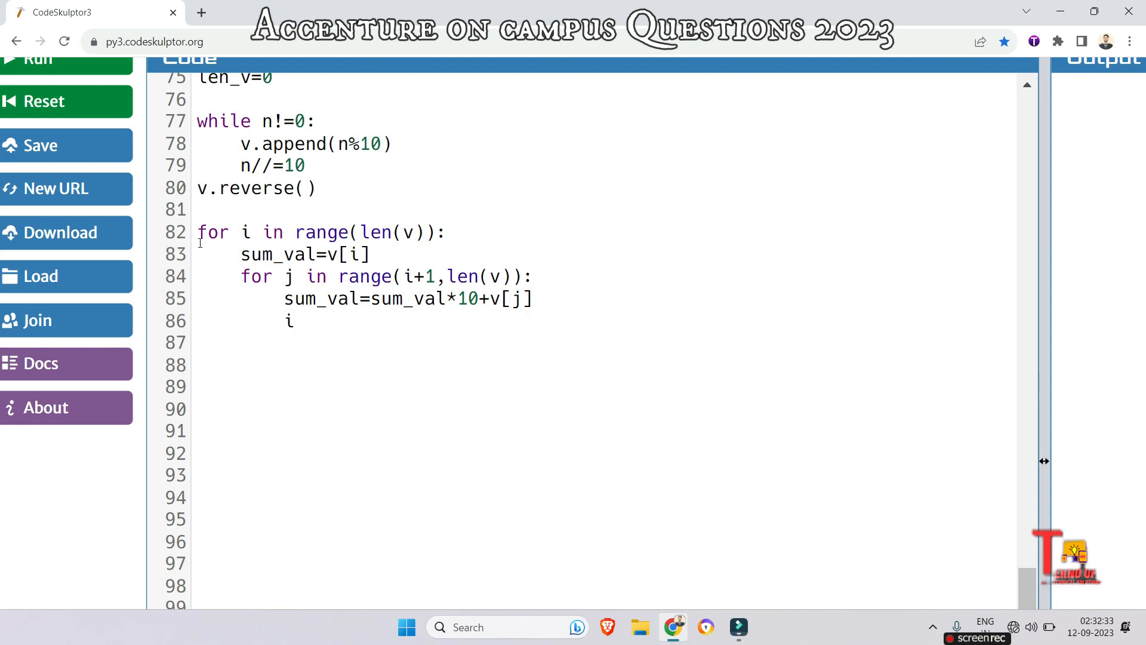
pyautogui.write('f sum_val')
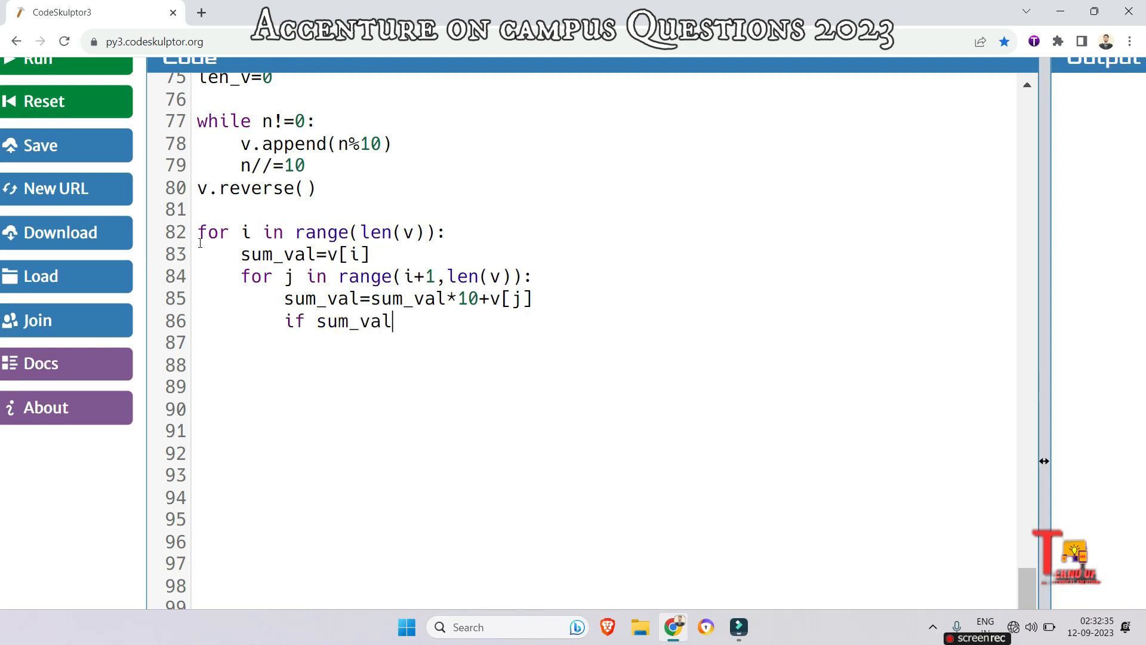
pyautogui.write('%11==')
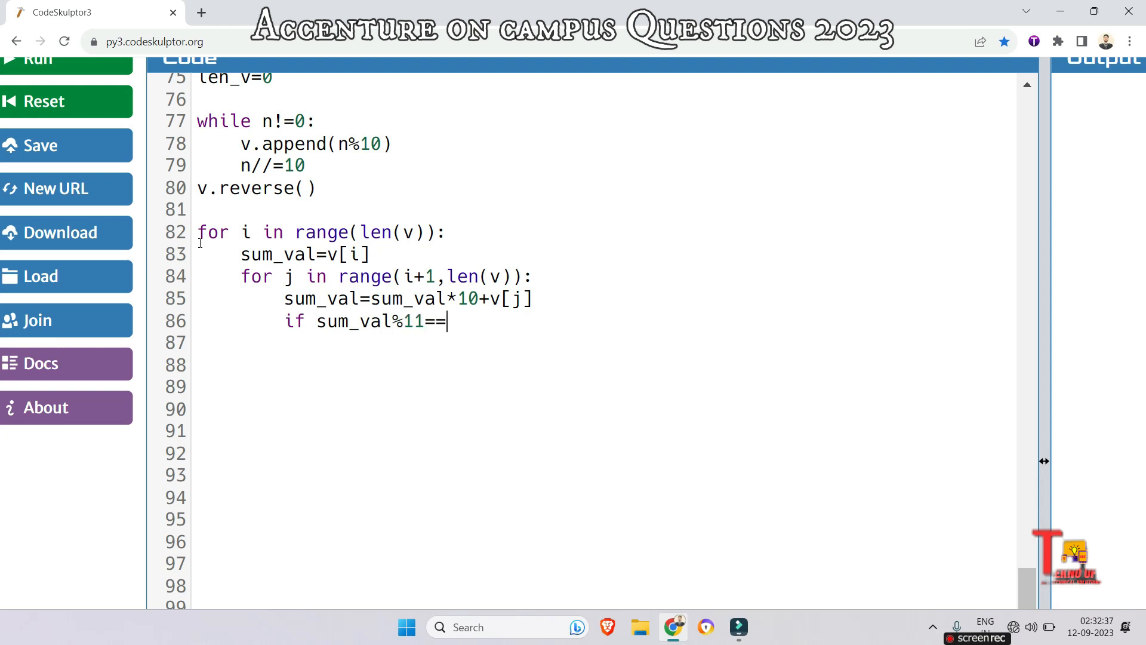
pyautogui.write('0')
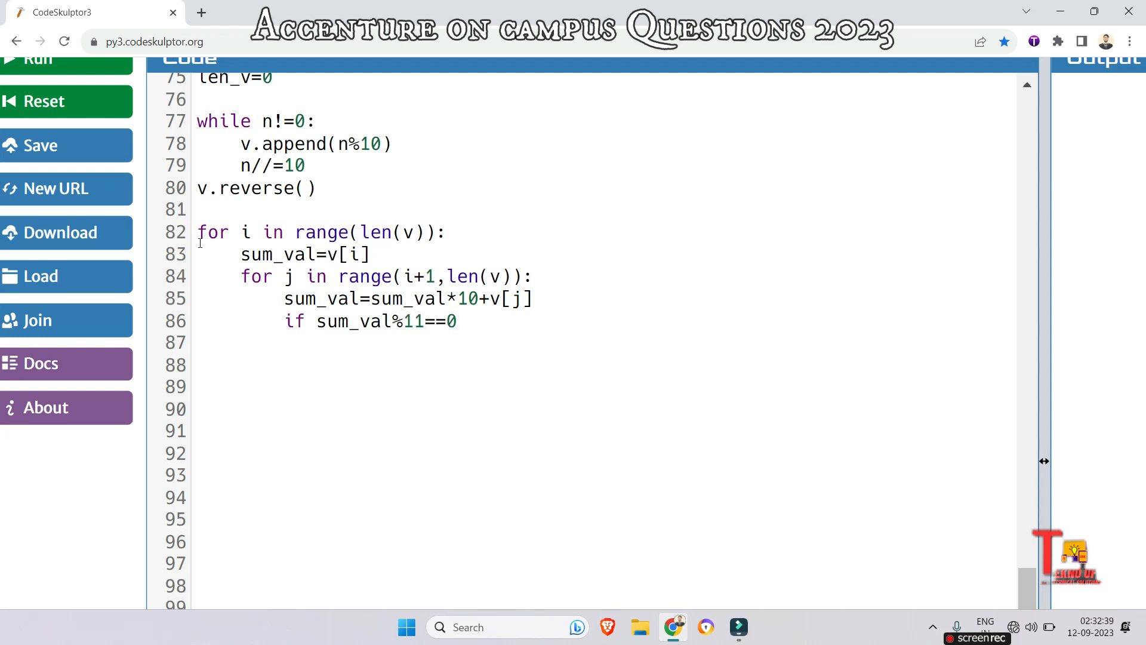
pyautogui.write(':')
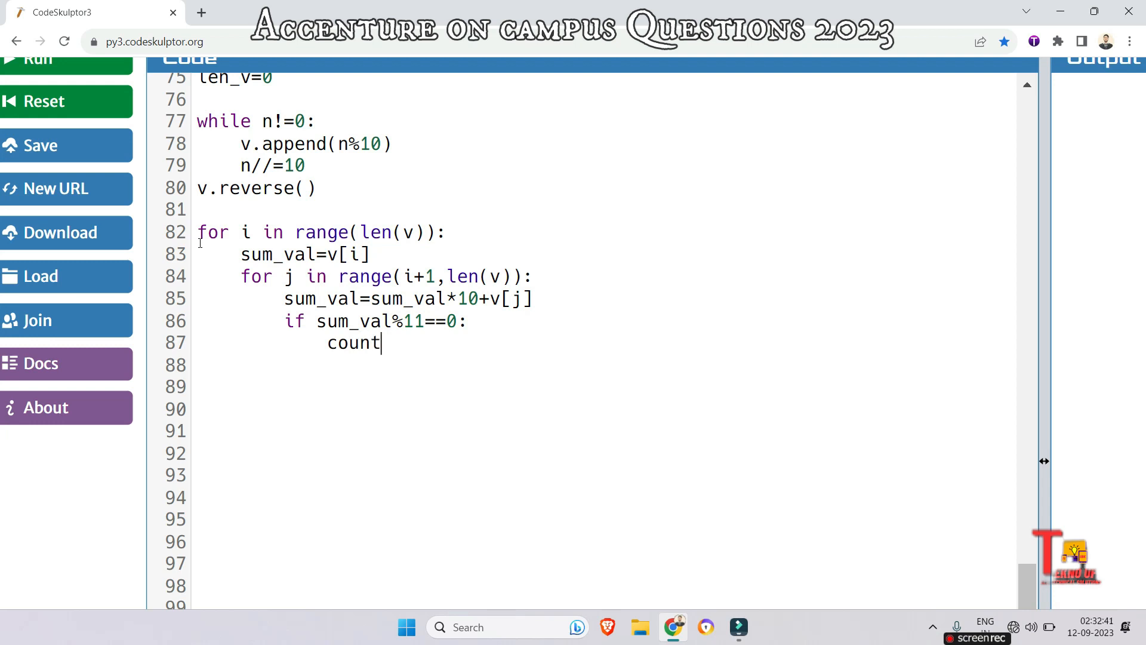
pyautogui.write('+=1')
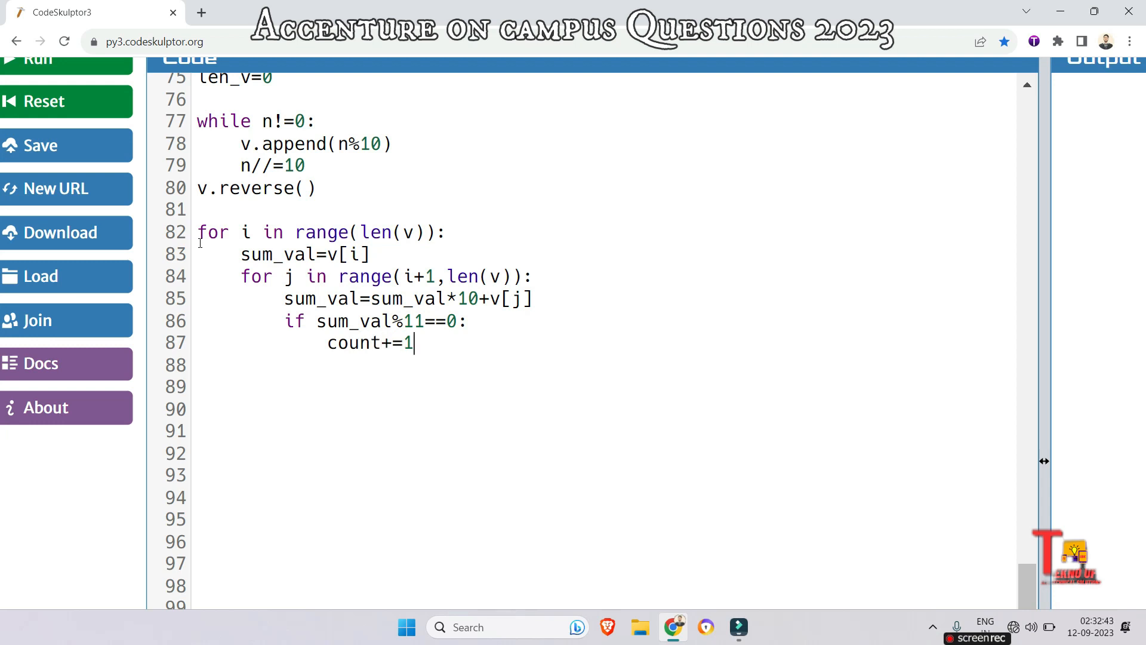
pyautogui.press('enter')
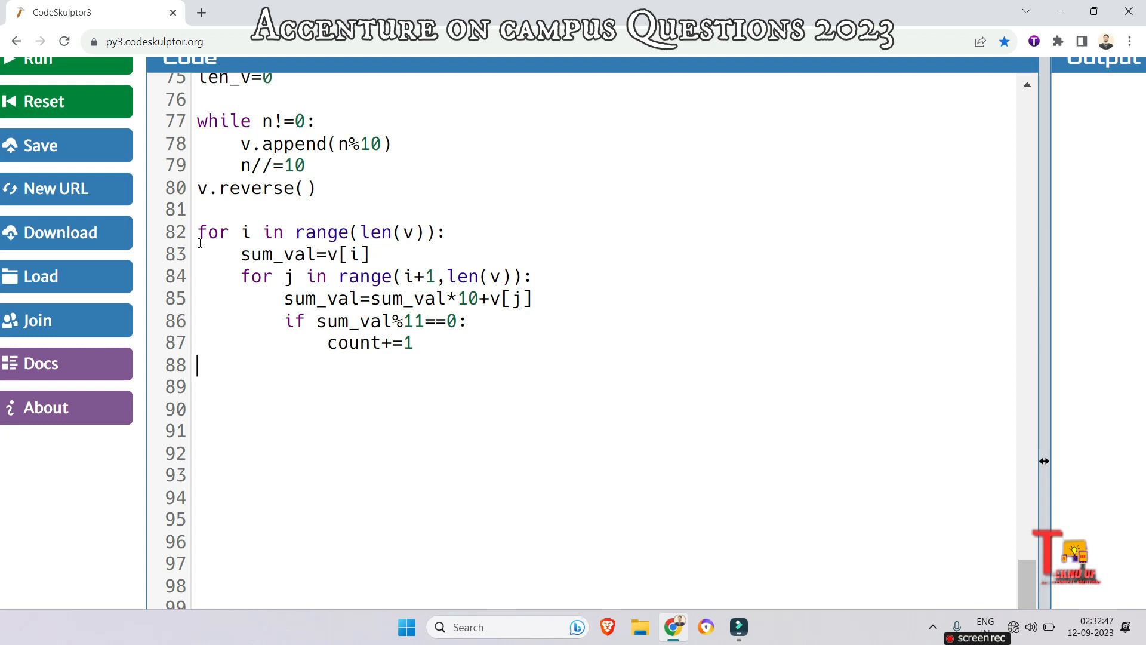
pyautogui.write('print(')
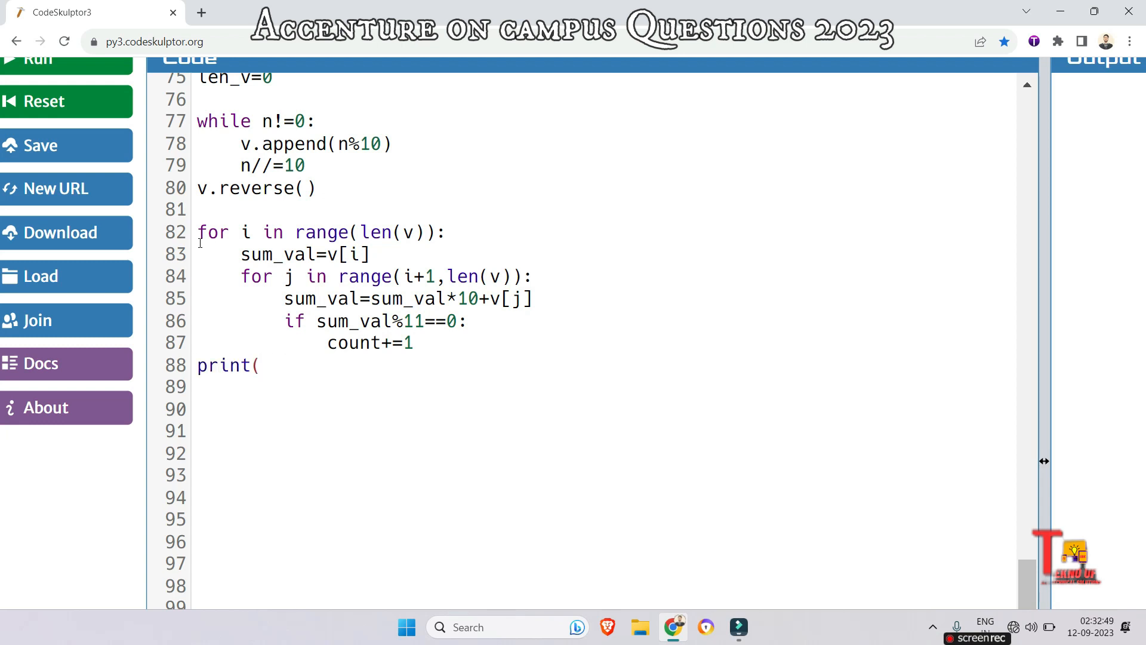
pyautogui.write('coun')
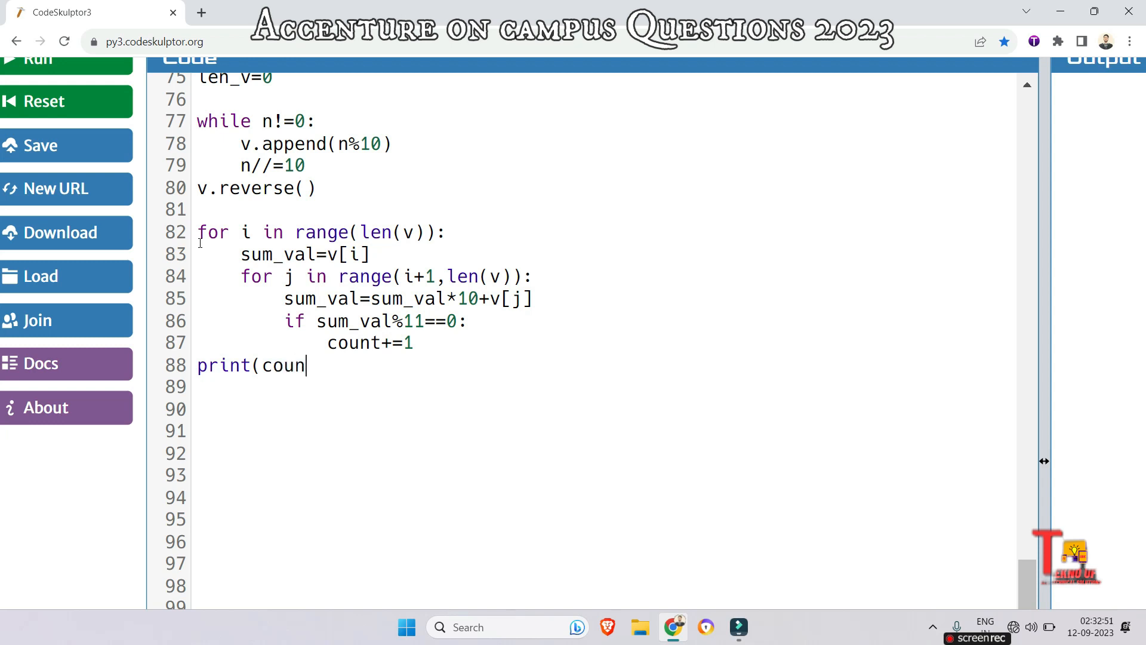
pyautogui.write('t)')
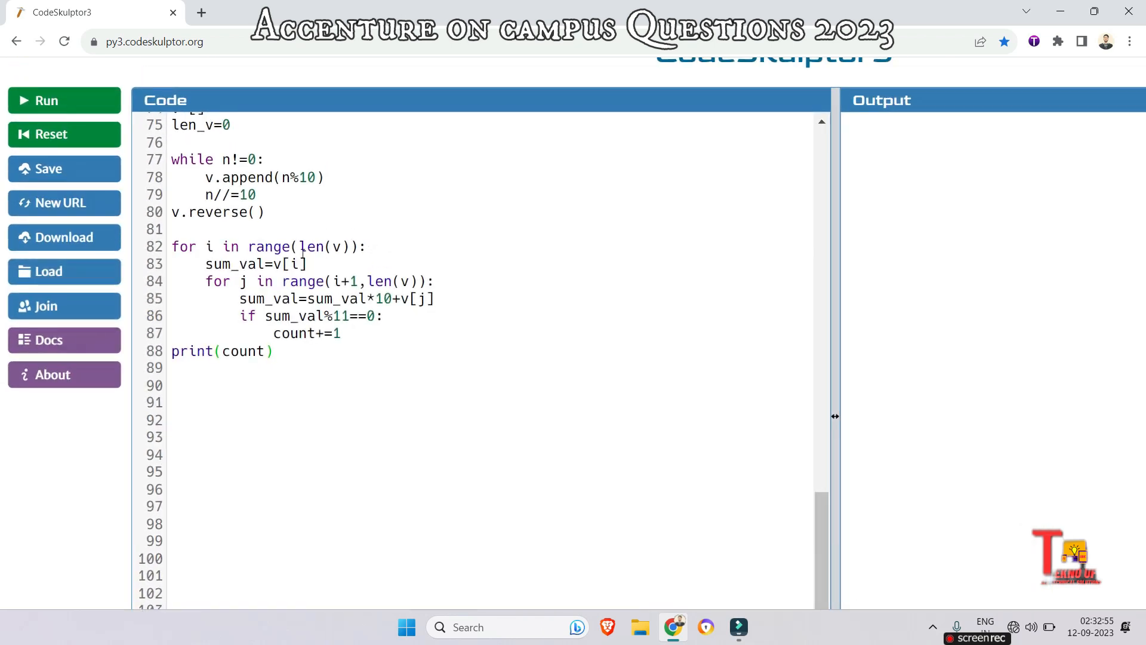
# Run the program with sample input 1215598, which prints 4
pyautogui.scroll(3)
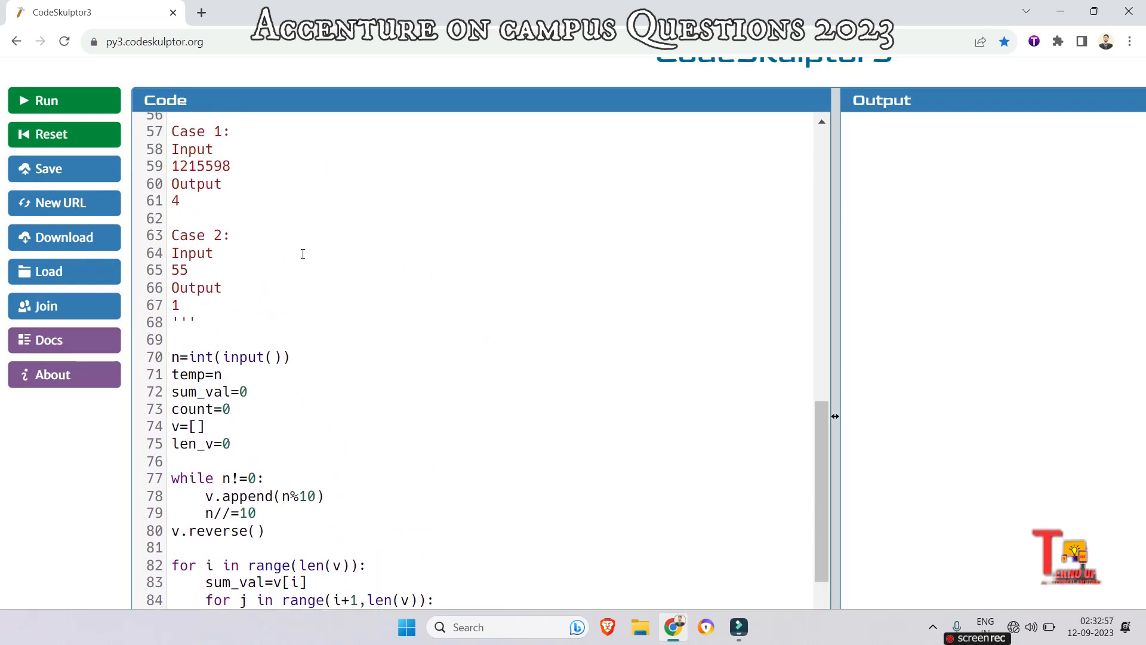
pyautogui.click(46, 101)
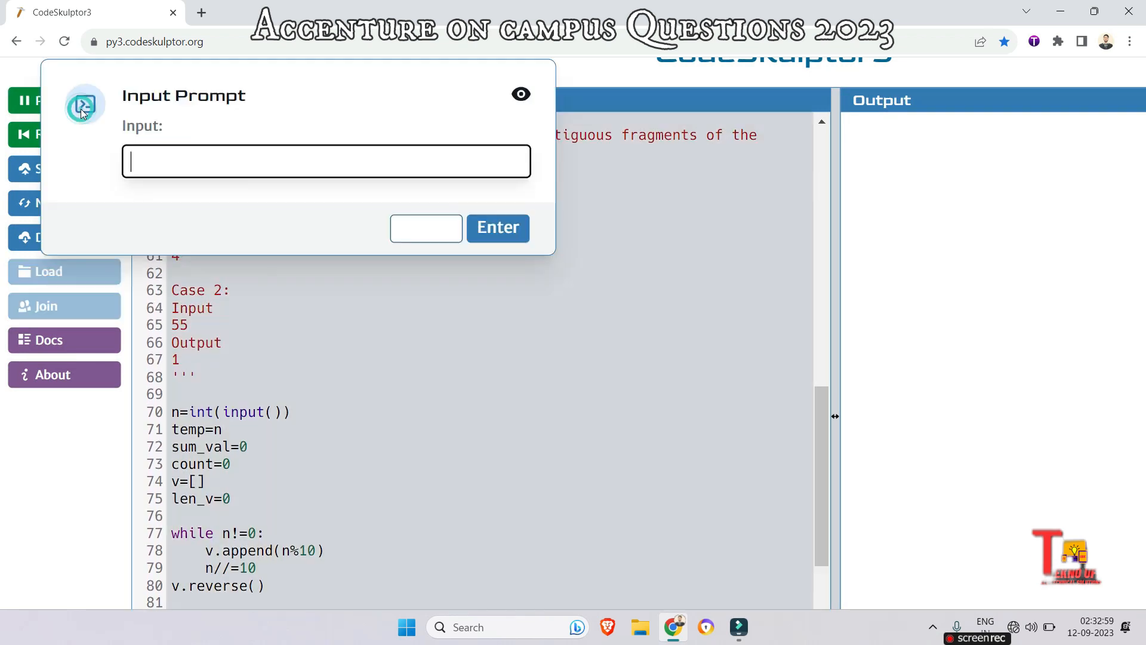
pyautogui.write('1215598')
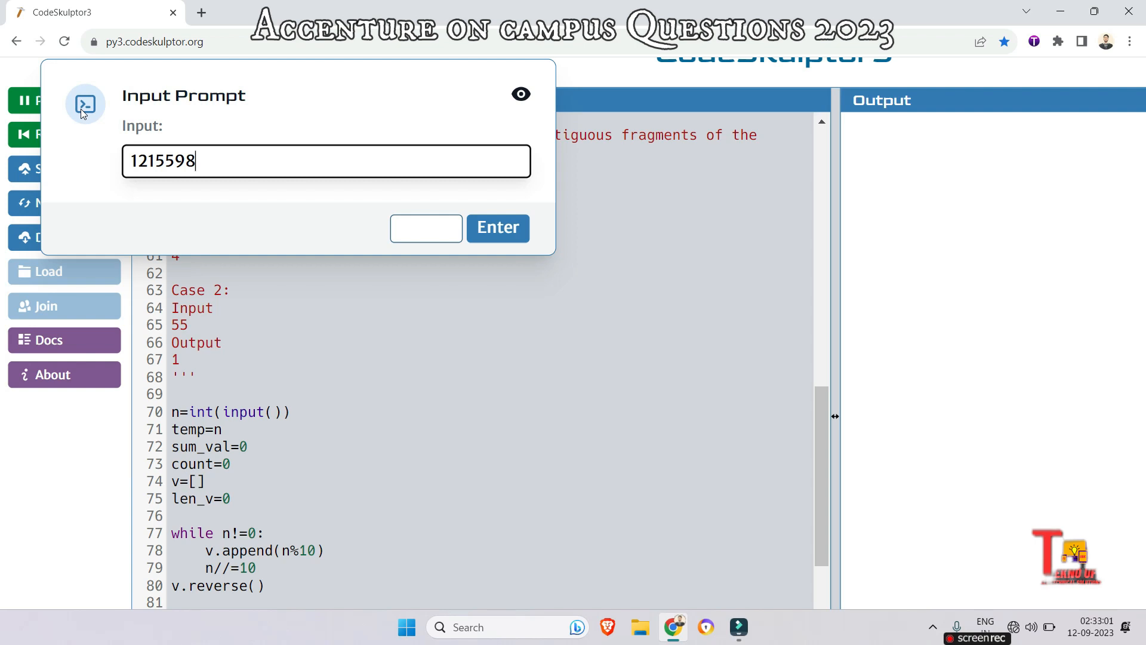
pyautogui.click(497, 228)
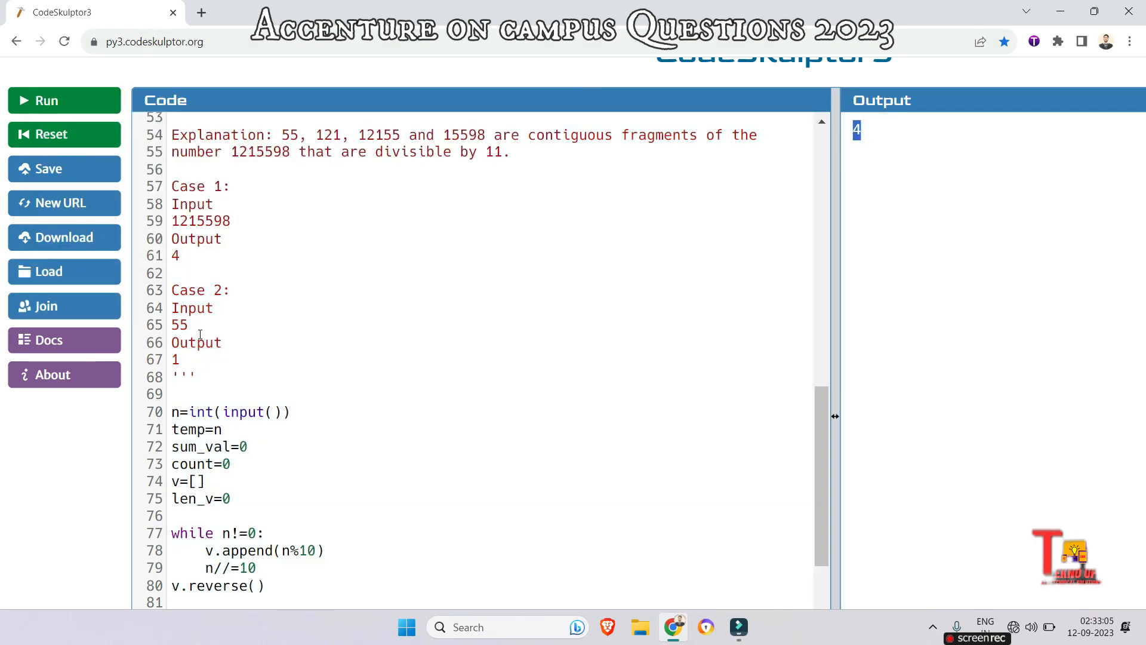
# Run again with the second sample 55 and highlight its printed result 1
pyautogui.click(45, 100)
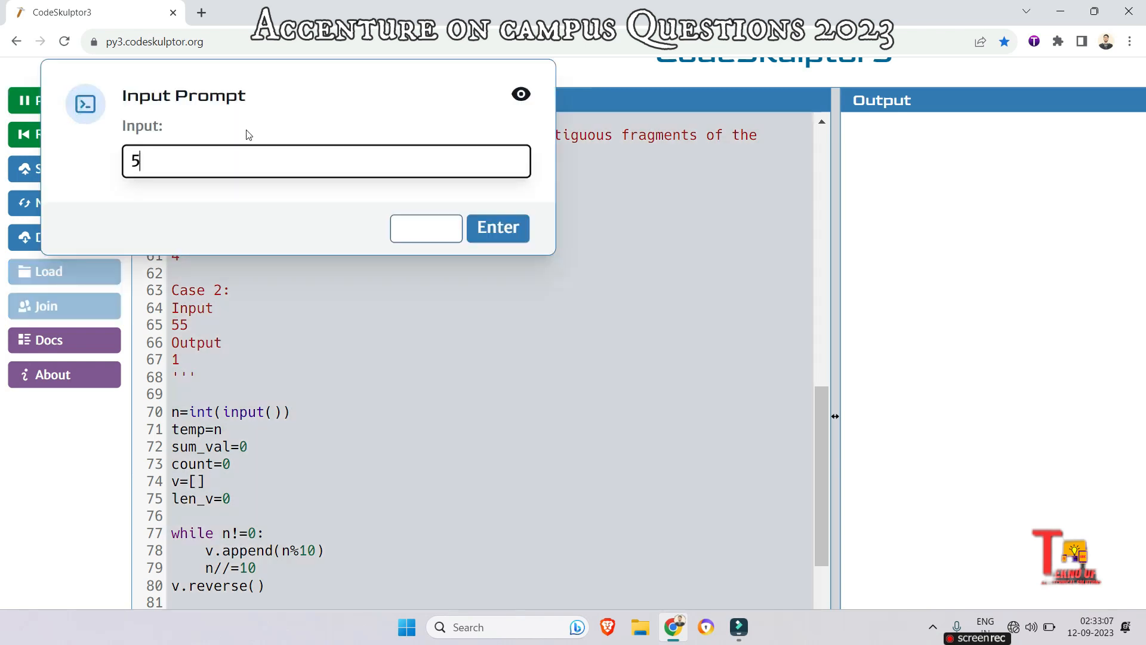
pyautogui.click(498, 227)
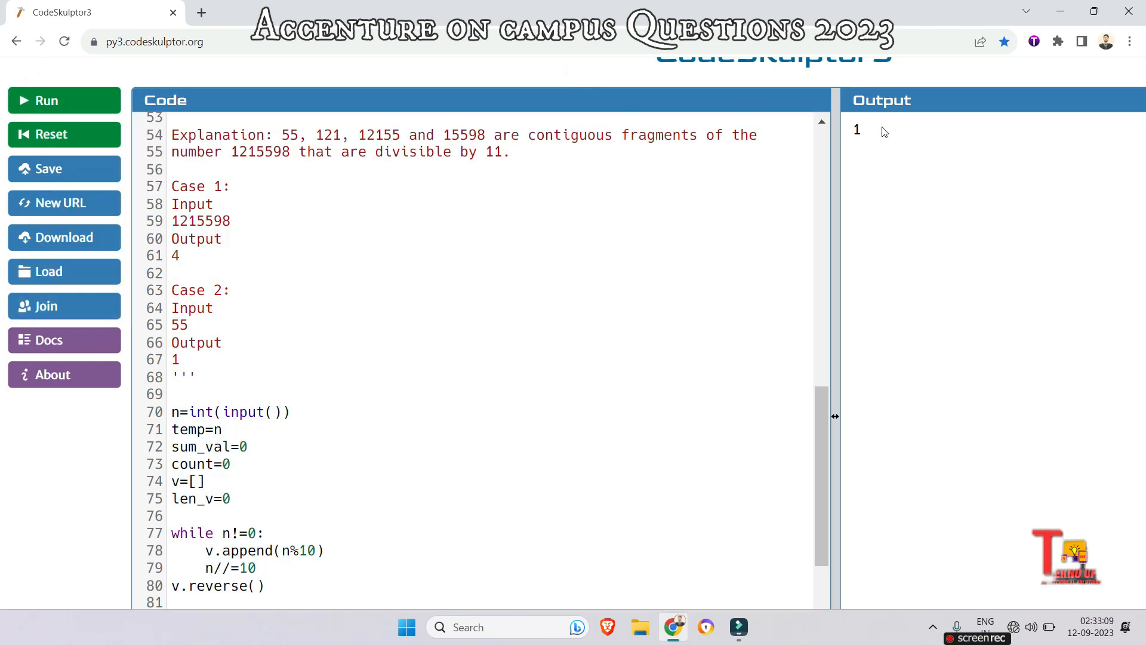
pyautogui.doubleClick(856, 130)
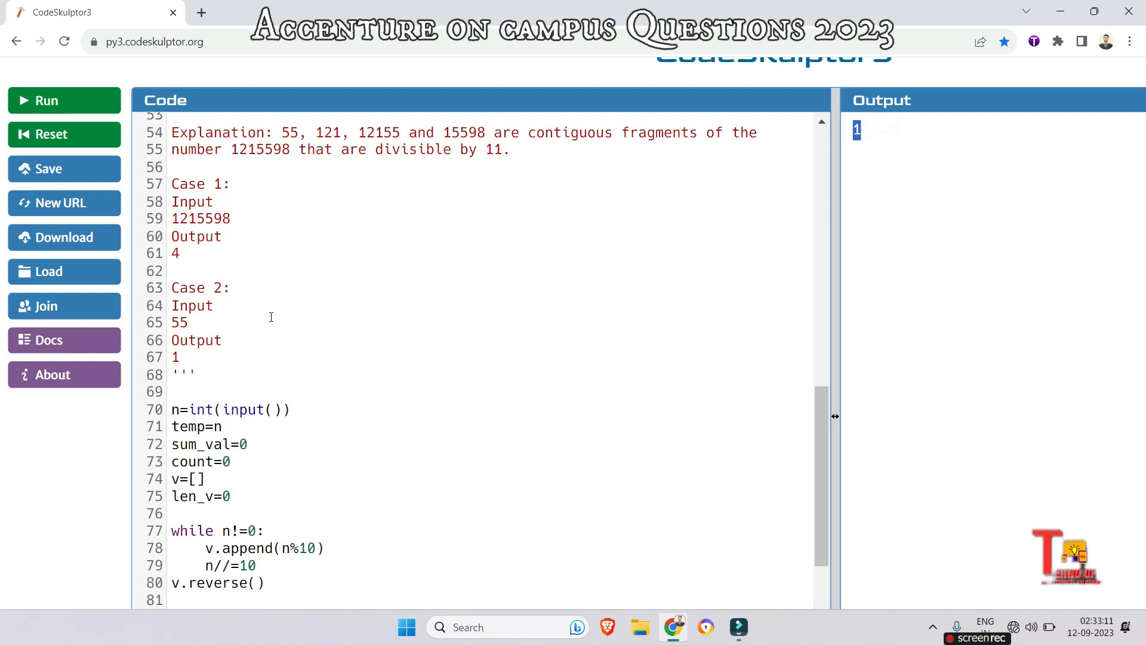
pyautogui.scroll(-3)
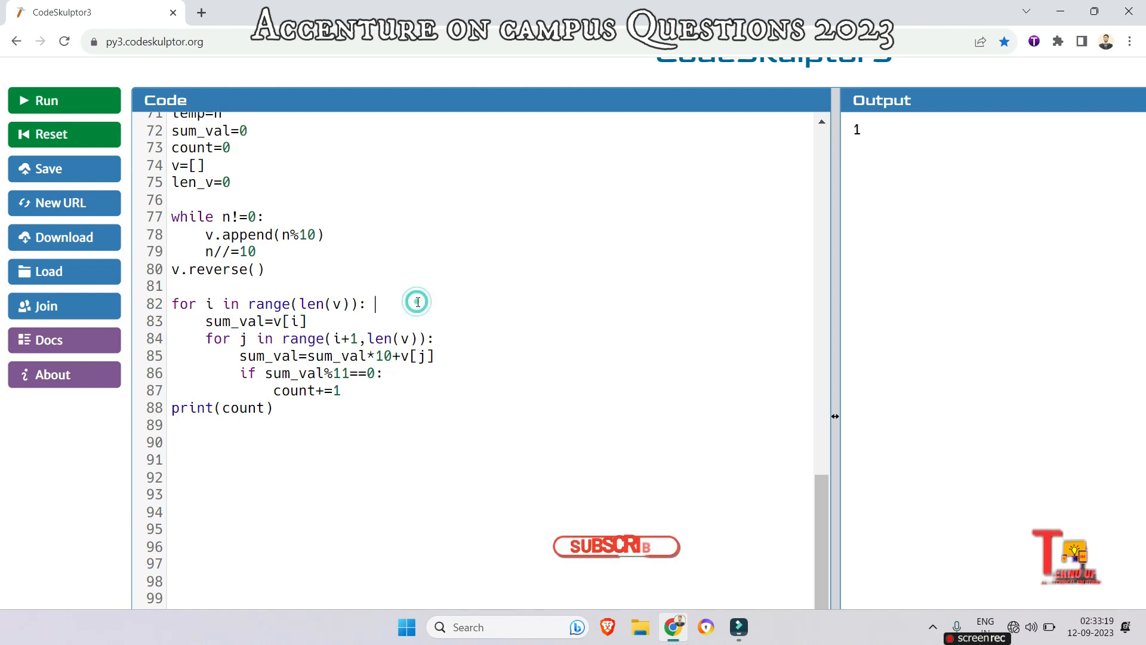
# Add trace comments #1215598, #10+2=12 and #12*10+1=121 beside the loop lines
pyautogui.write('#121')
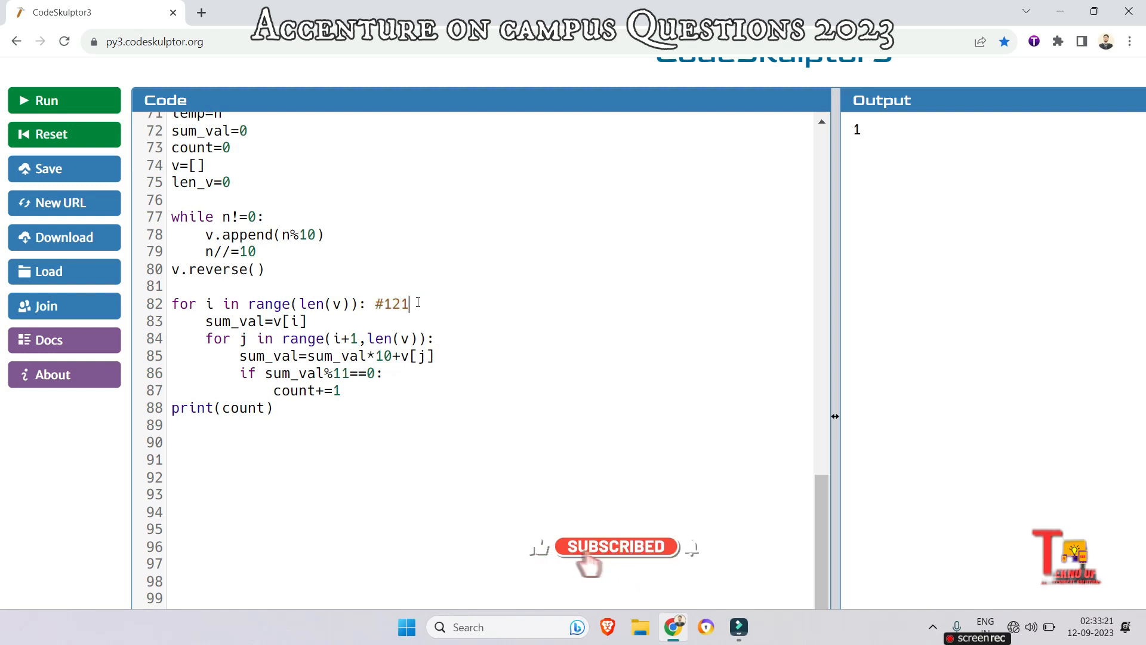
pyautogui.write('5598')
pyautogui.click(492, 321)
pyautogui.write(' #1')
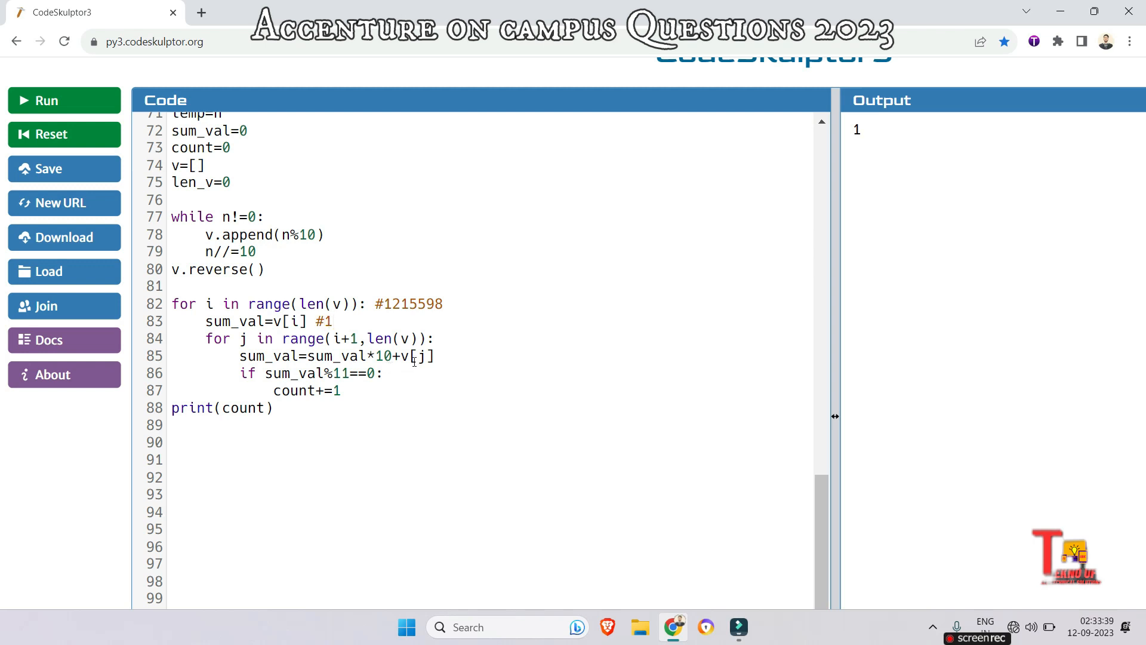
pyautogui.click(437, 355)
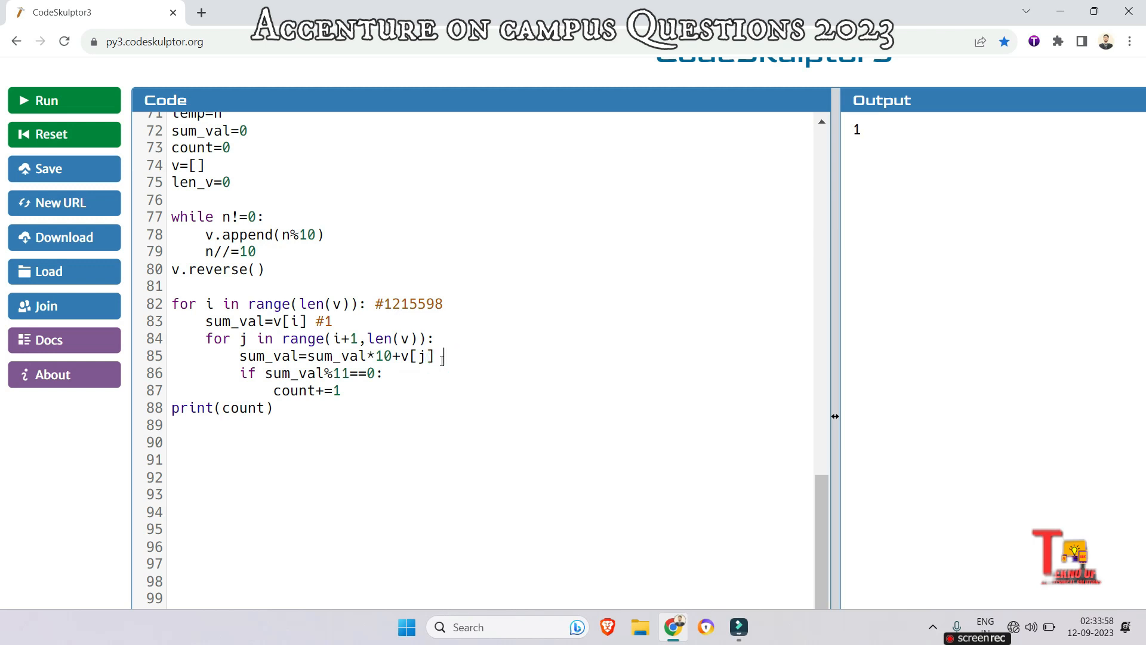
pyautogui.write('#')
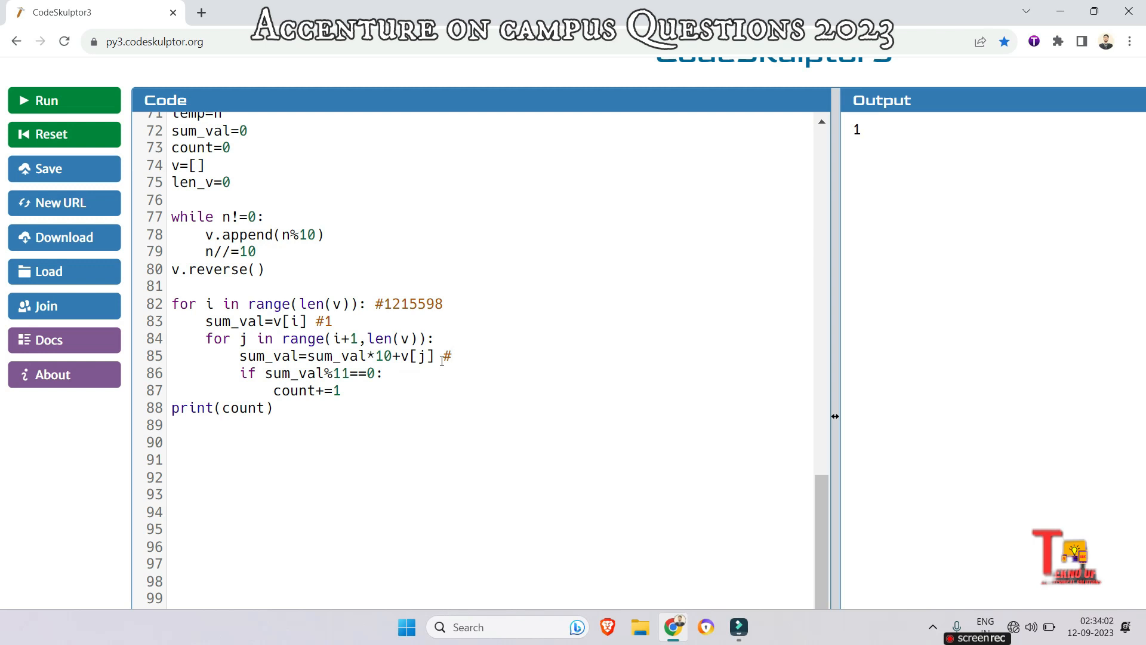
pyautogui.write('10')
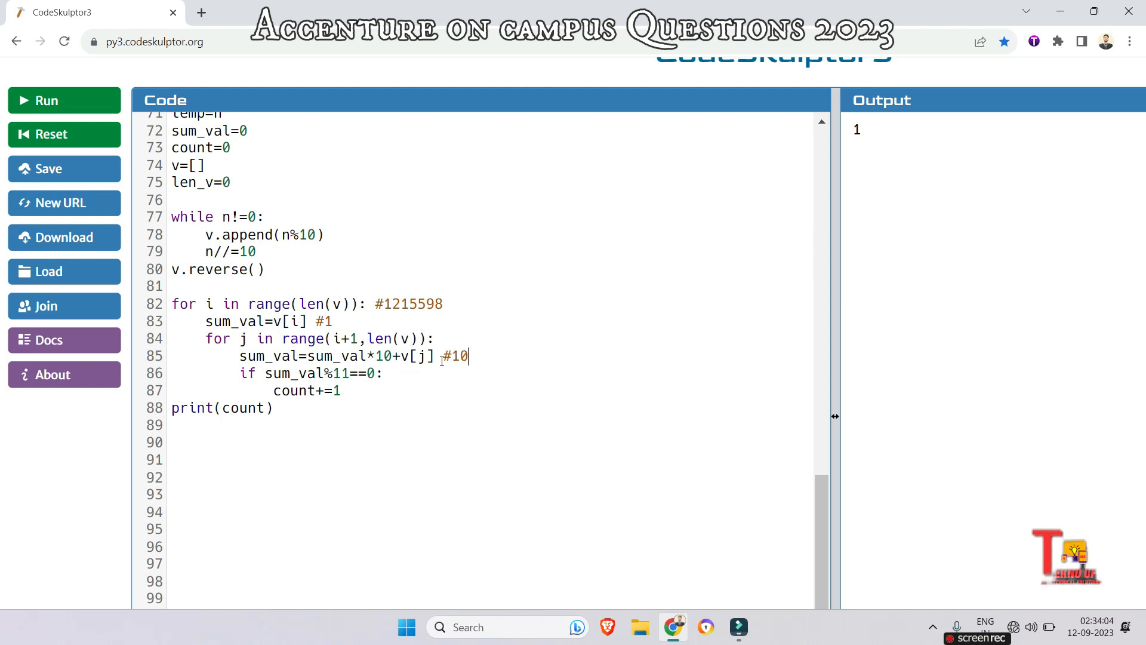
pyautogui.write('+2')
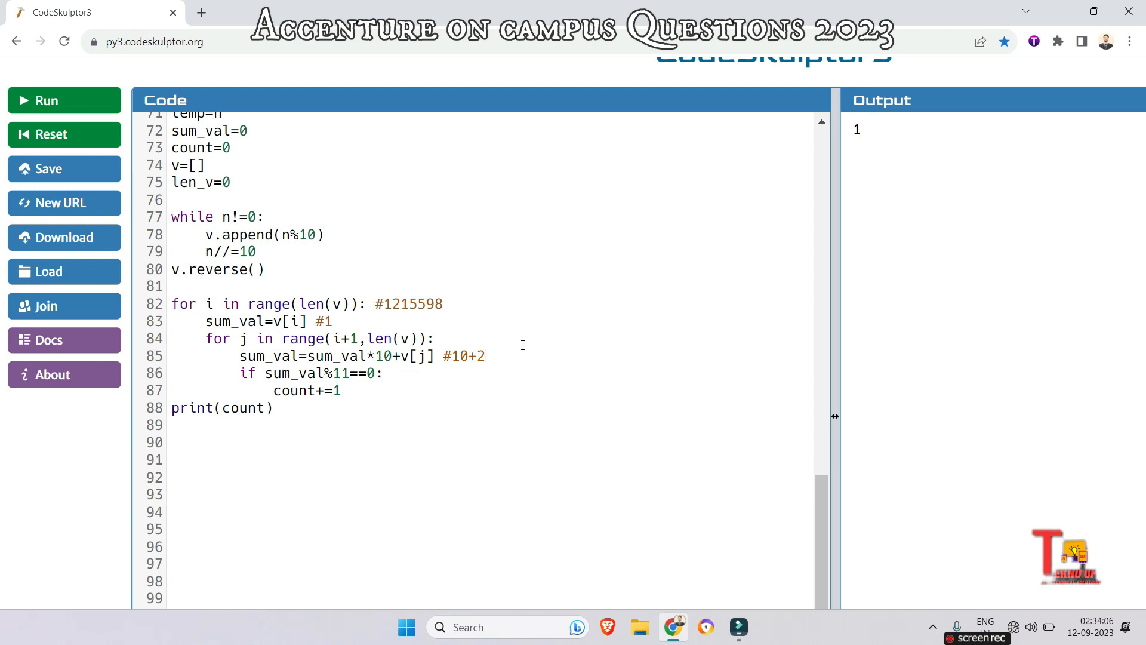
pyautogui.write('=12')
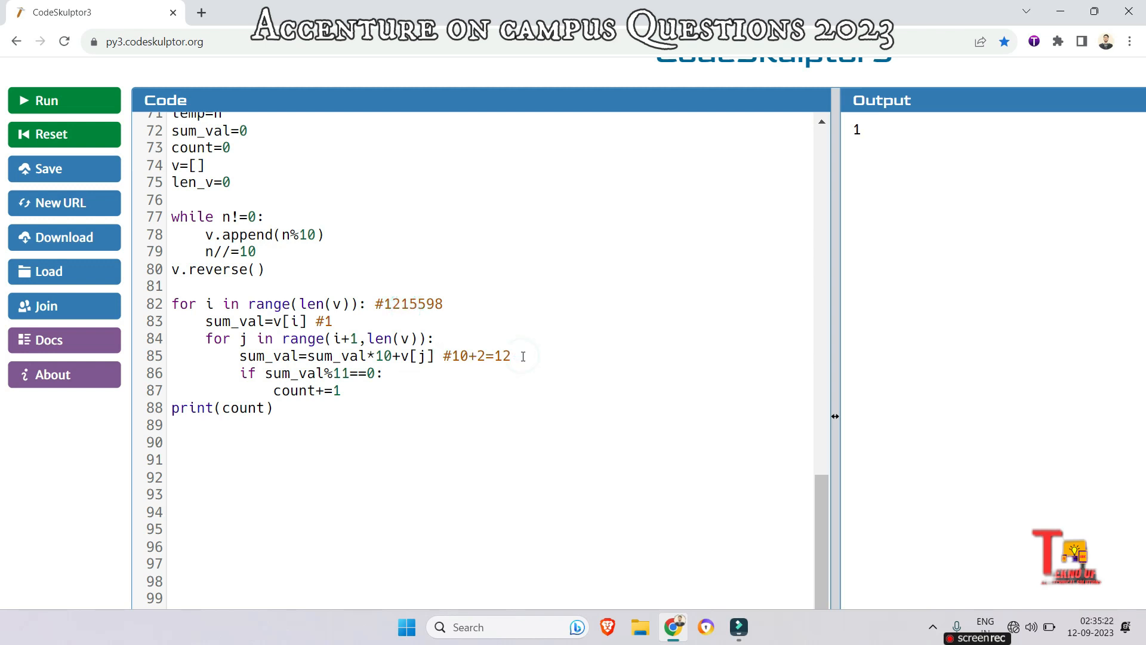
pyautogui.write('#12')
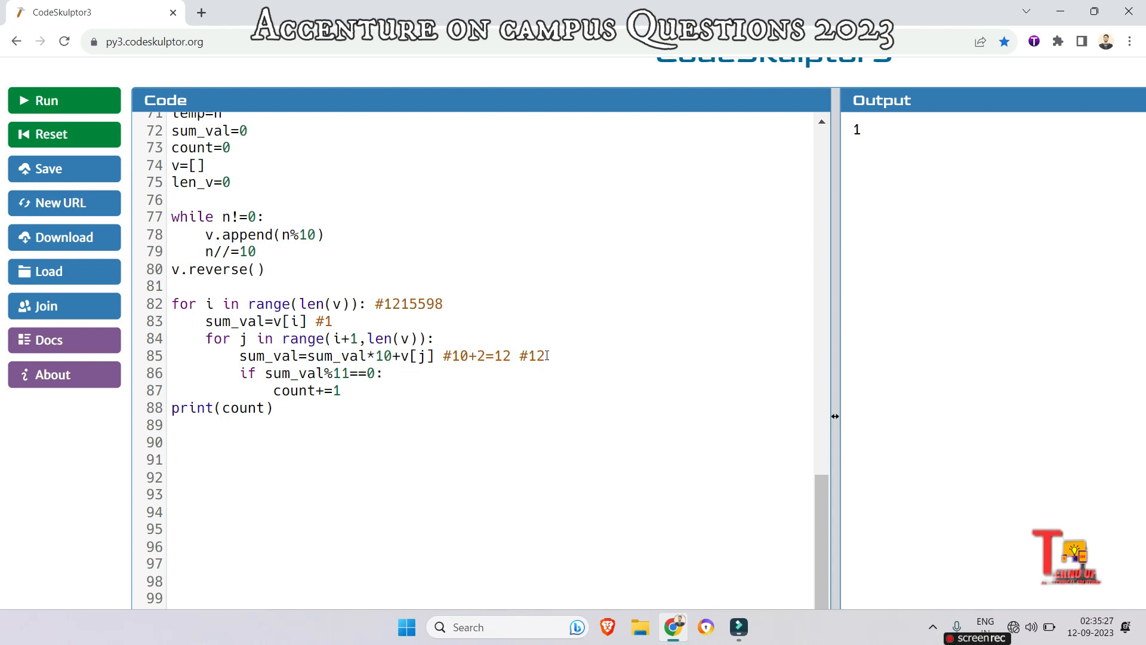
pyautogui.write('*10')
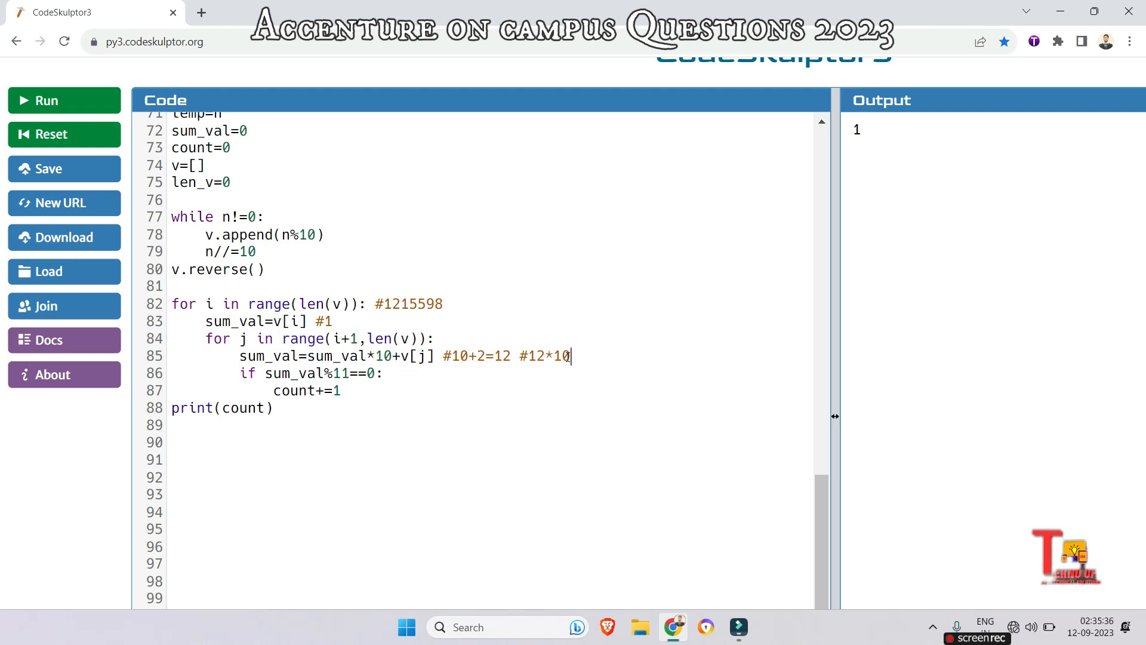
pyautogui.write('+1=')
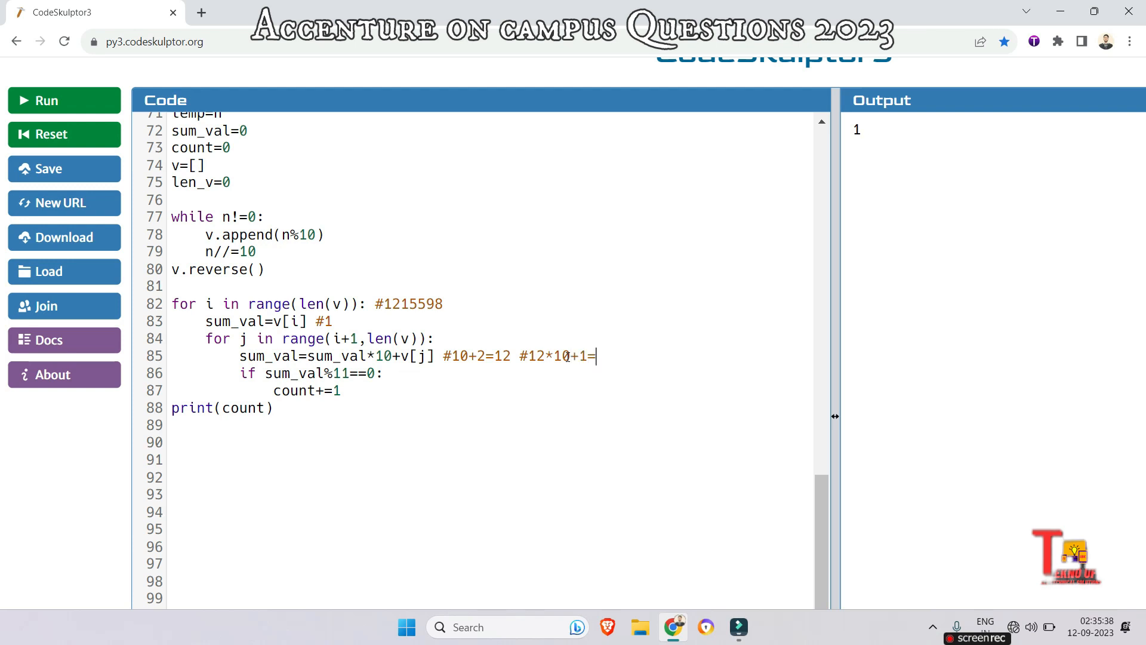
pyautogui.write('121')
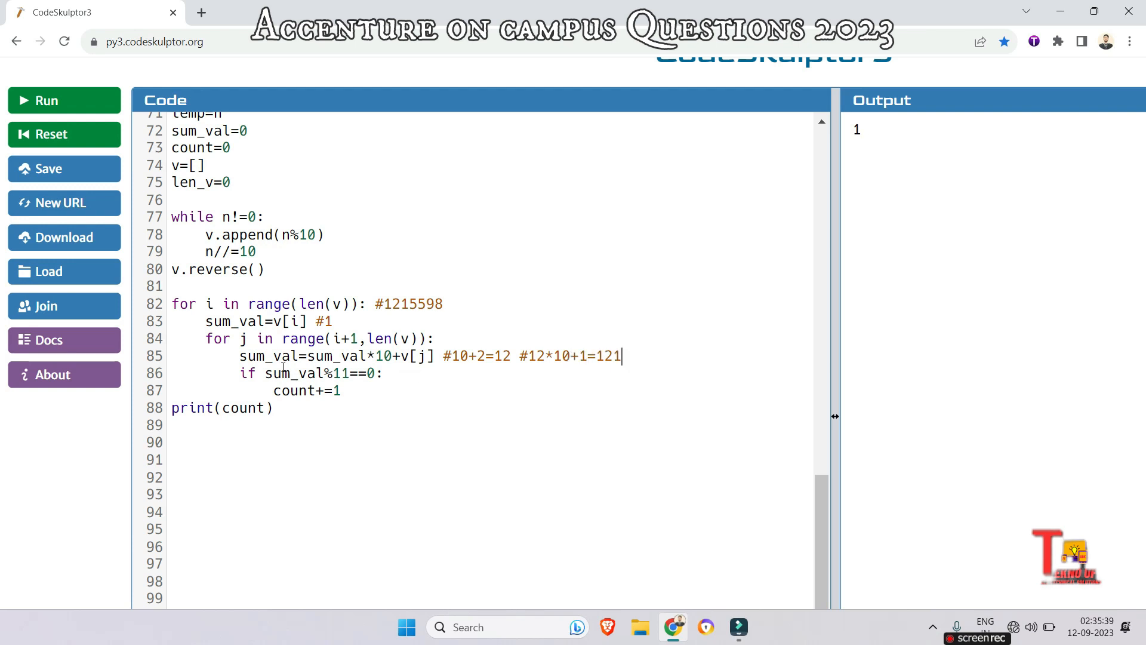
pyautogui.moveTo(544, 365)
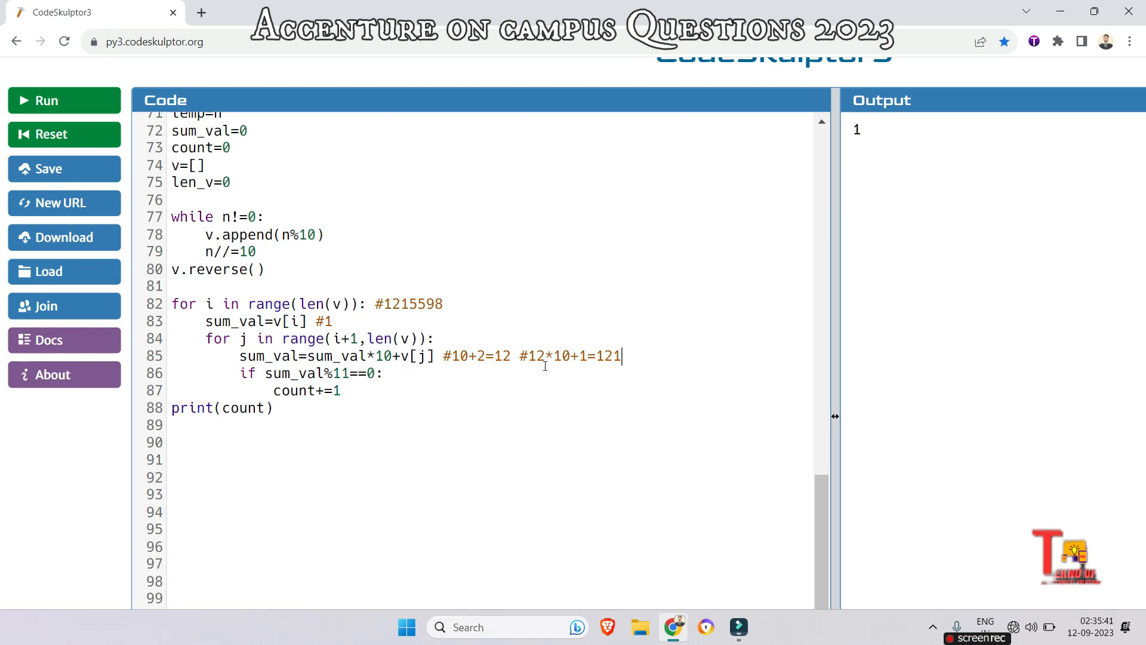
pyautogui.moveTo(319, 386)
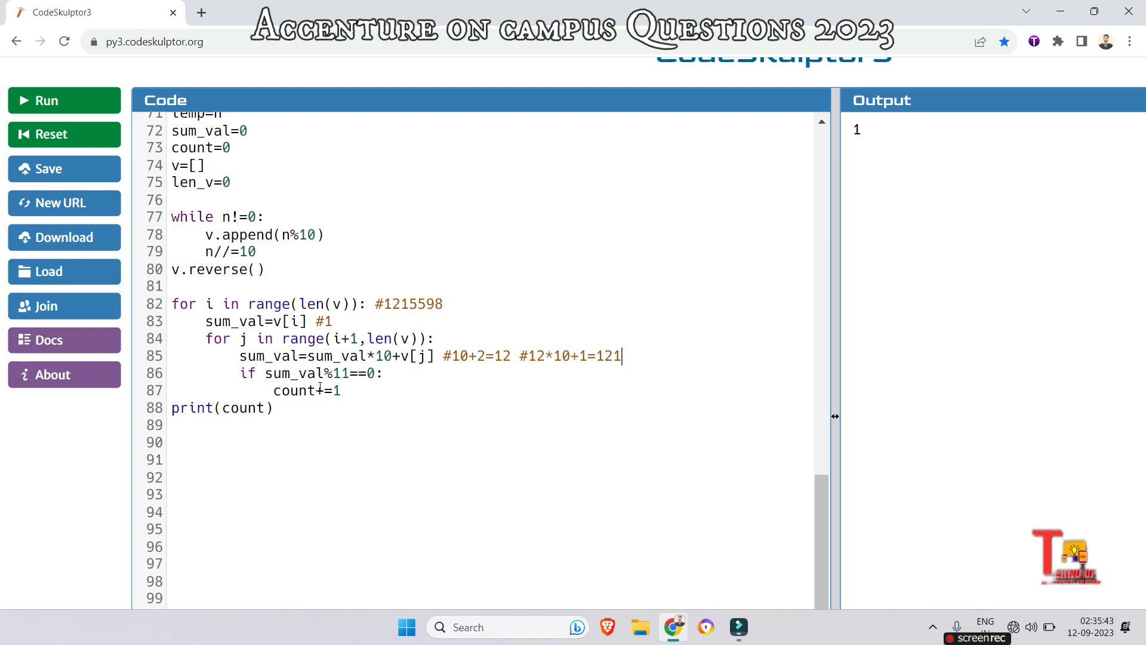